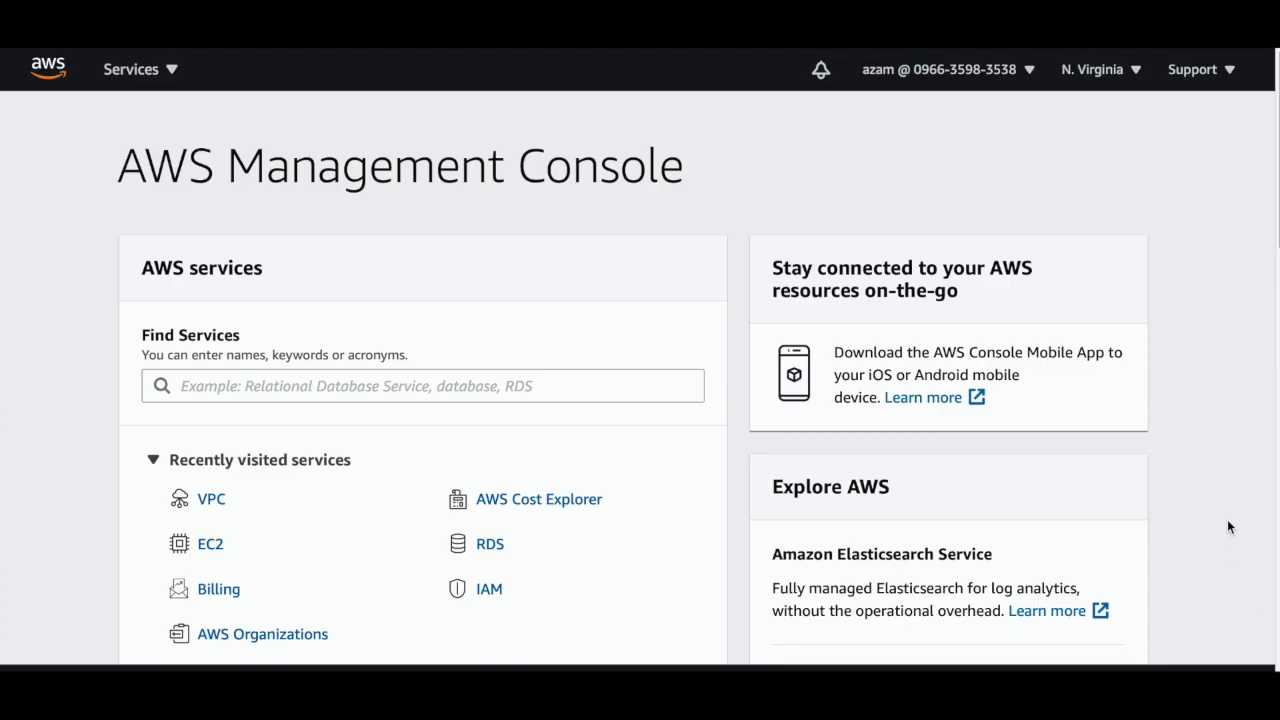
mouse_move(1200, 416)
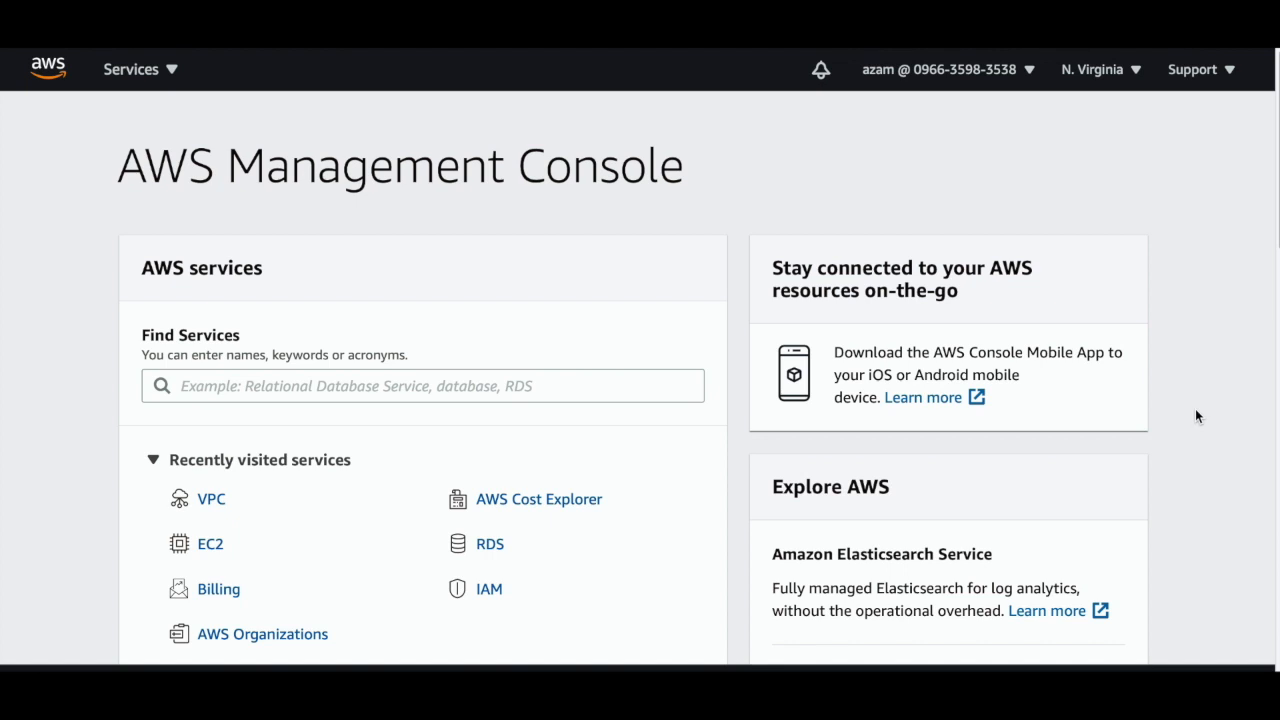
mouse_move(1140, 78)
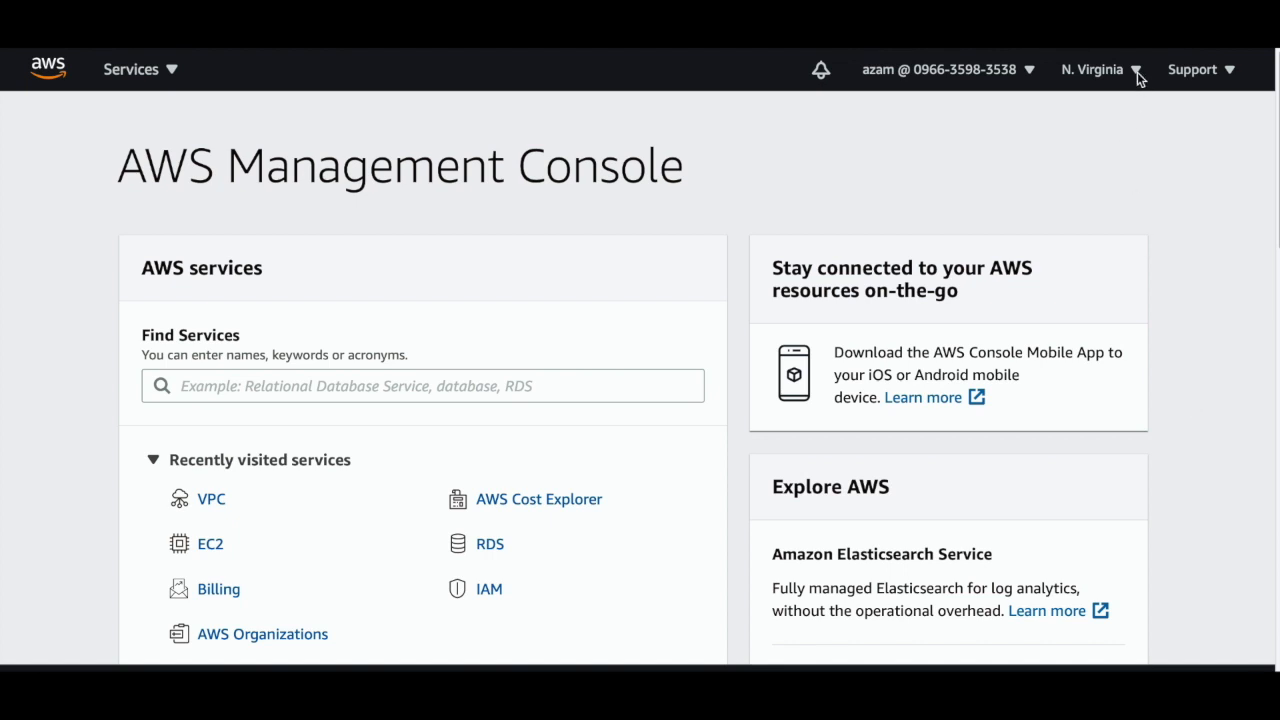
- Reach the VPC service dashboard for N. Virginia via the Services search for 'vpc'
click(1096, 69)
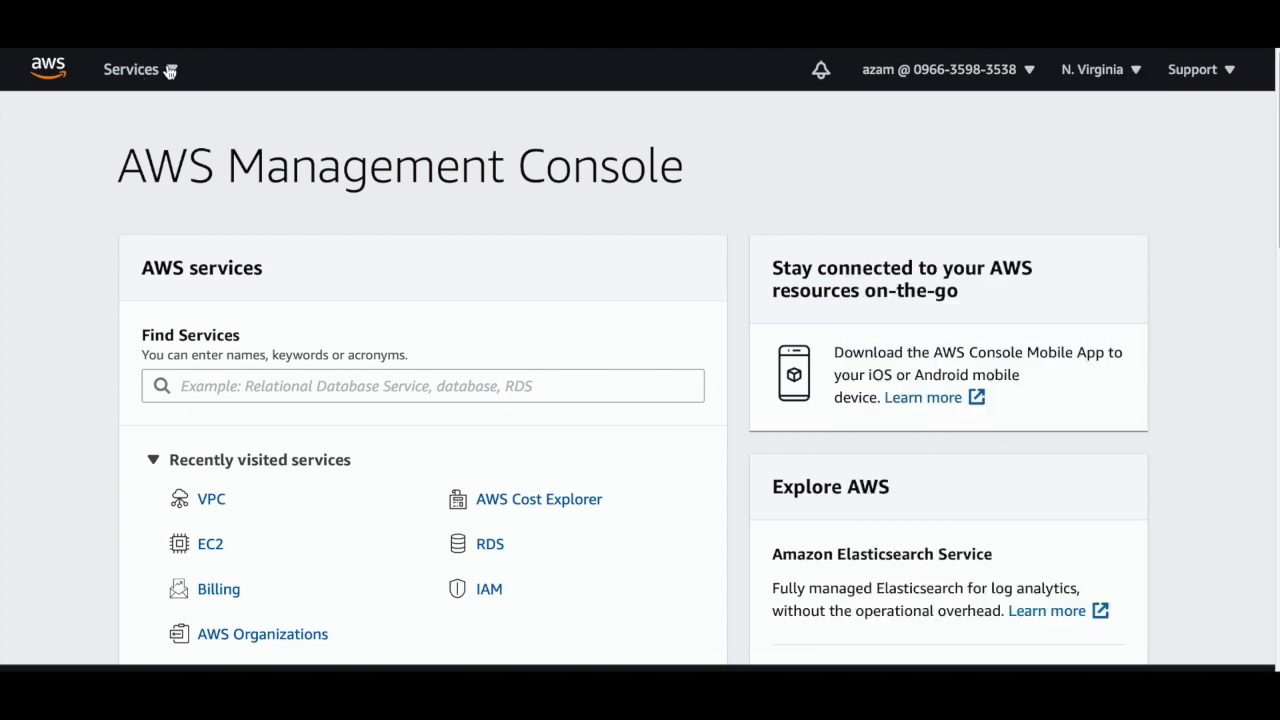
click(131, 69)
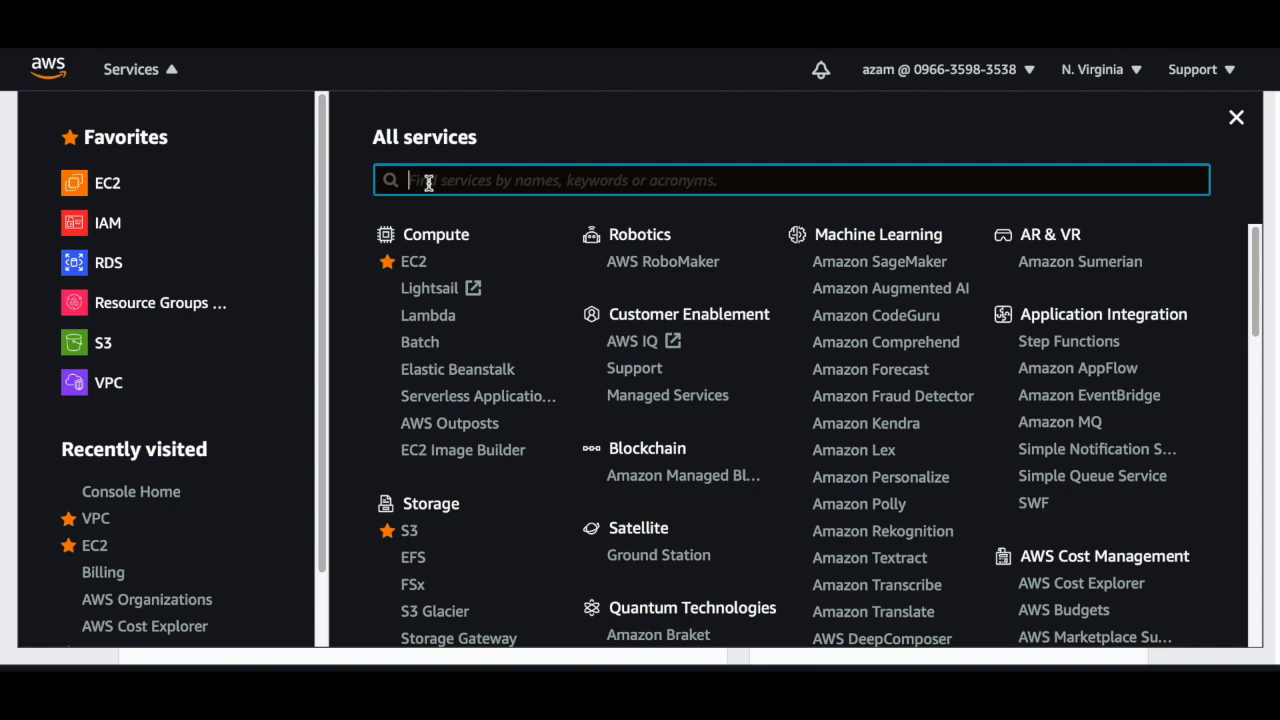
text(vpc)
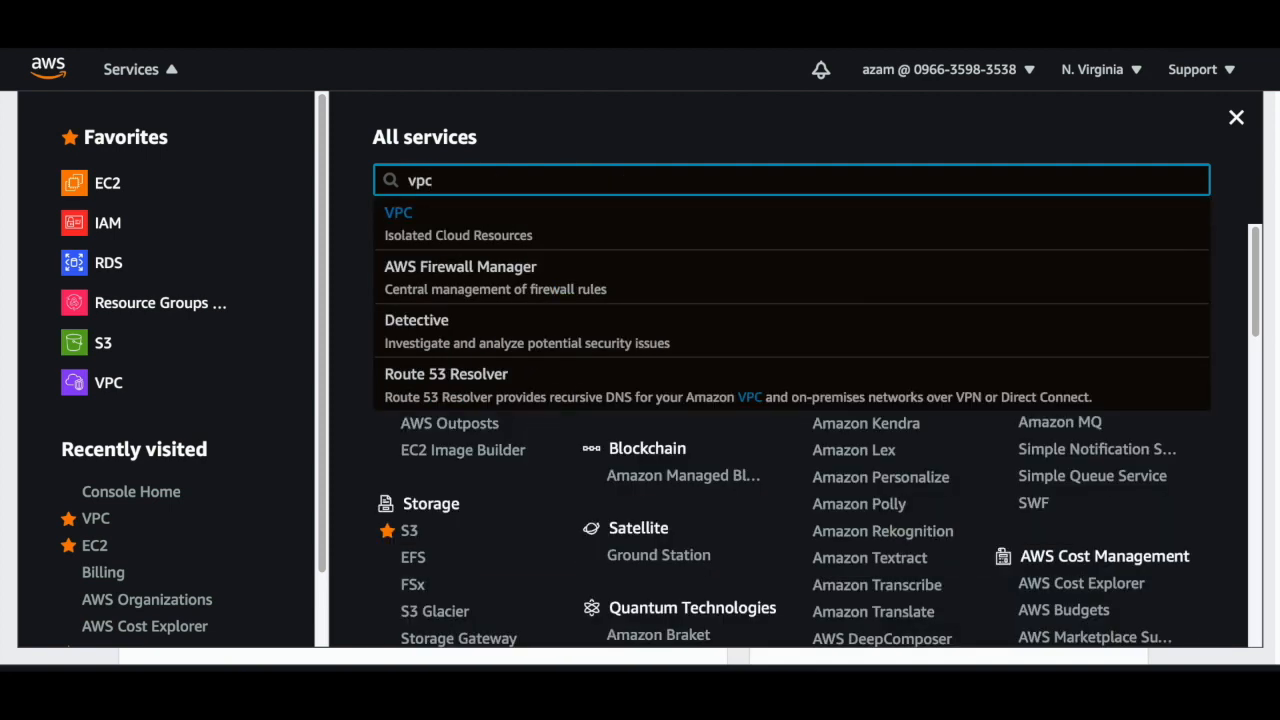
click(398, 212)
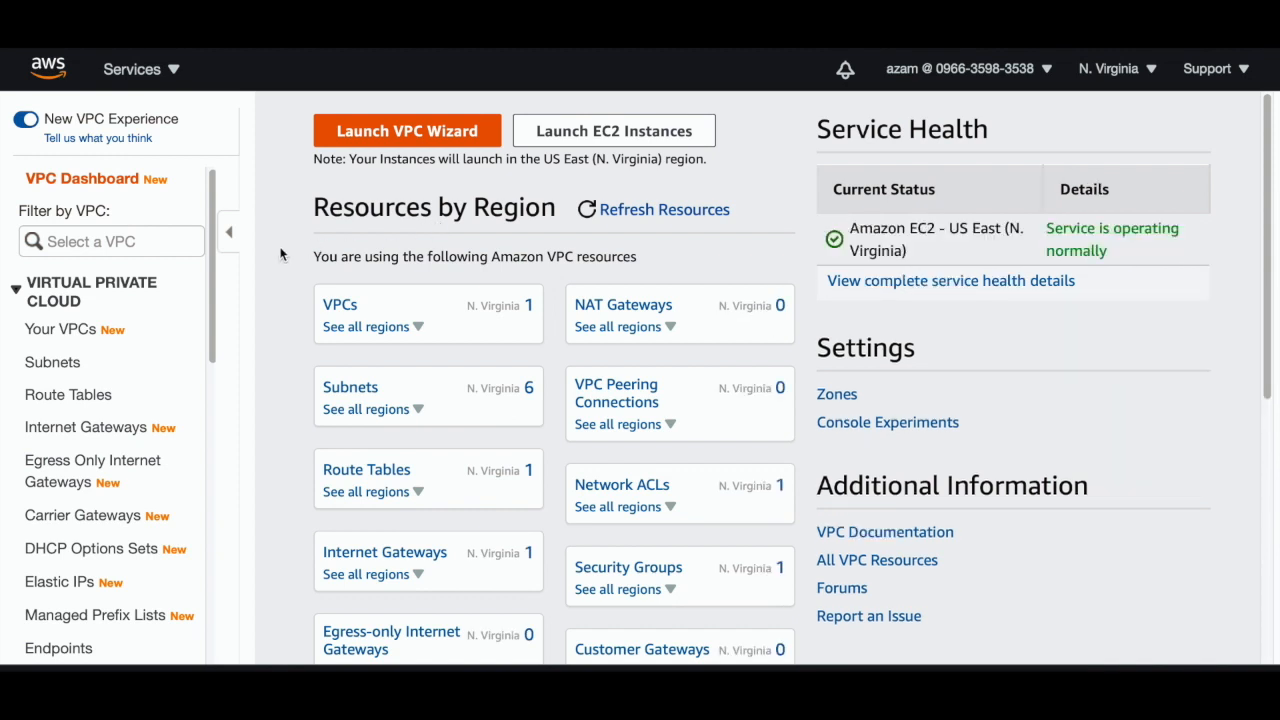
mouse_move(60, 329)
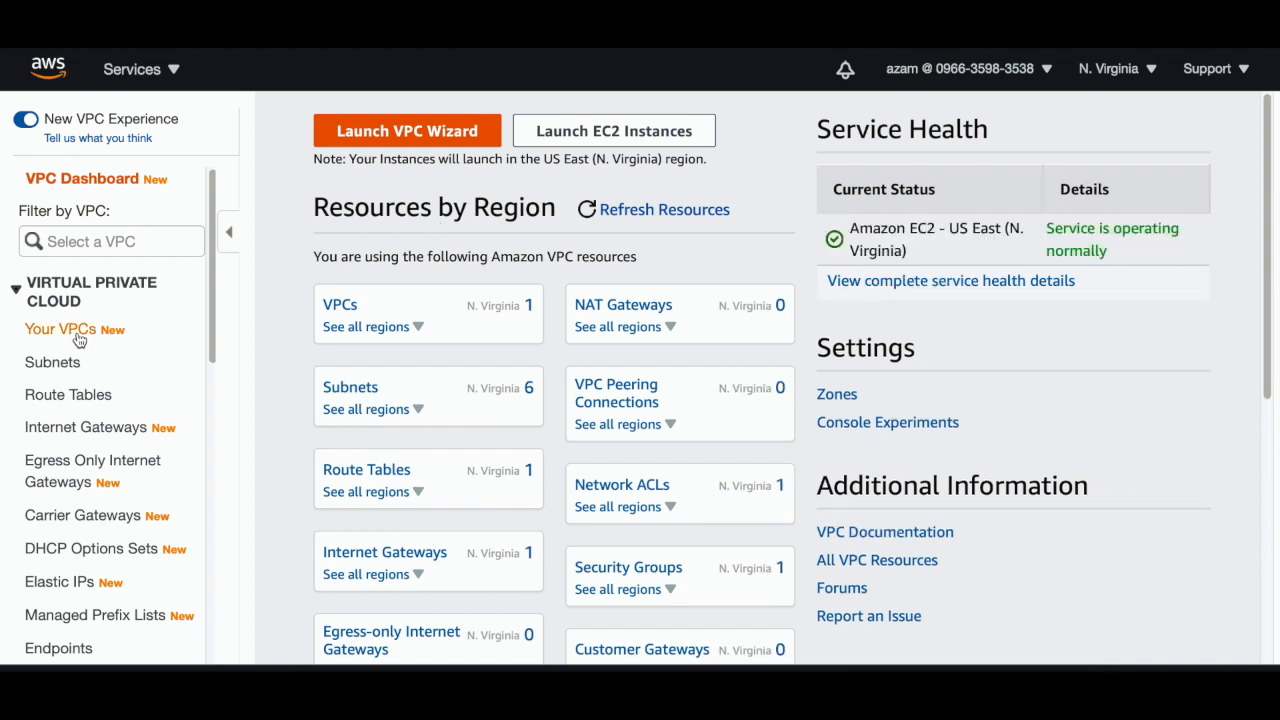
- Start a new VPC from Your VPCs and name it SouthVPC
click(60, 329)
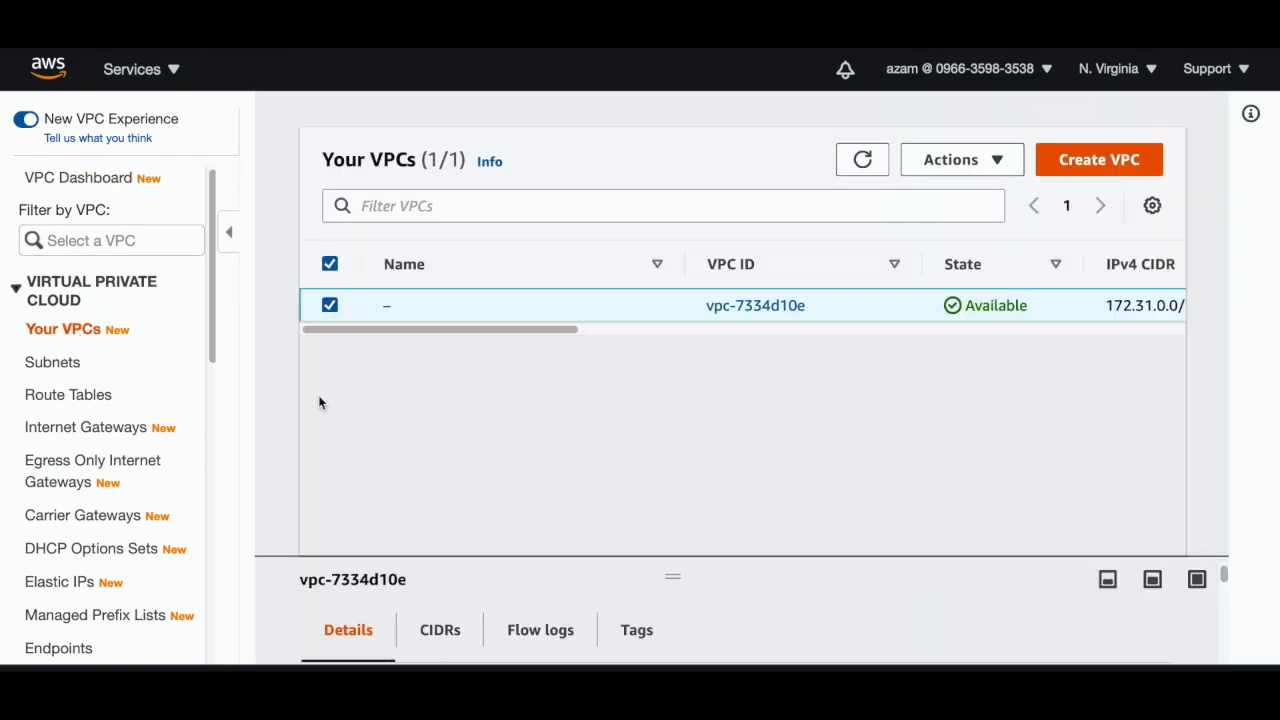
mouse_move(1098, 170)
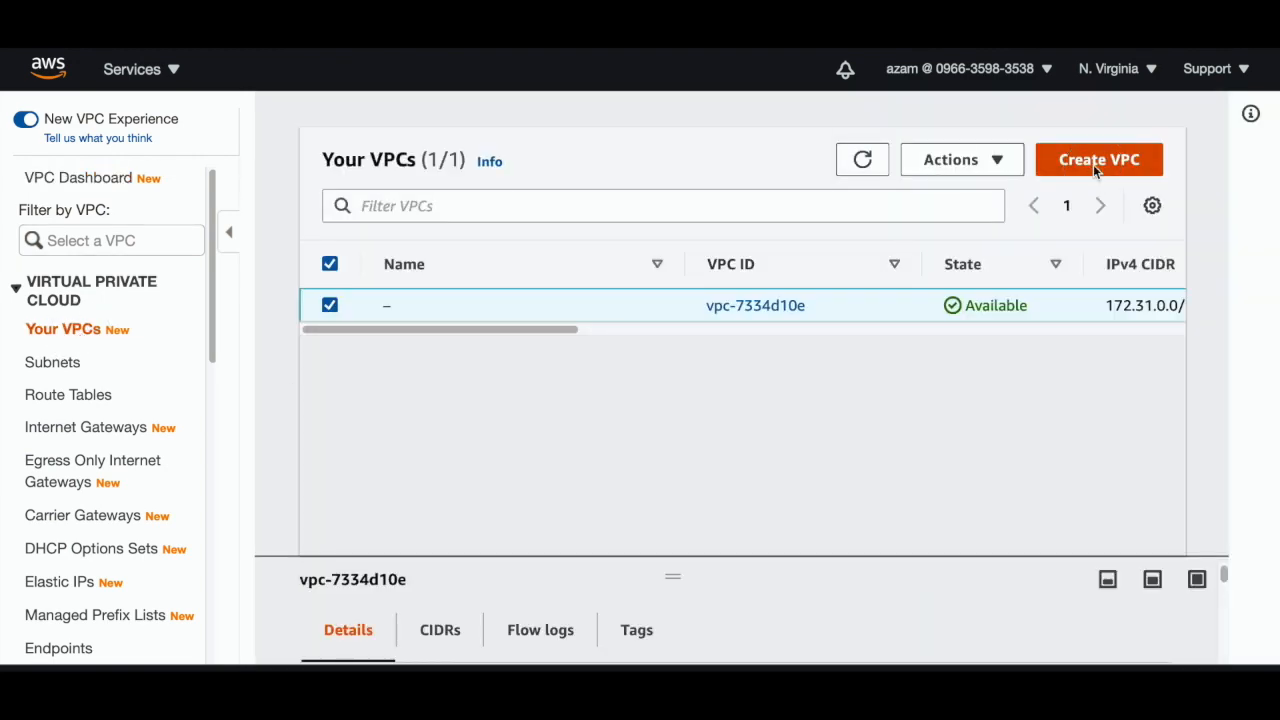
click(1098, 159)
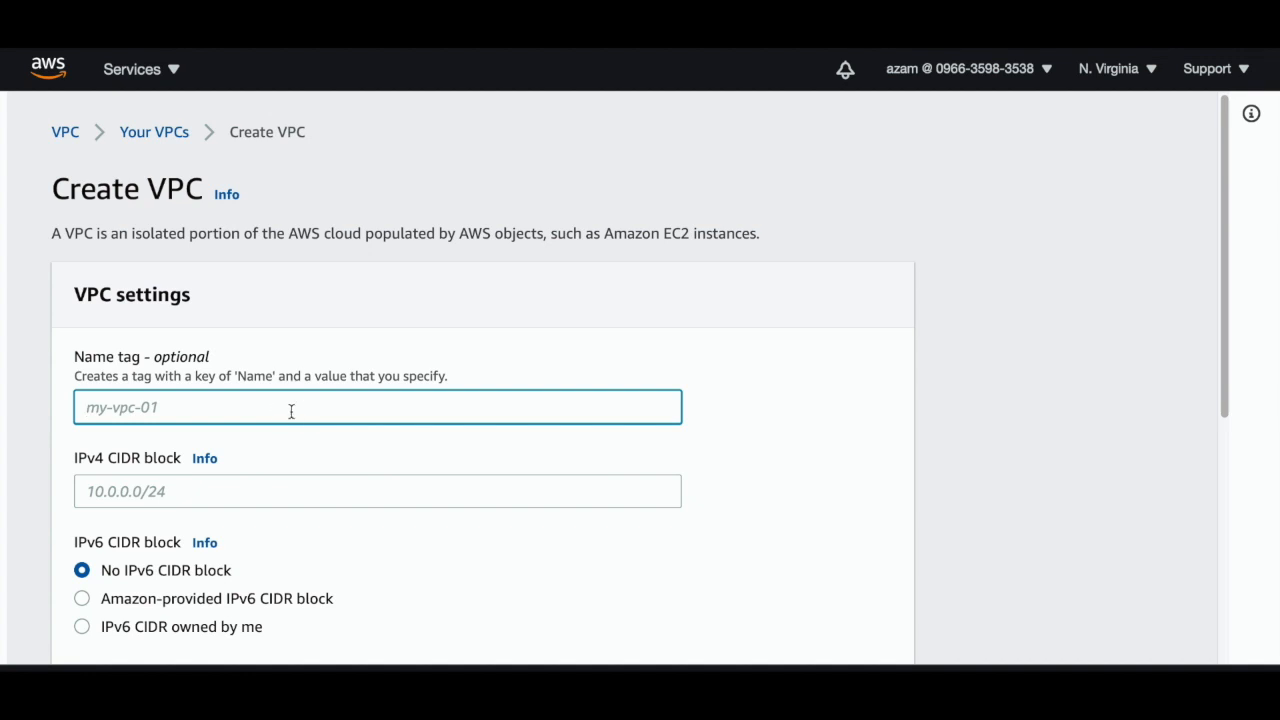
text(SouthV)
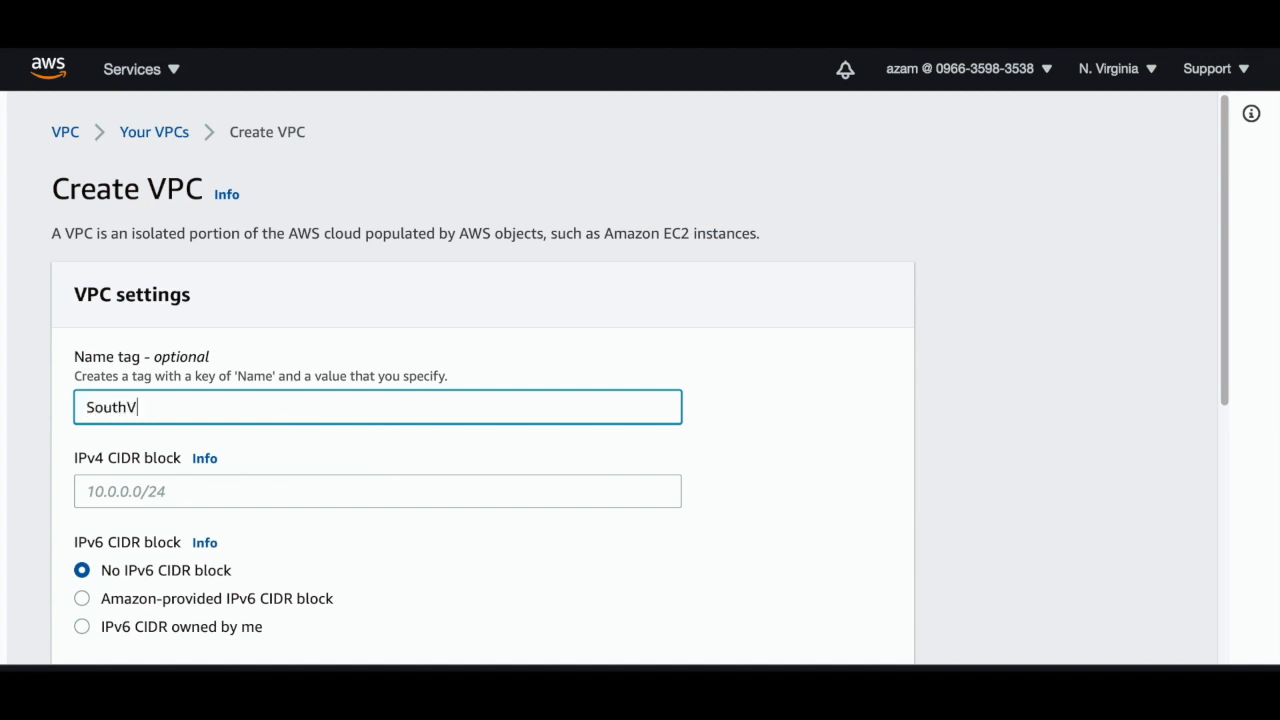
text(PC)
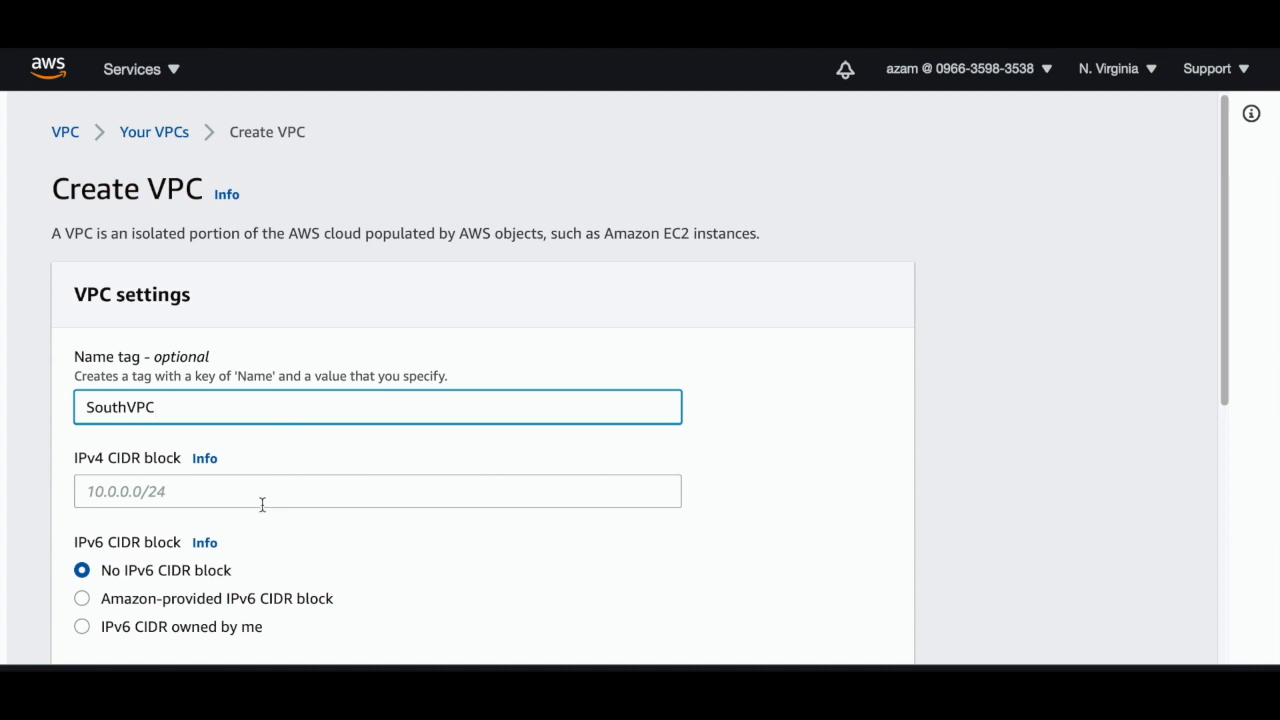
- Give SouthVPC the IPv4 CIDR block 190.0.0.0/16 and create it
click(377, 491)
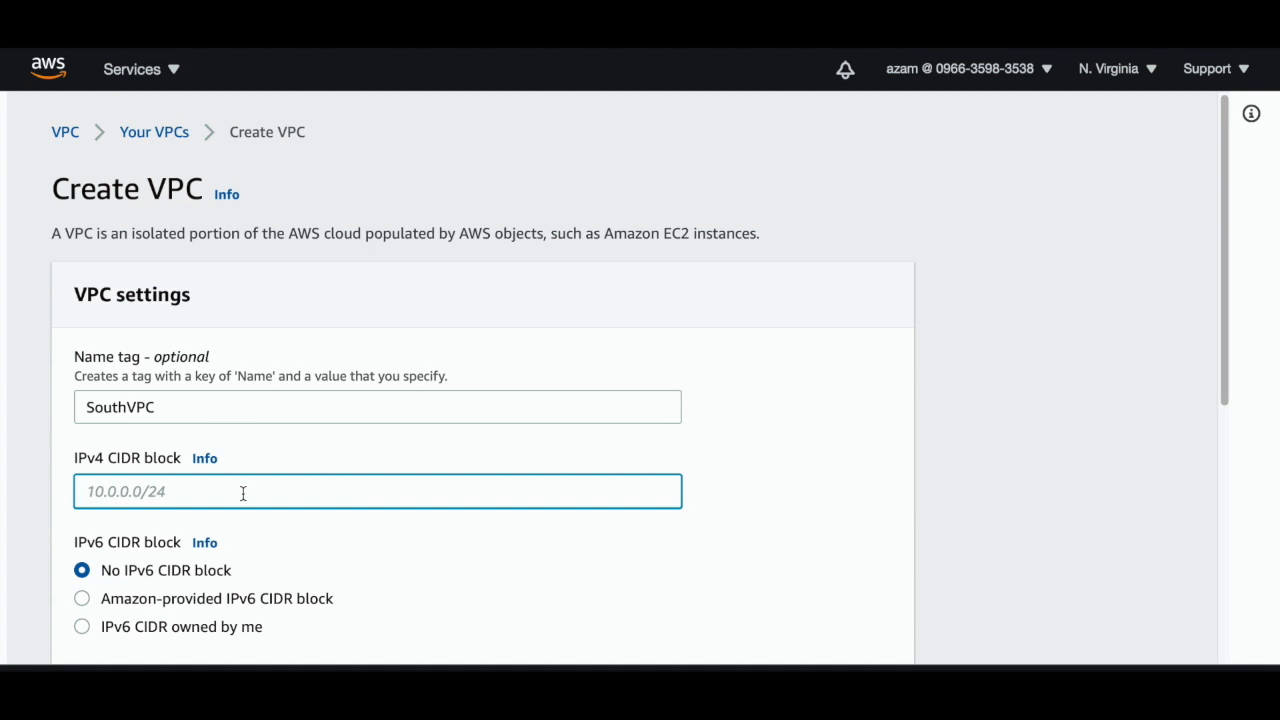
text(1)
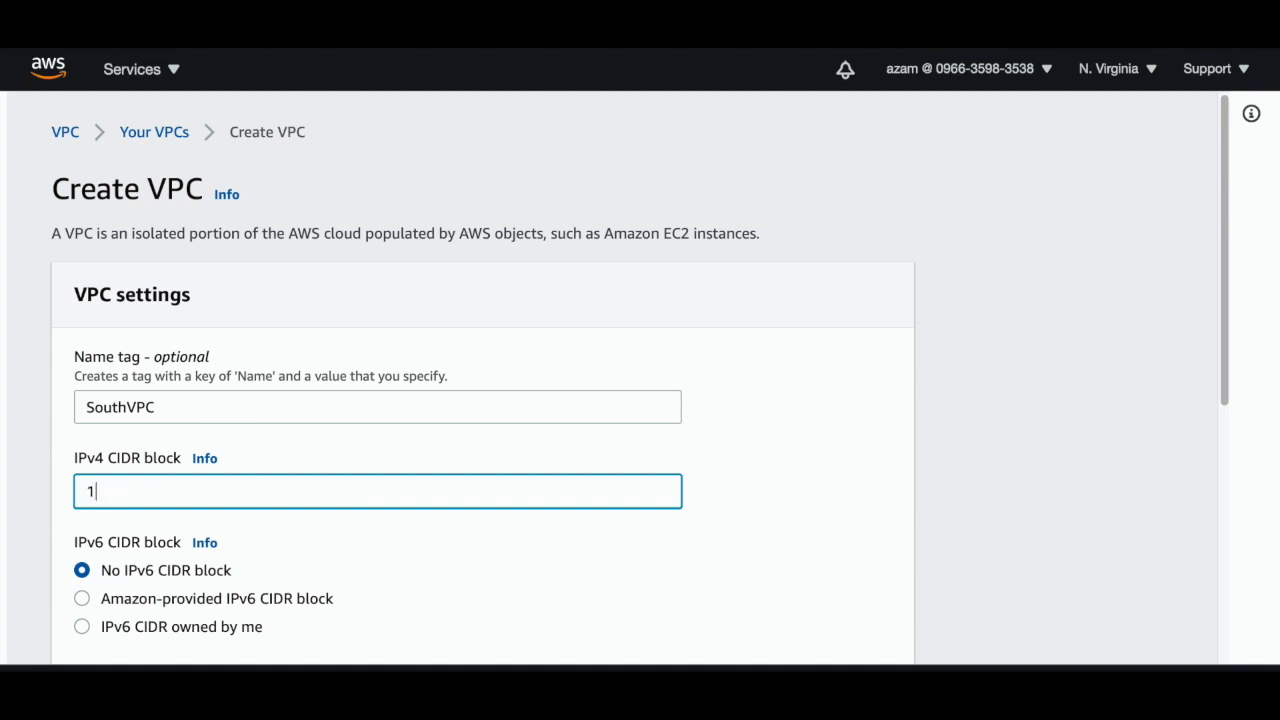
text(90.0.0.0)
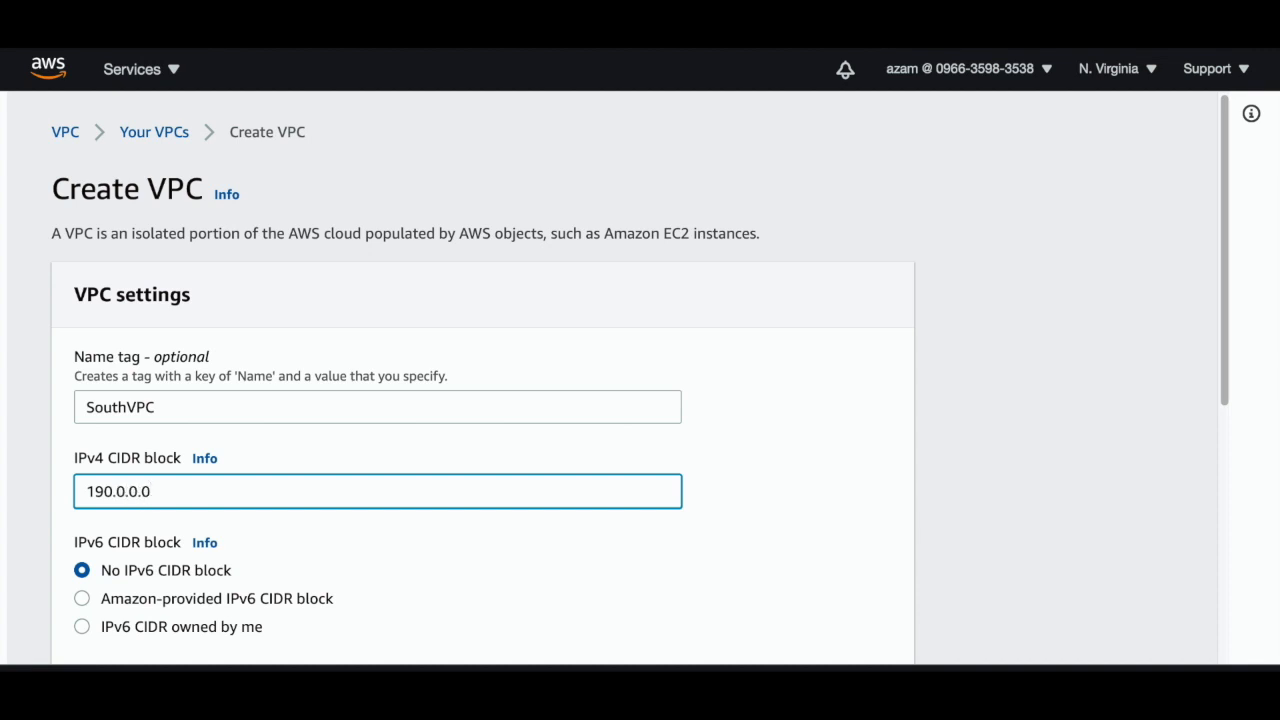
text(/16)
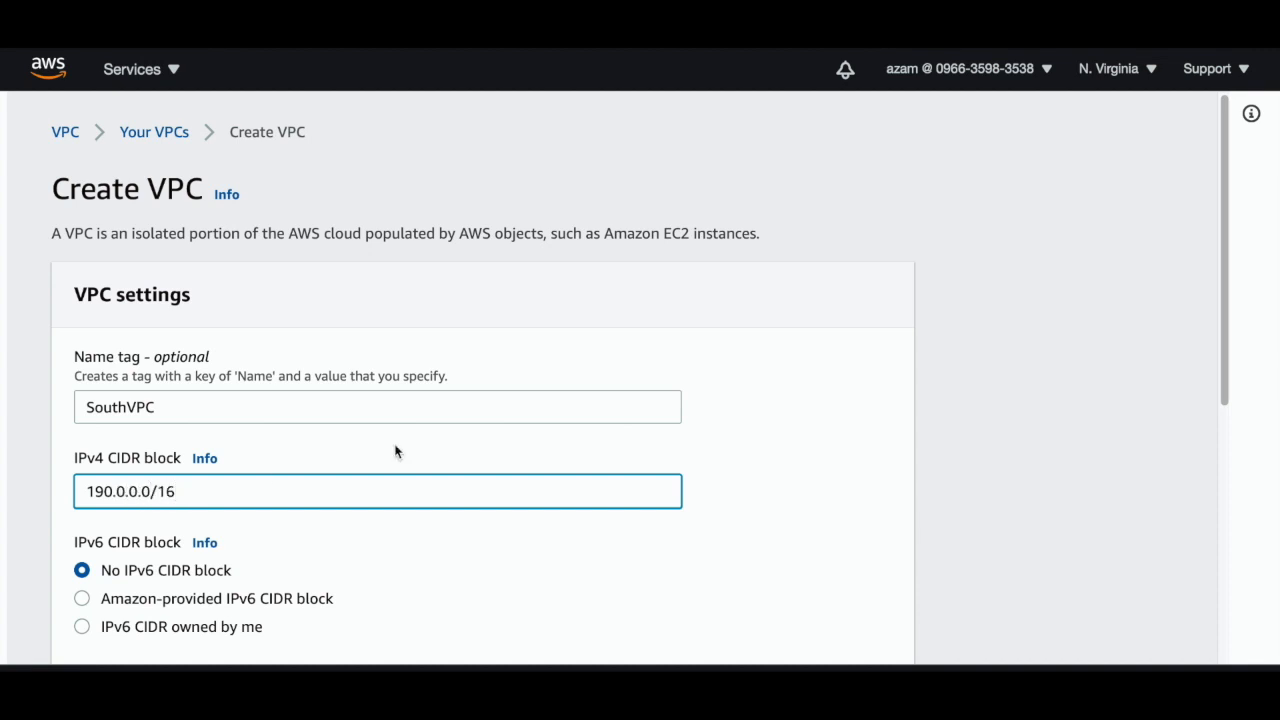
mouse_move(1225, 175)
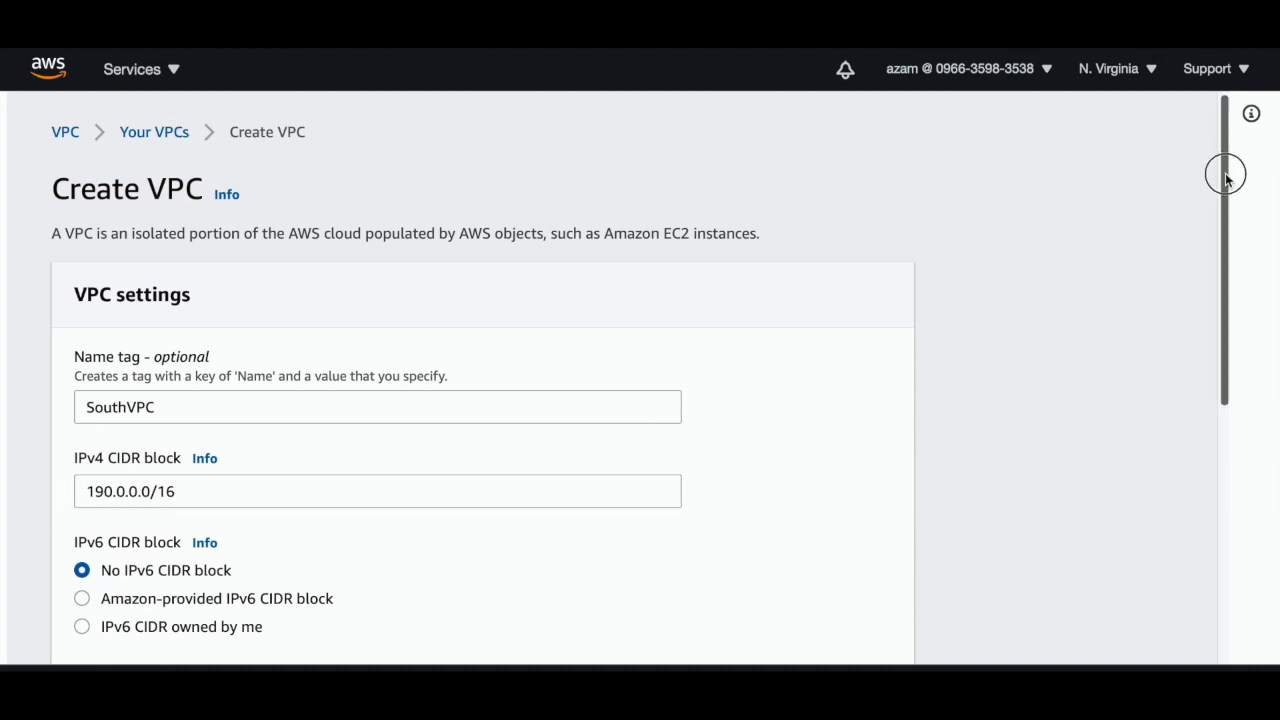
scroll(down, 3)
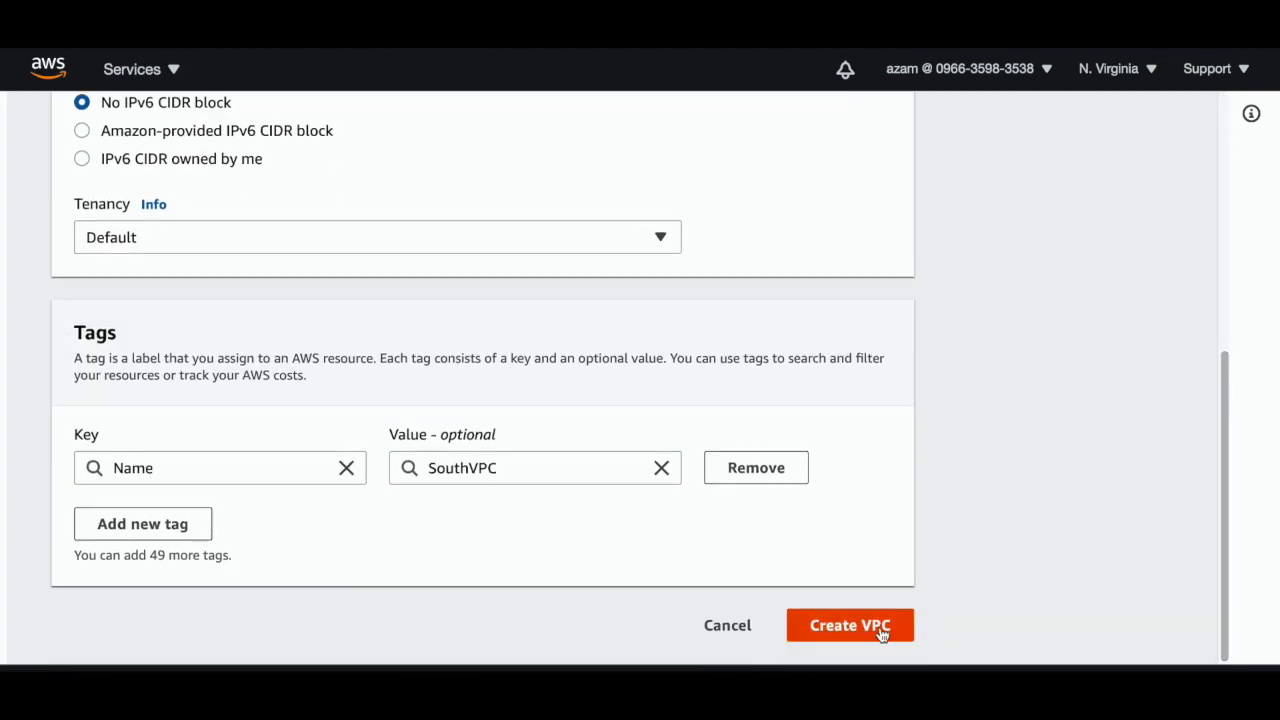
click(849, 625)
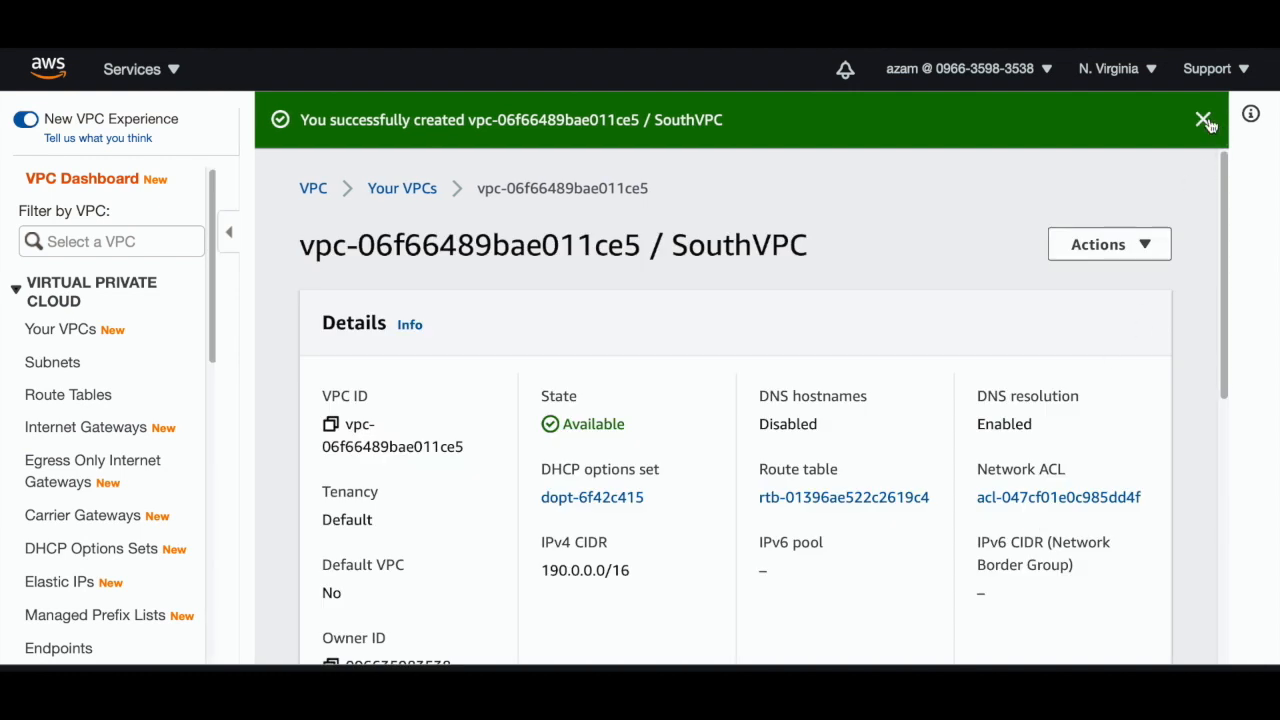
- Filter the Your VPCs list down to SouthVPC by its VPC ID
scroll(down, 3)
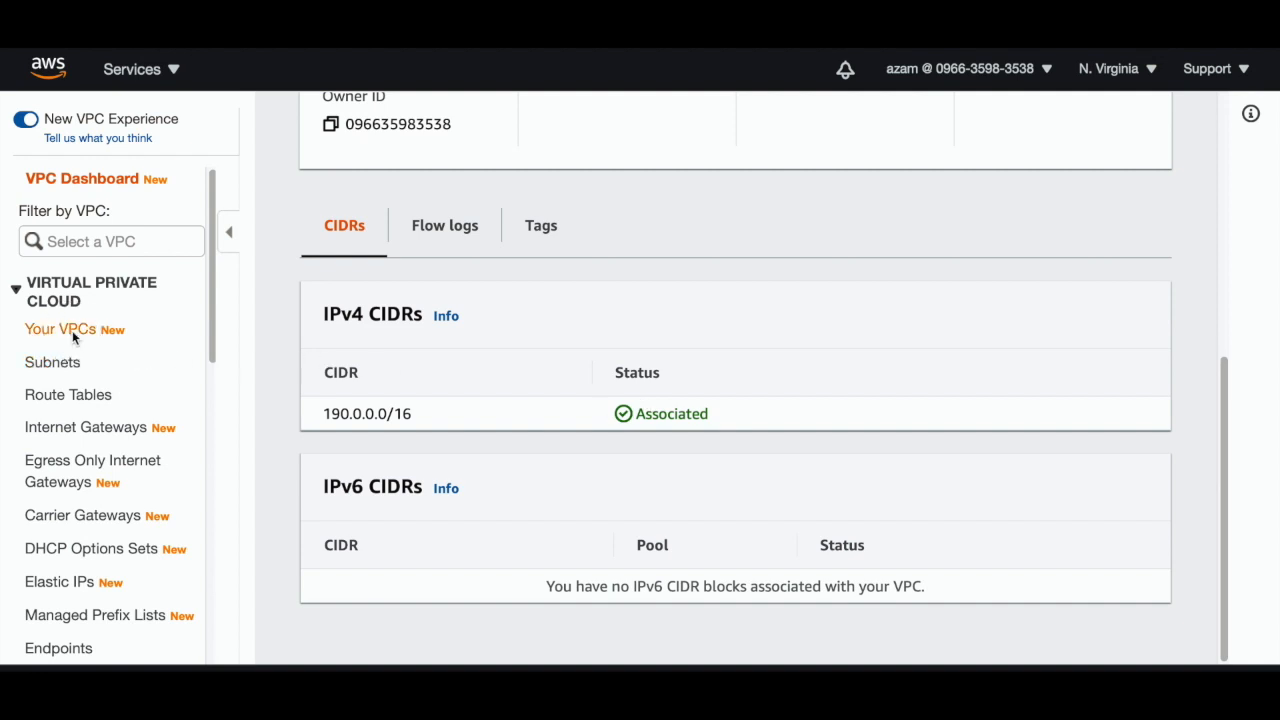
click(60, 329)
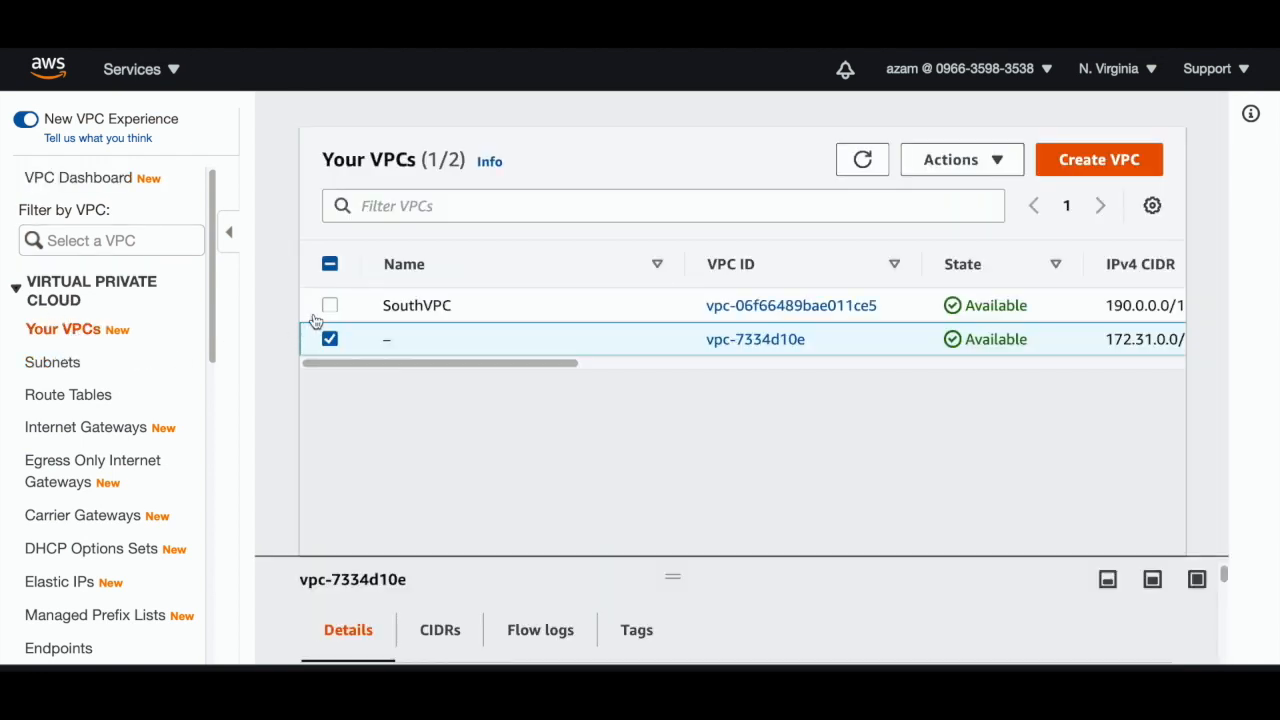
click(330, 305)
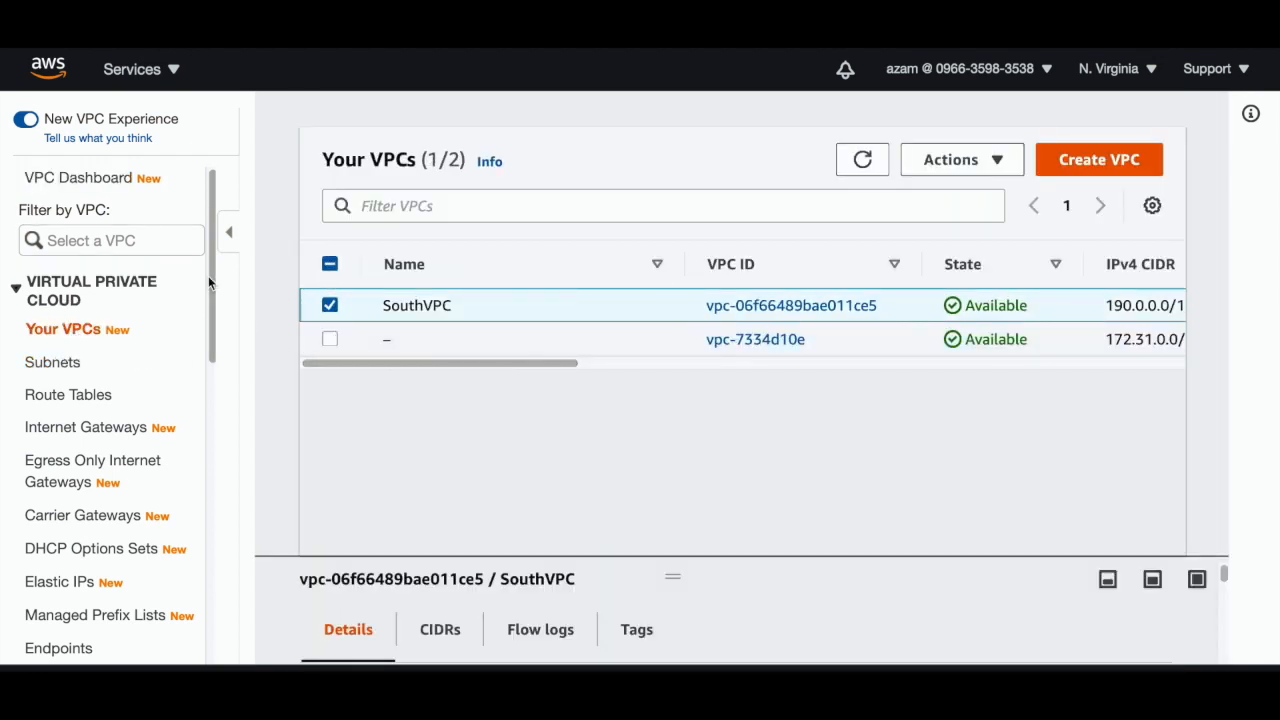
click(110, 240)
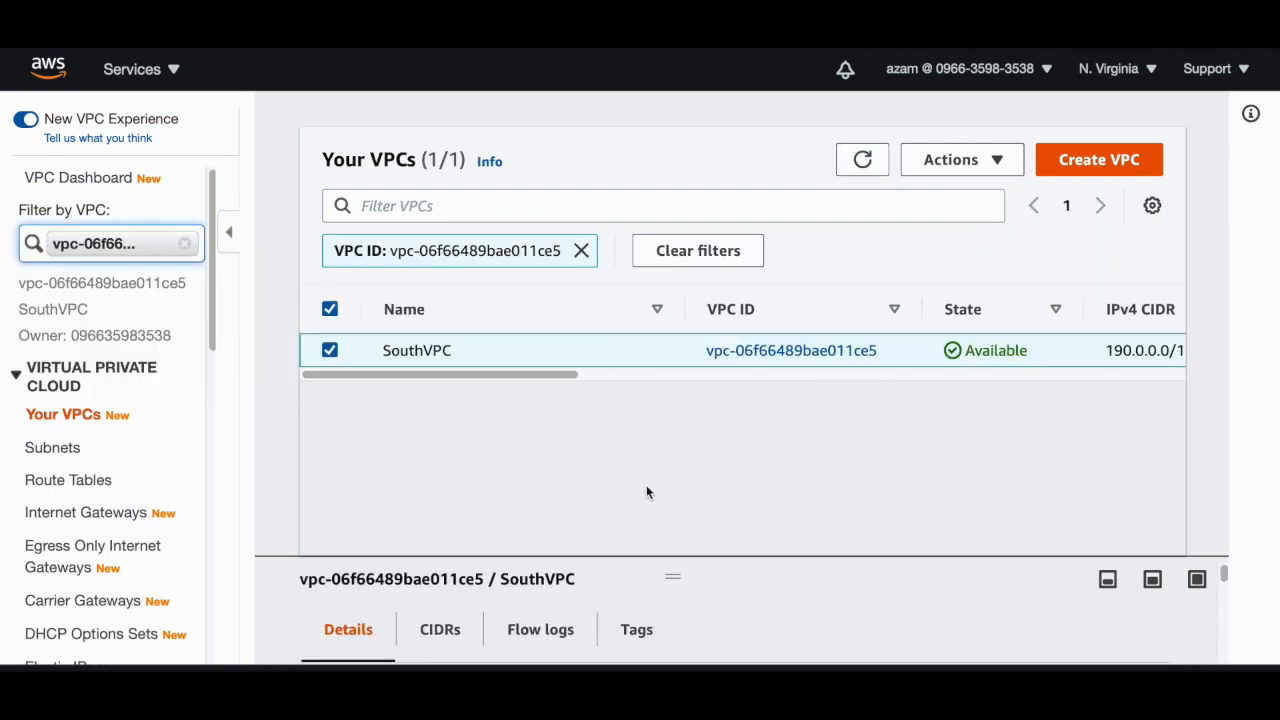
mouse_move(696, 510)
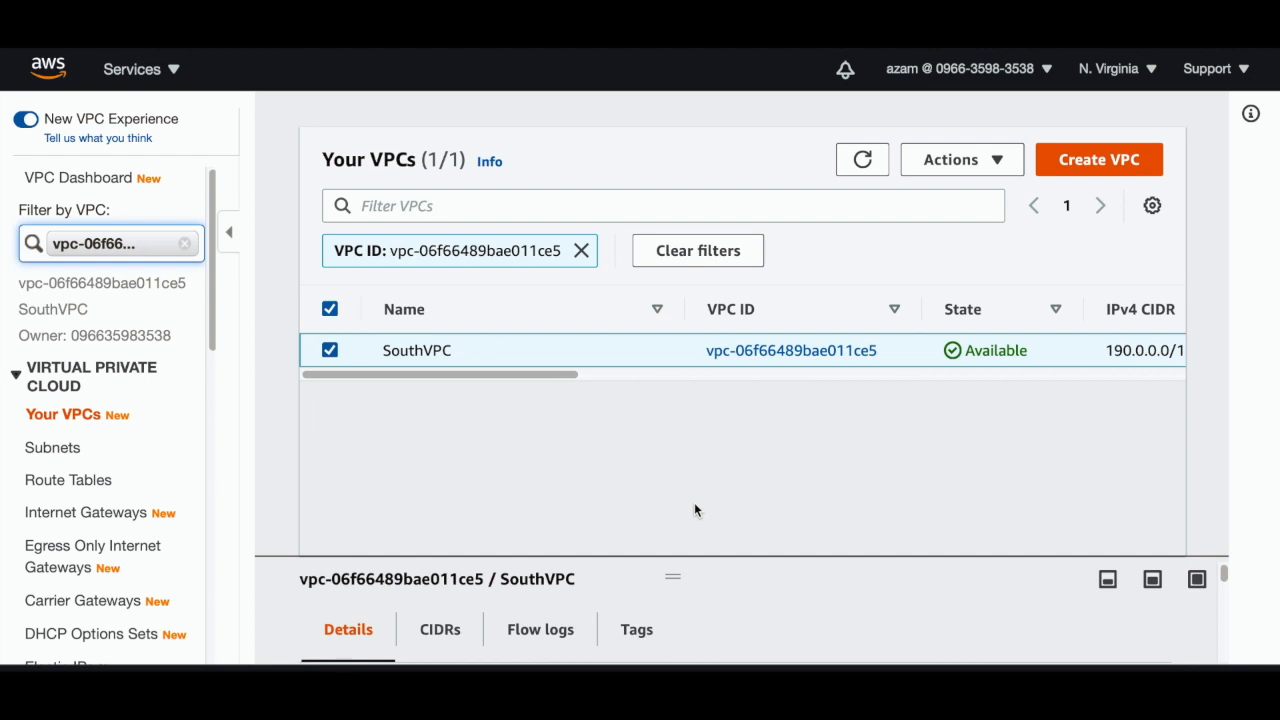
mouse_move(491, 598)
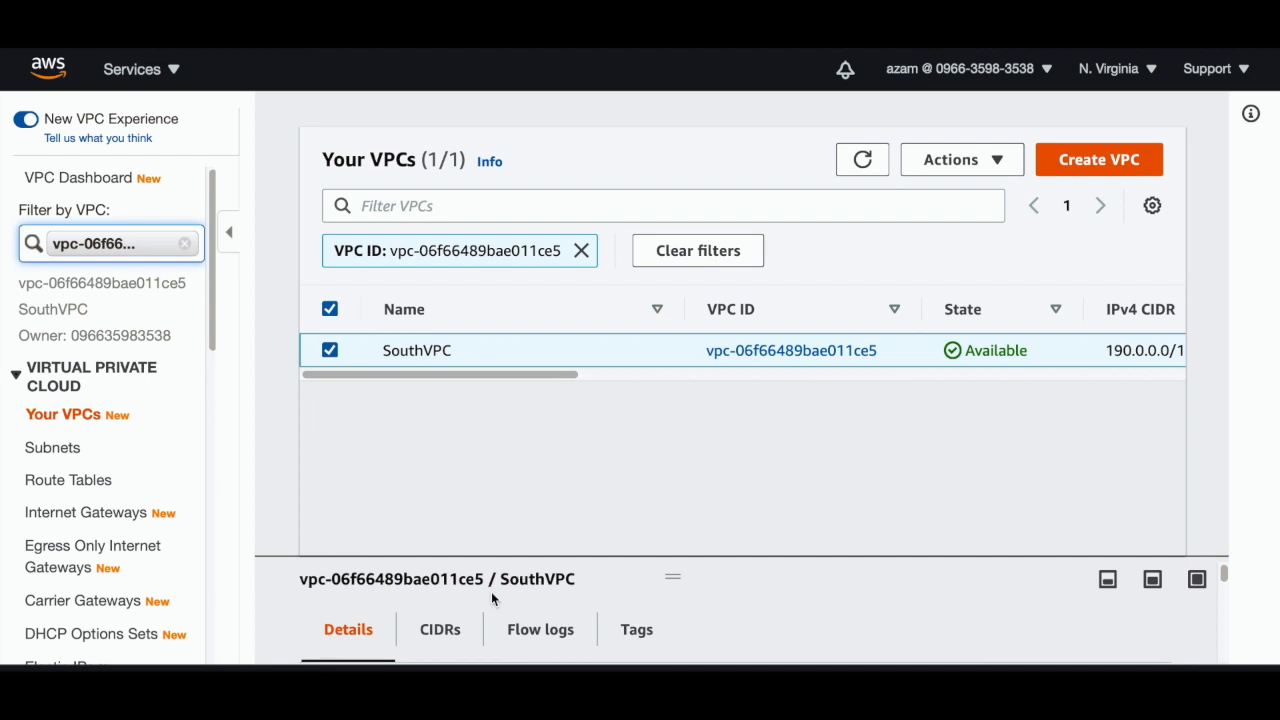
mouse_move(205, 476)
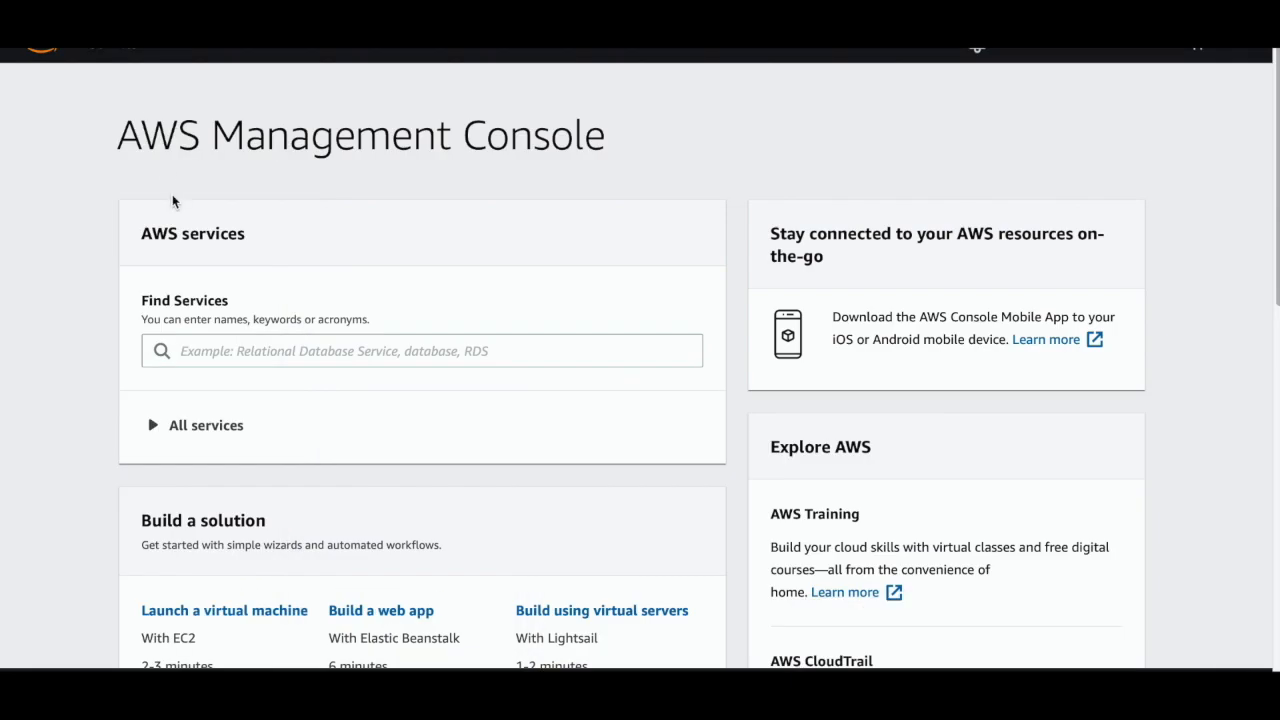
mouse_move(731, 181)
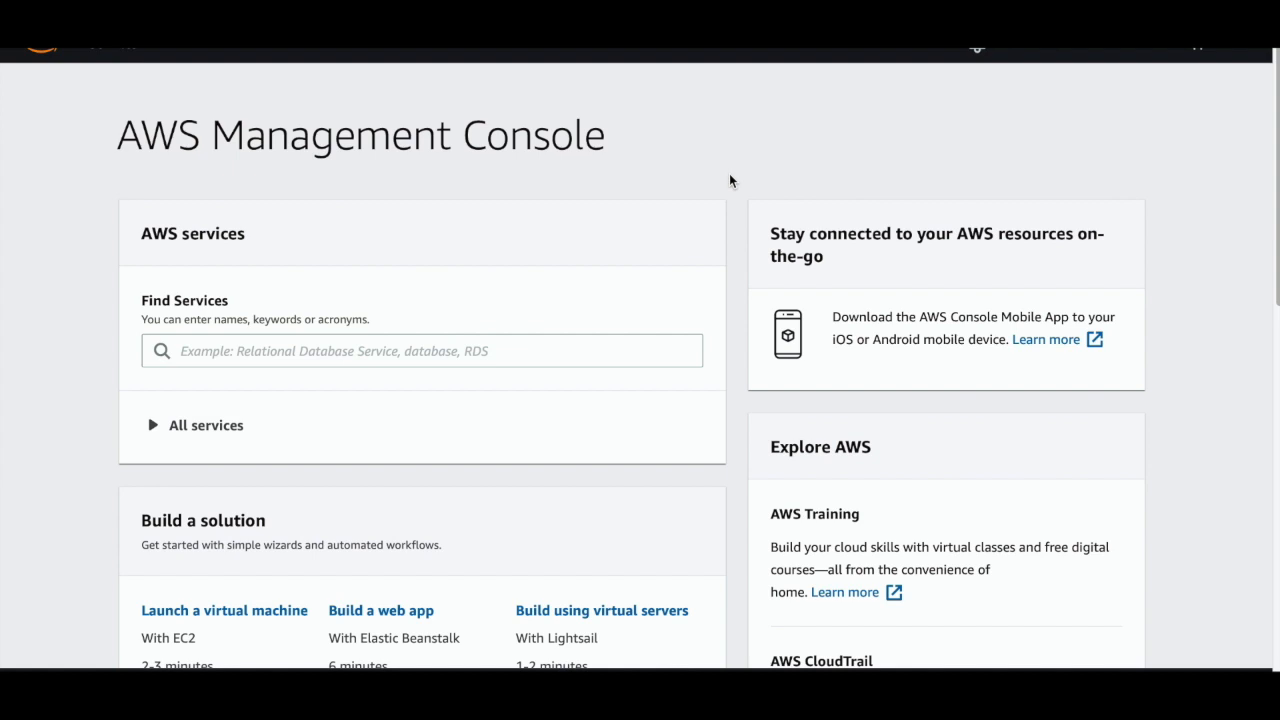
mouse_move(1018, 115)
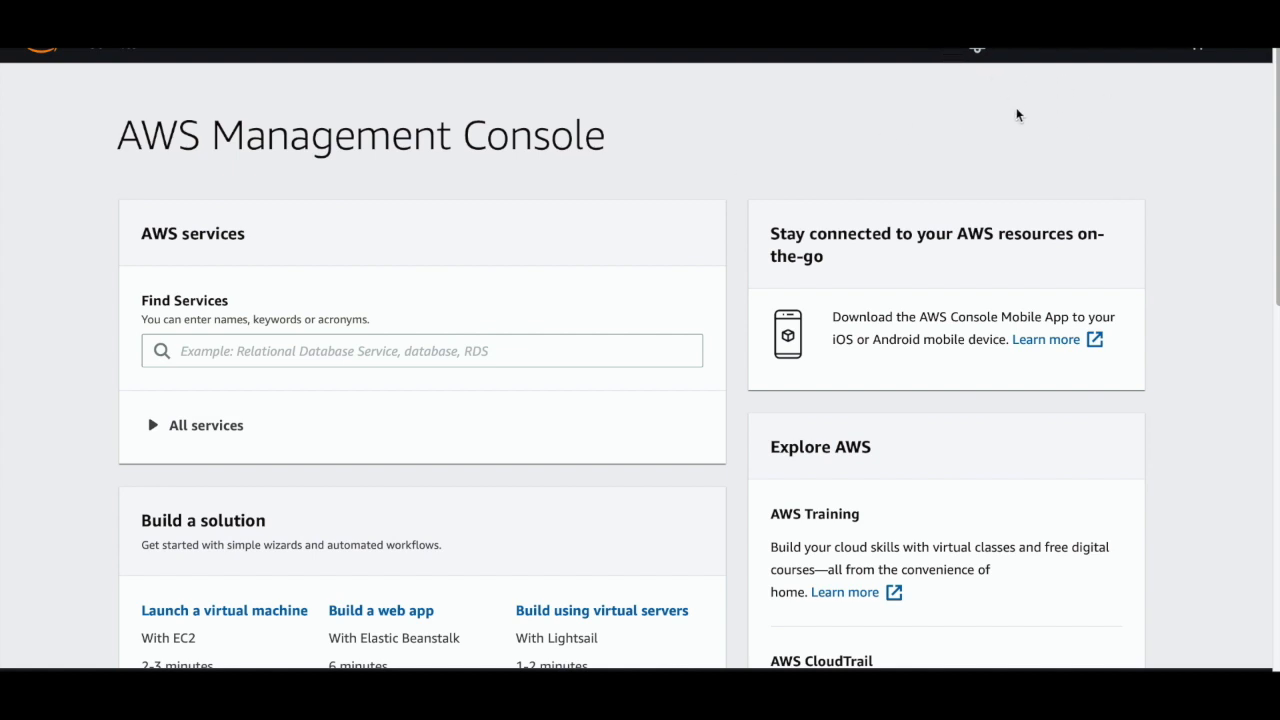
mouse_move(1156, 64)
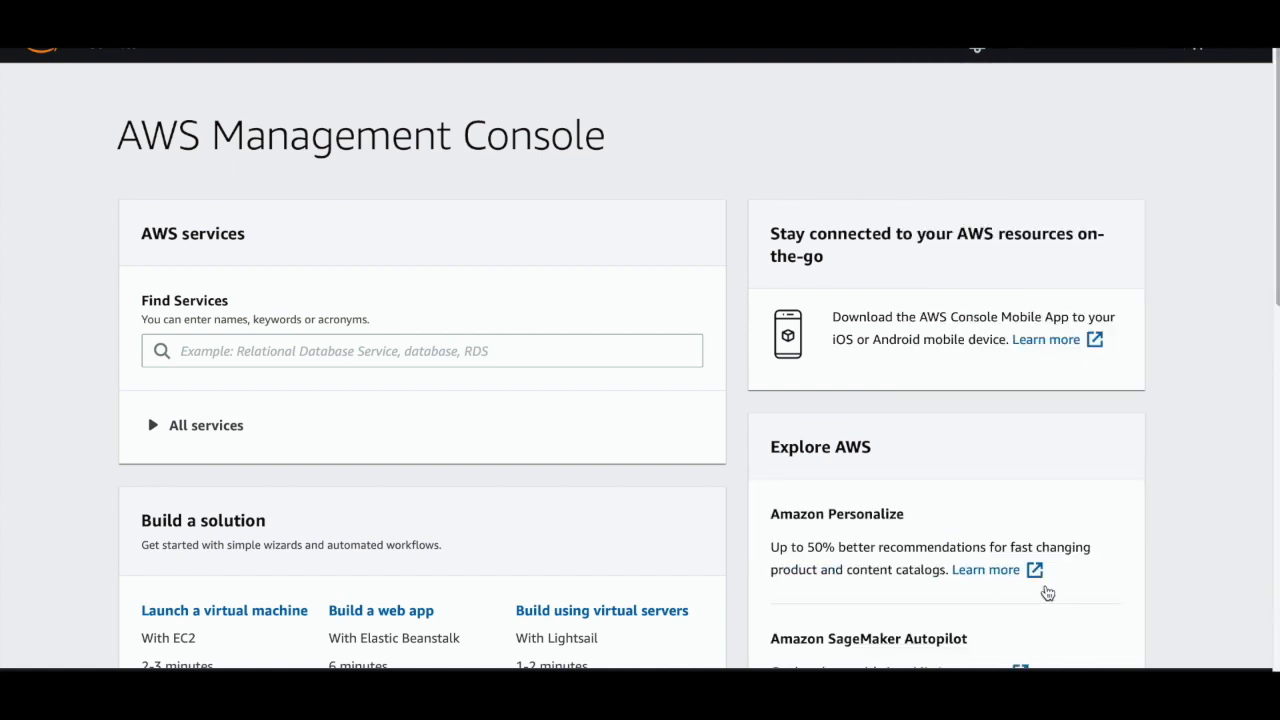
mouse_move(148, 57)
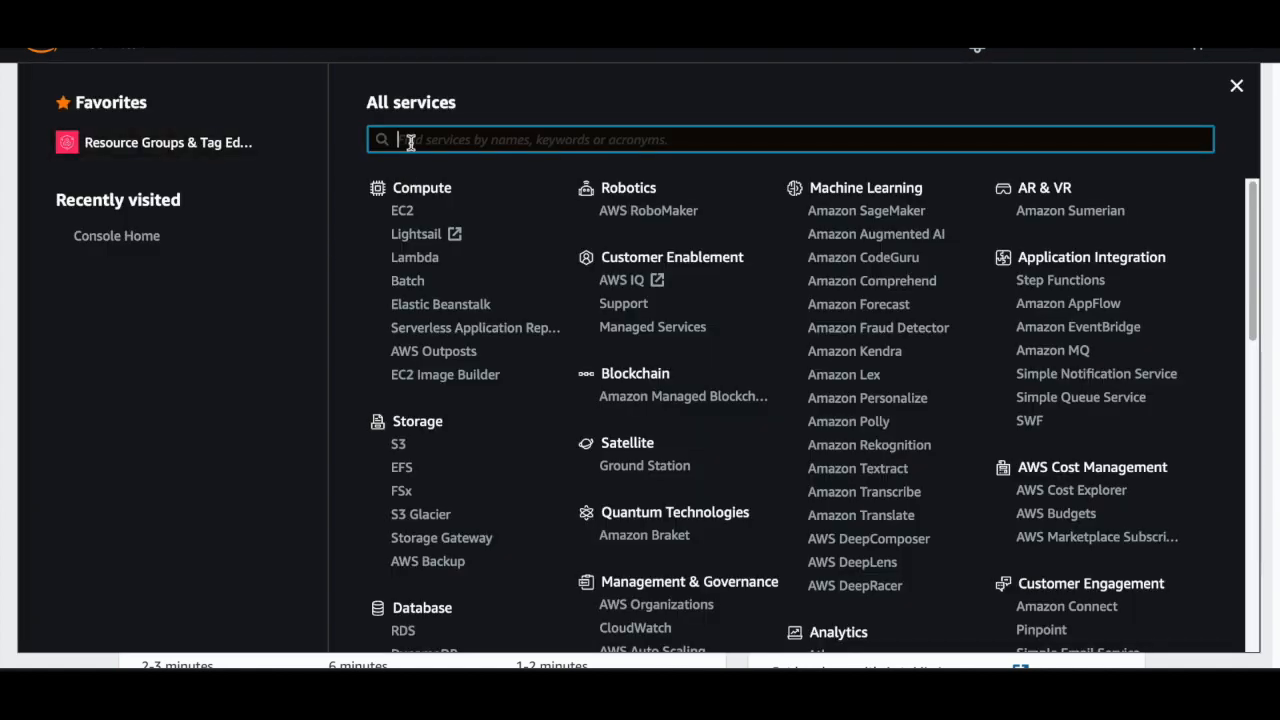
- Reach the Your VPCs list in Europe (London), holding only the default 172.31.0.0/16 VPC
text(vpc)
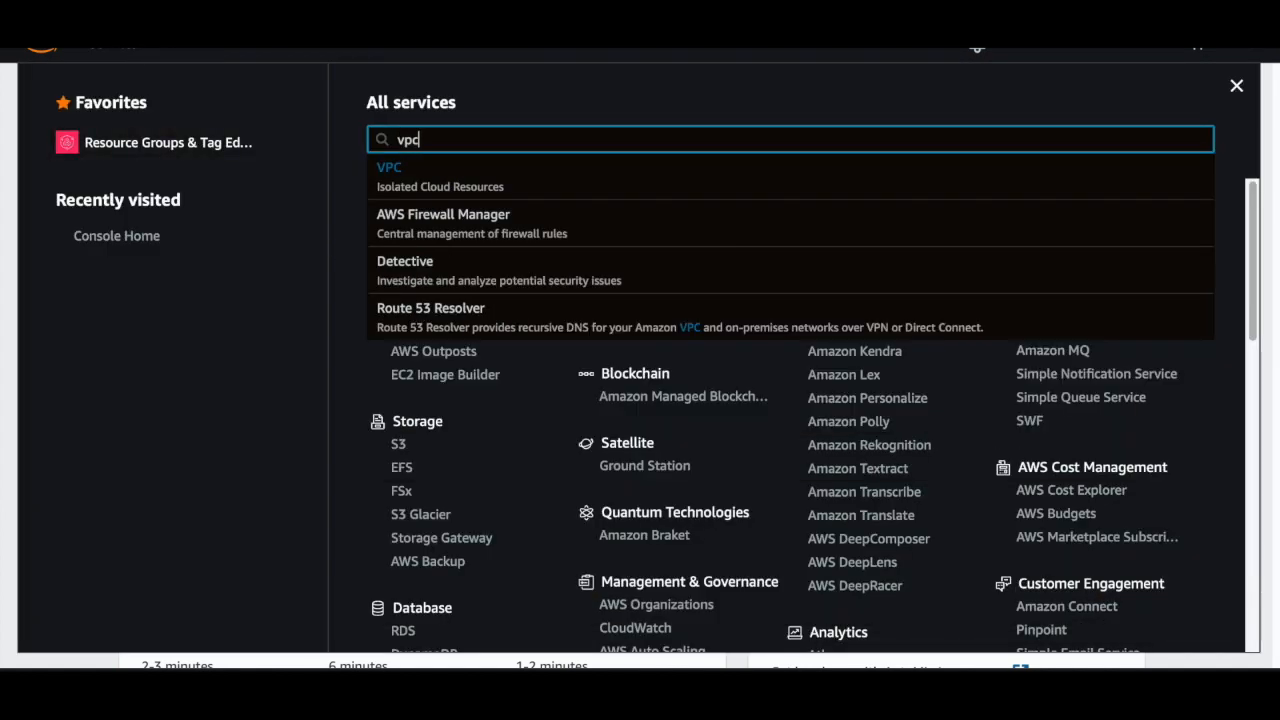
click(389, 167)
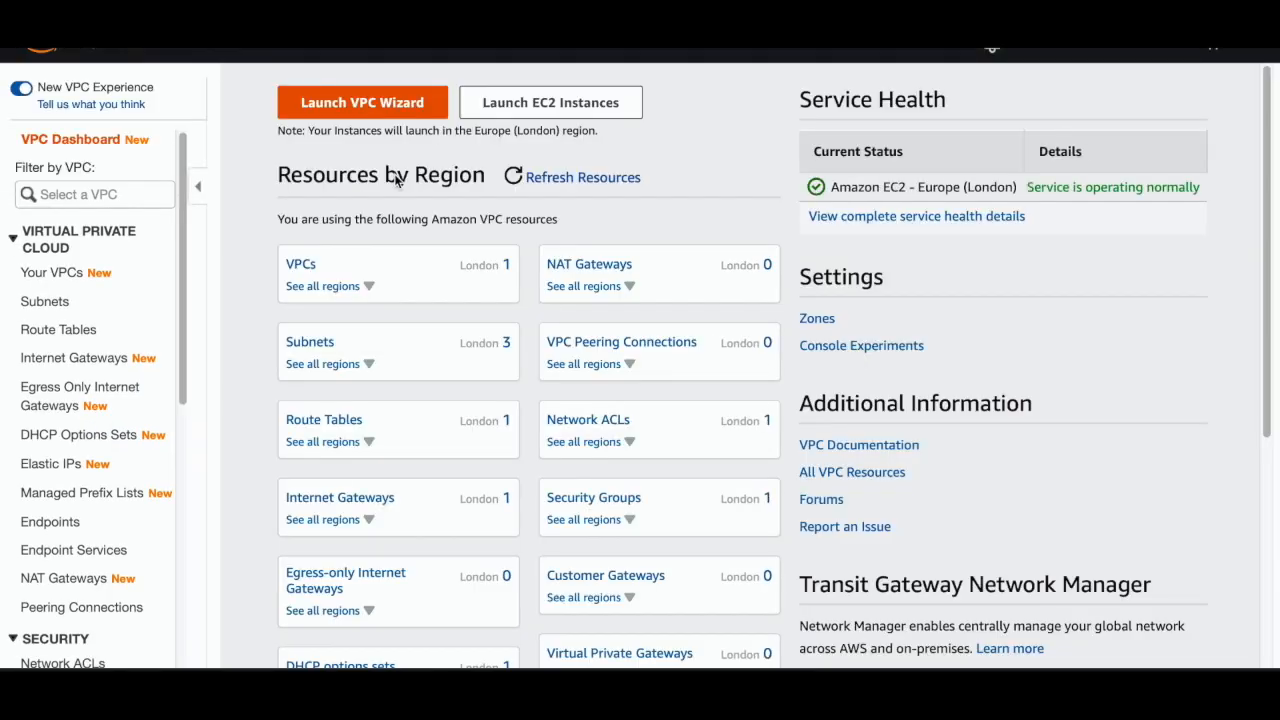
mouse_move(50, 272)
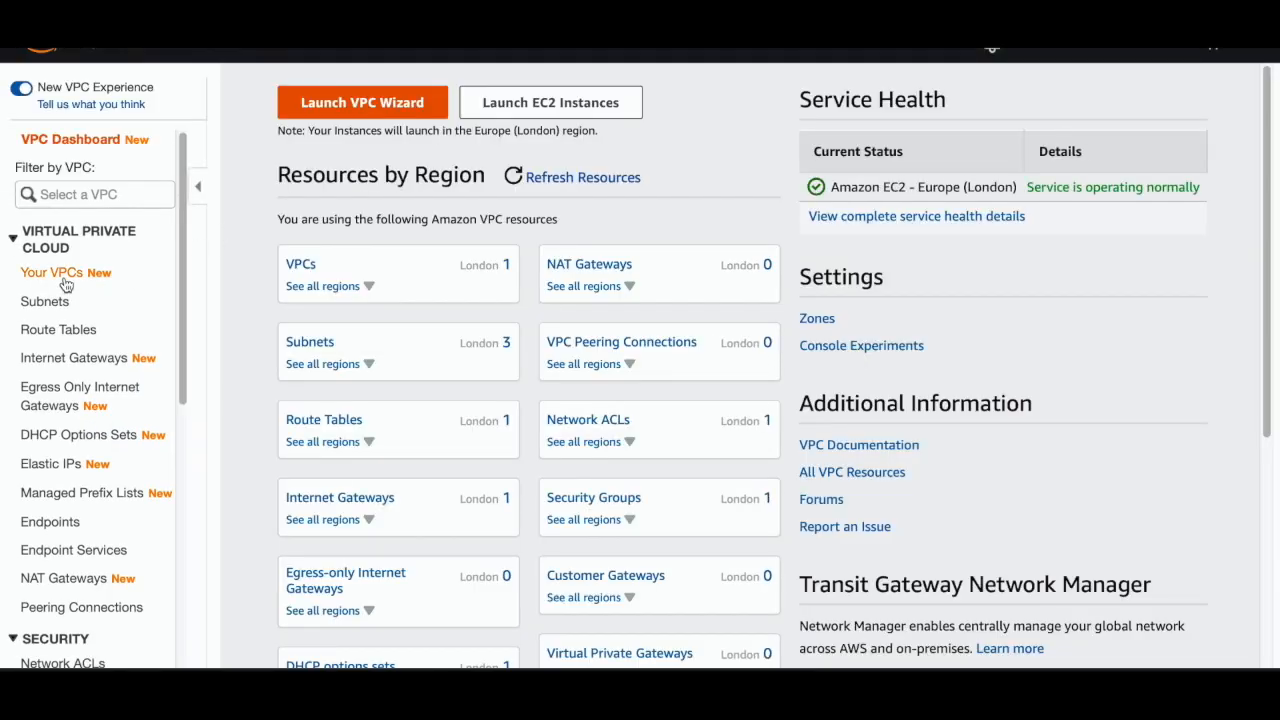
click(51, 272)
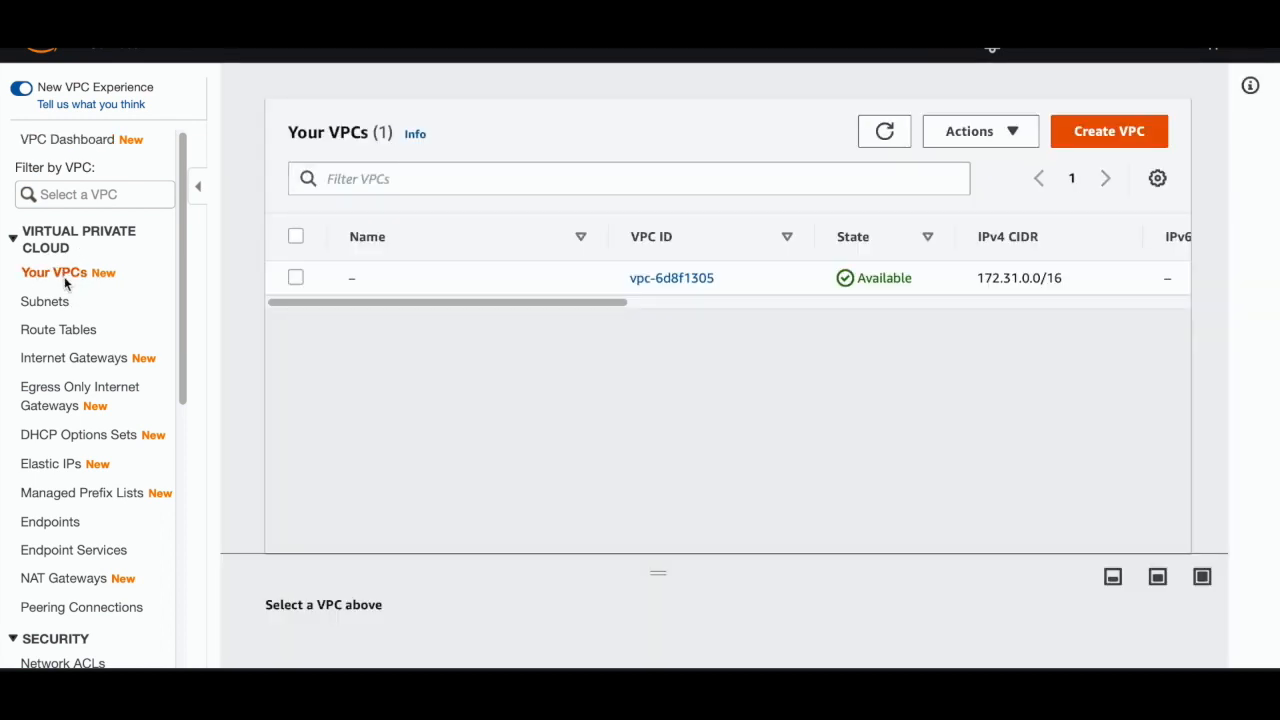
- Start a new VPC and name it NorthVPC
click(1108, 131)
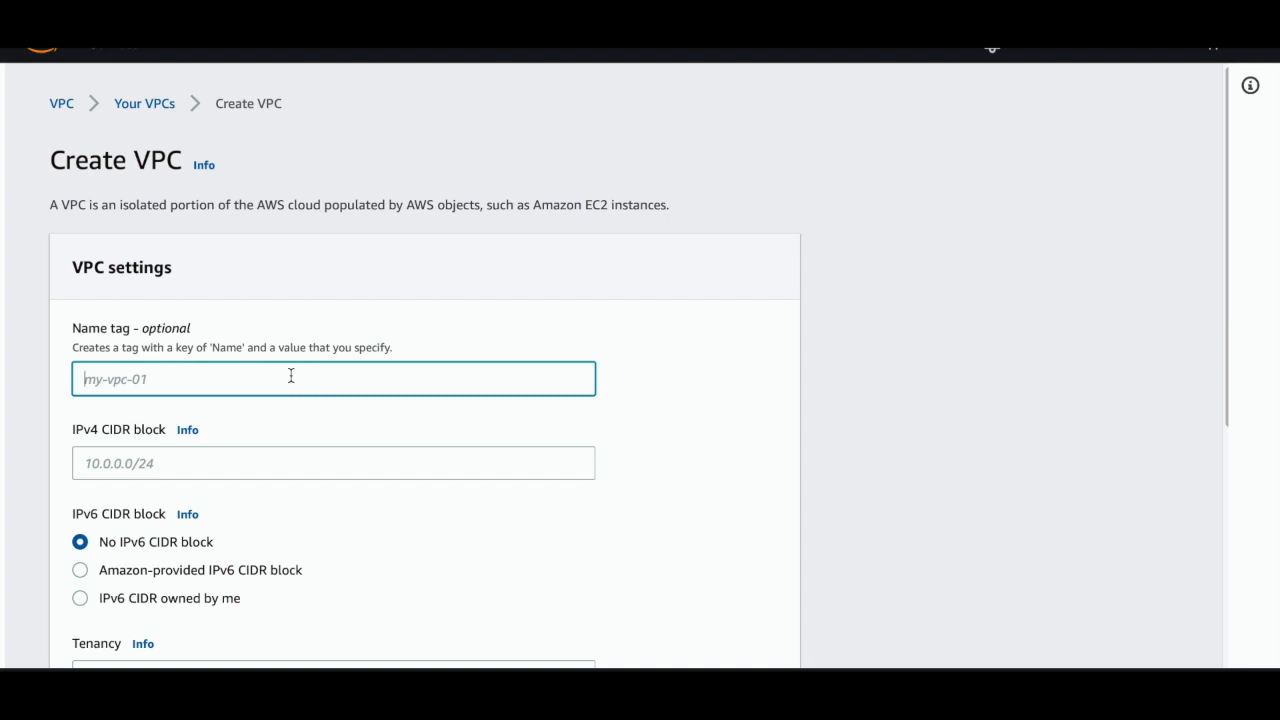
text(Nort)
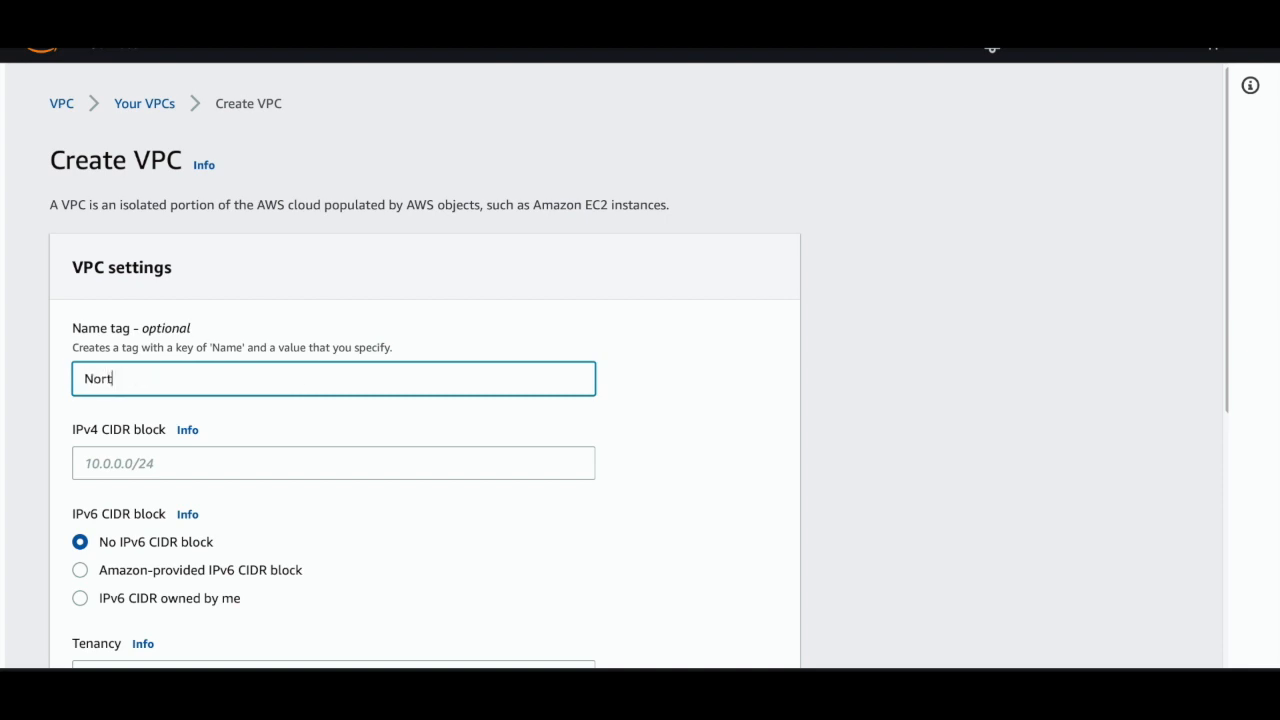
text(hVPC)
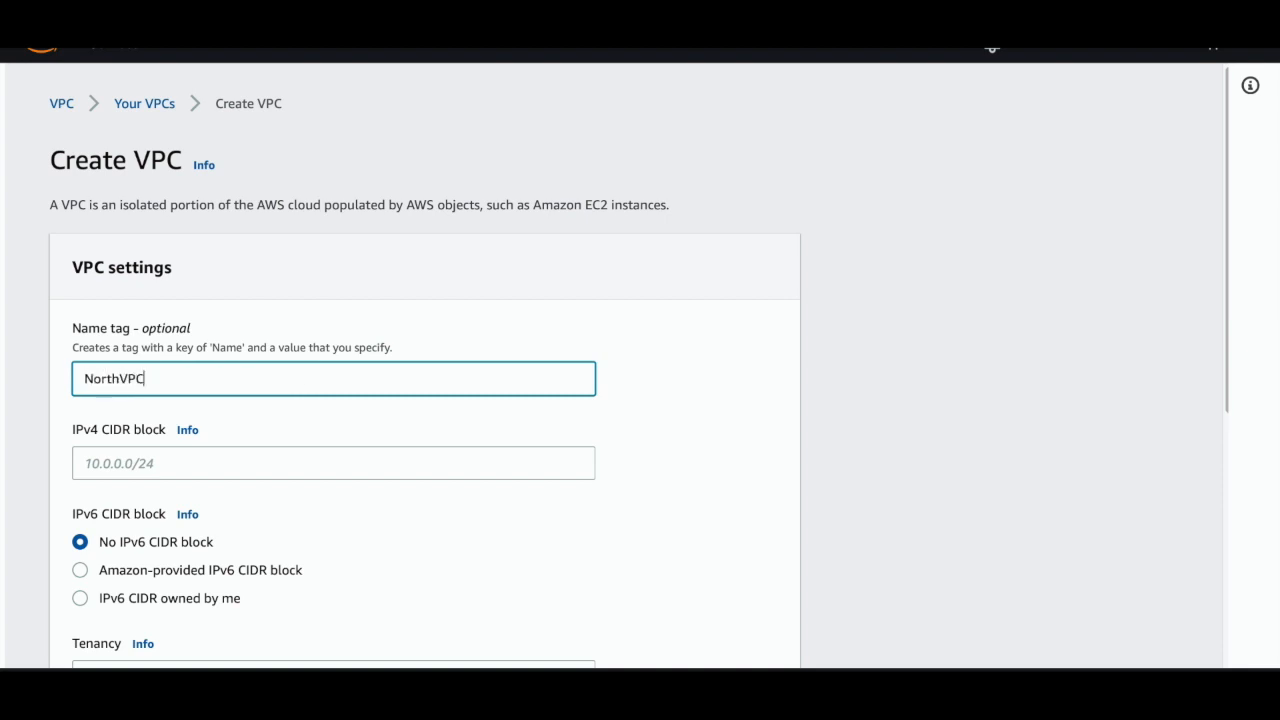
- Give NorthVPC the IPv4 CIDR block 120.0.0.0/16, create it and dismiss the success notice
click(333, 463)
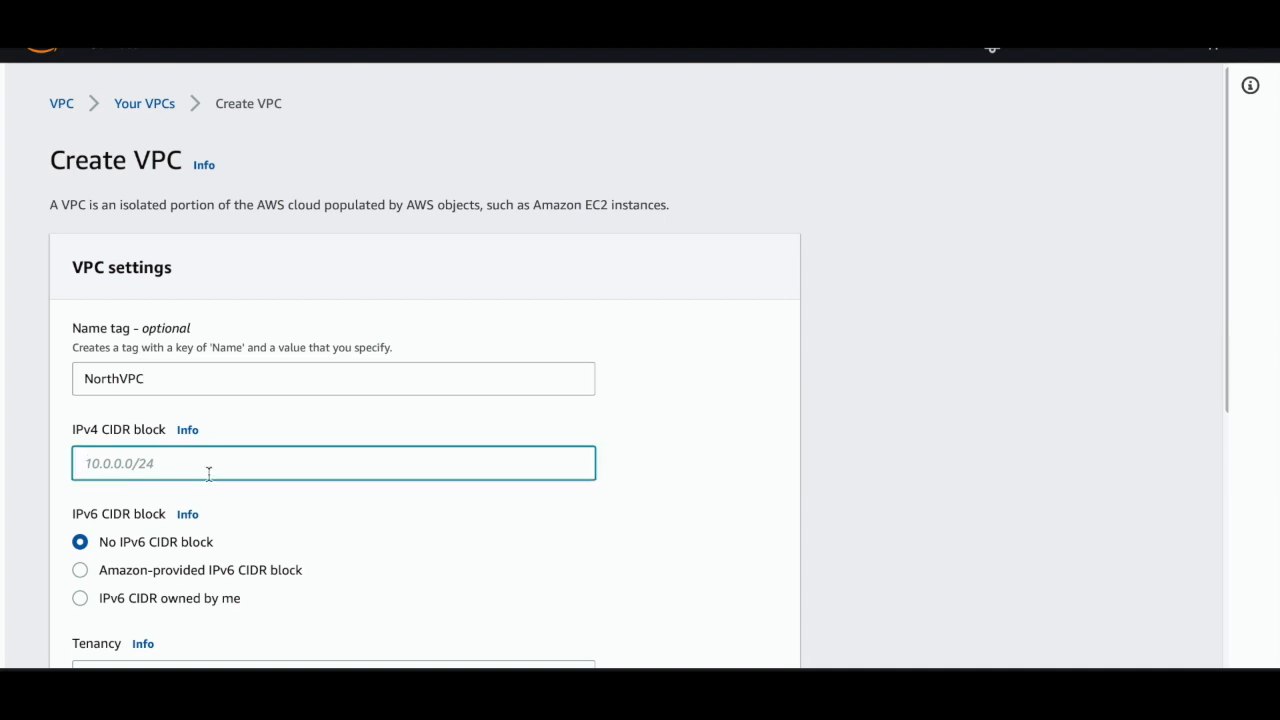
text(1)
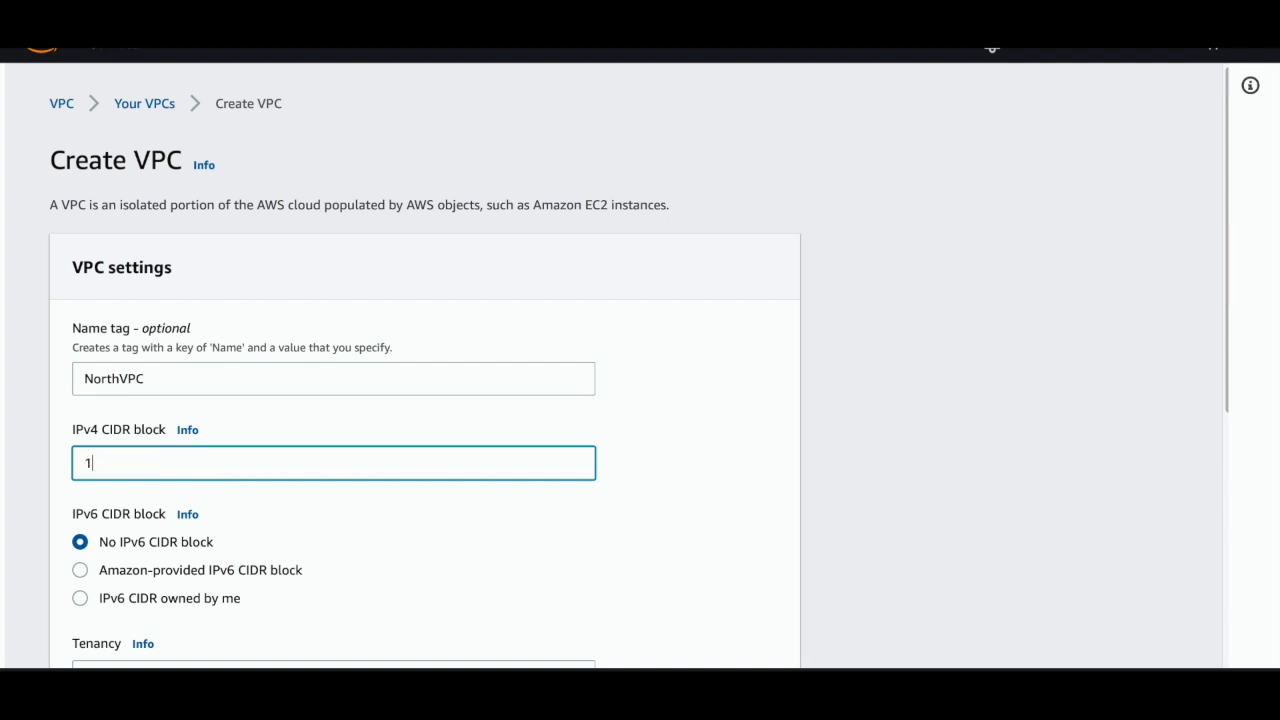
text(20.)
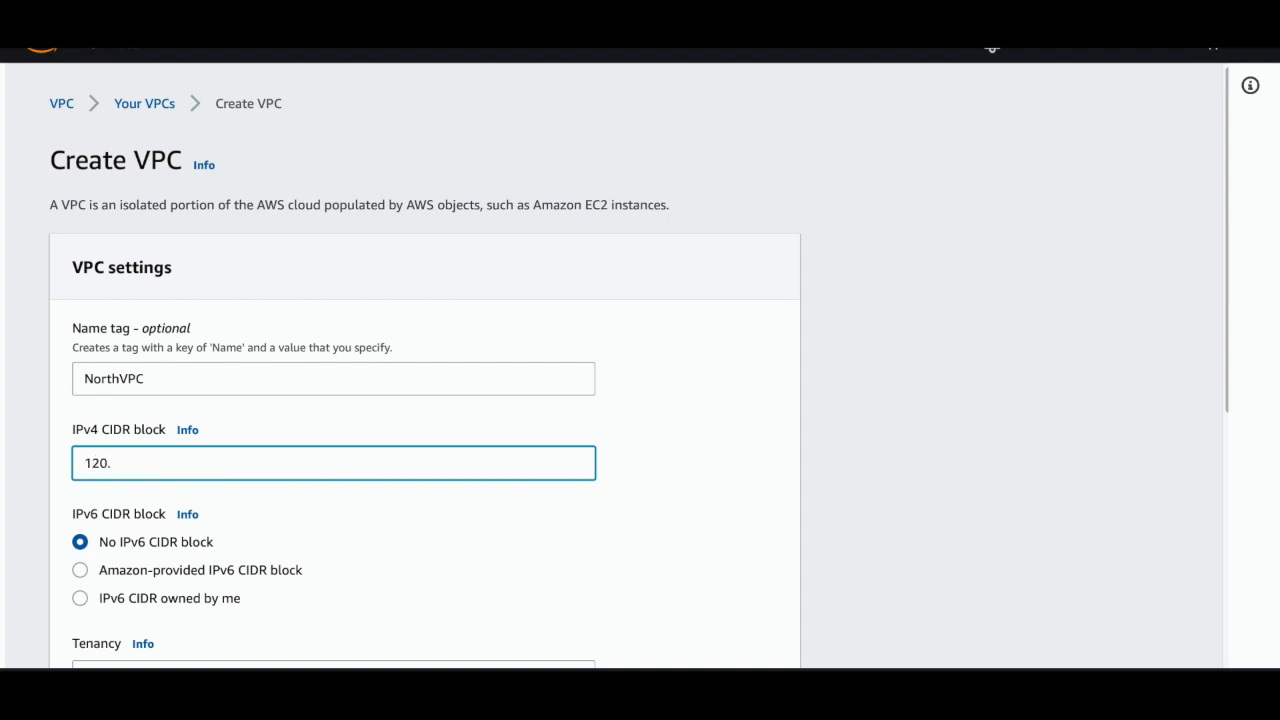
text(0.0.)
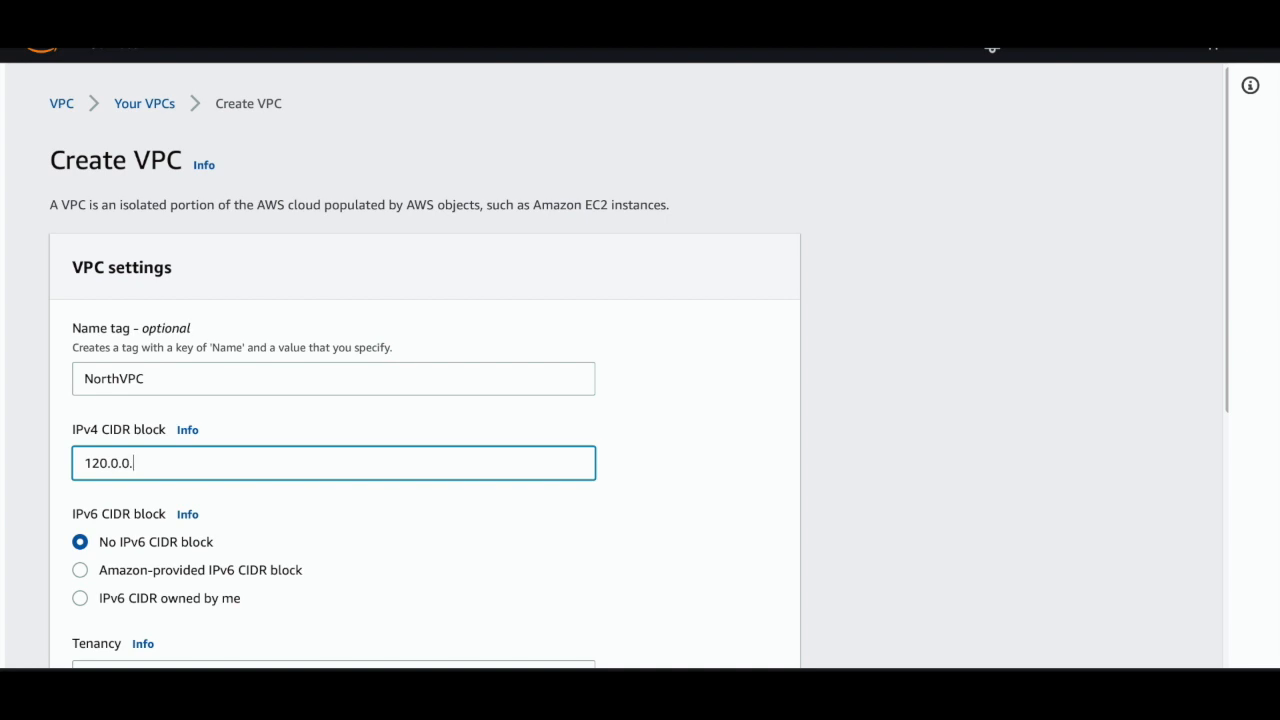
text(0/1)
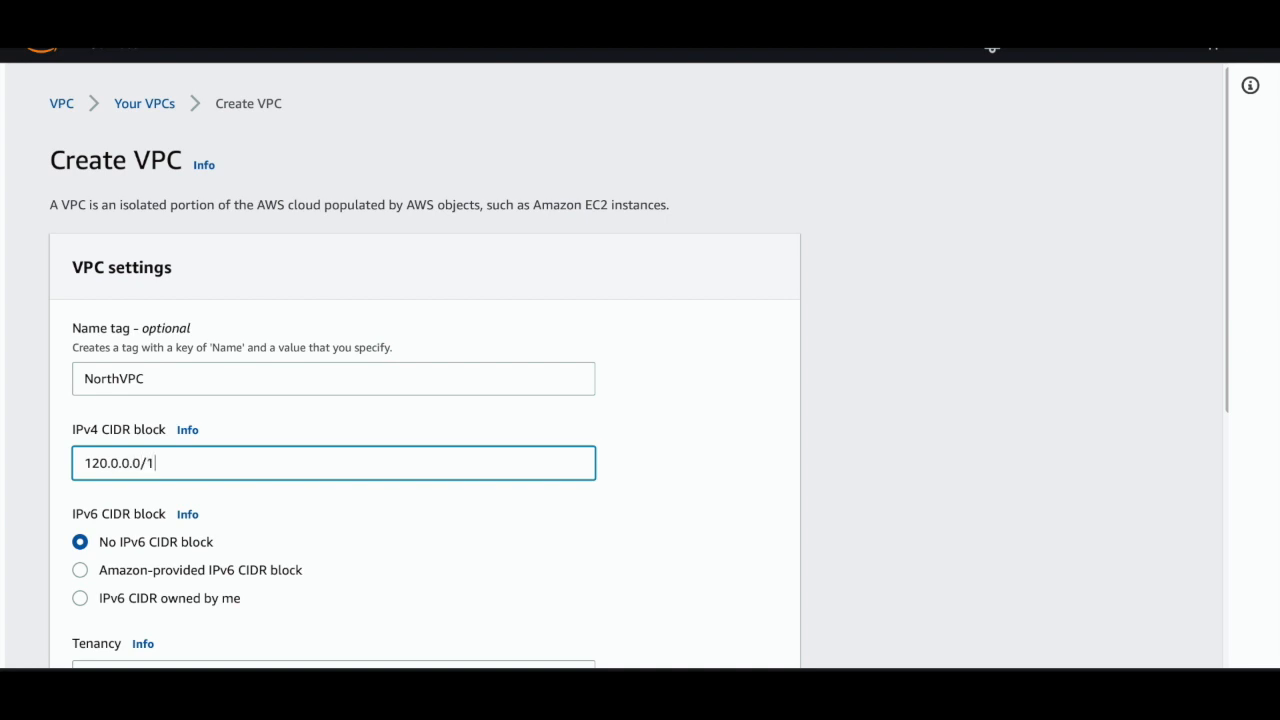
text(6)
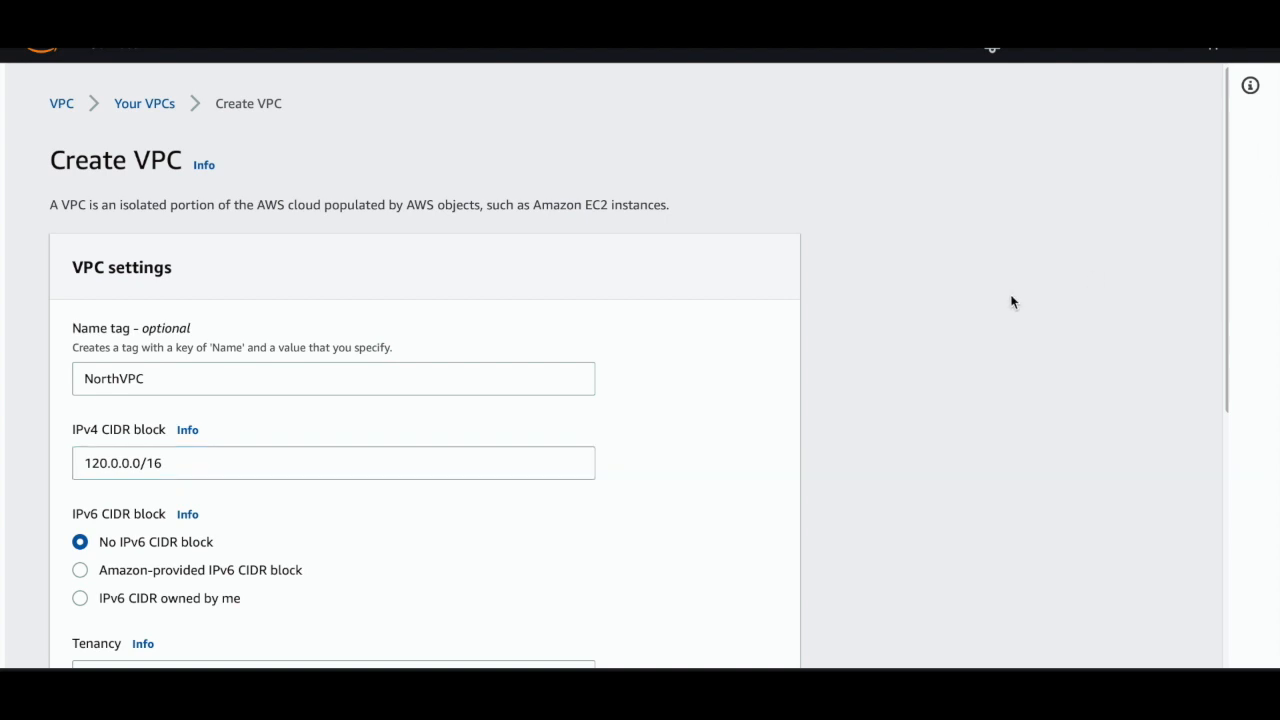
scroll(down, 3)
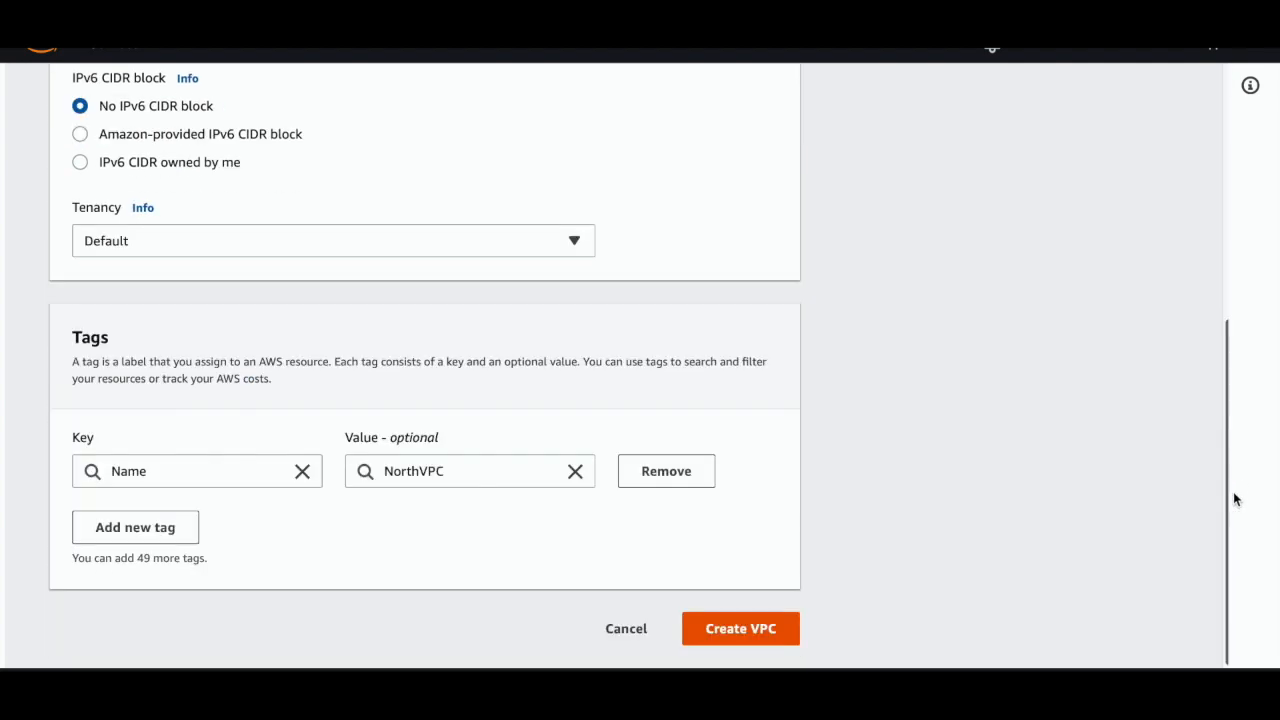
click(740, 628)
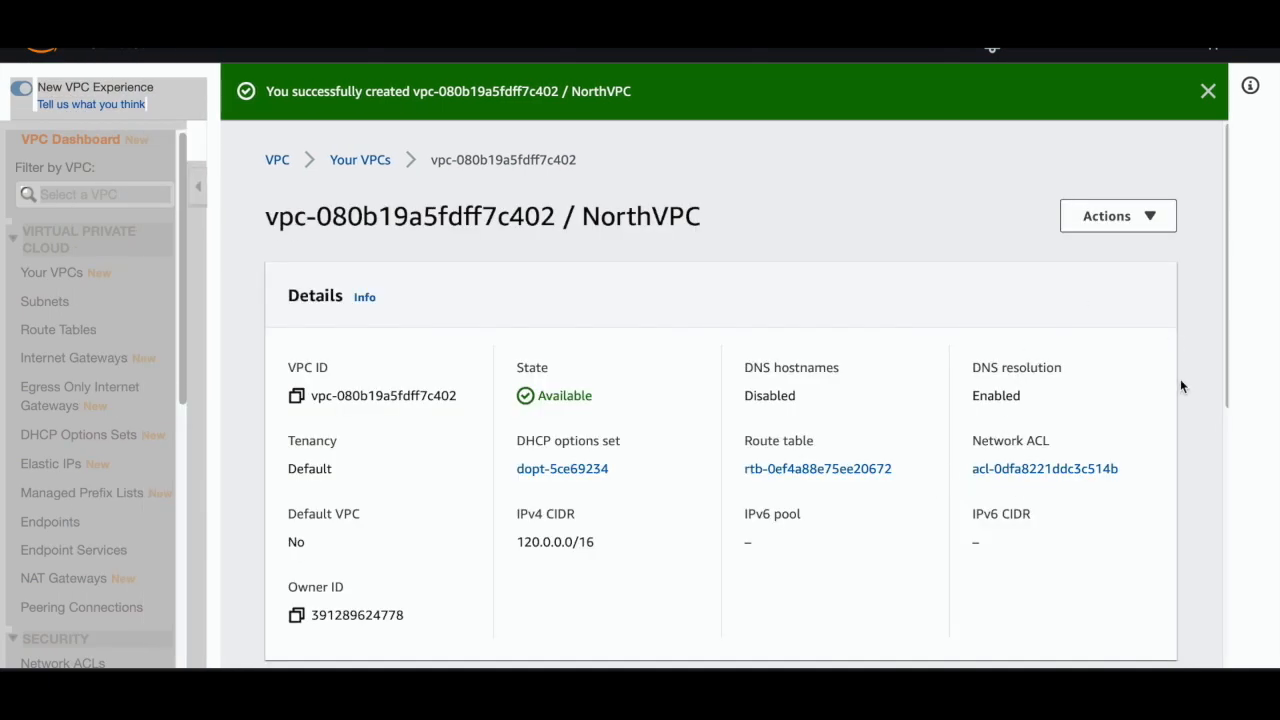
click(1207, 91)
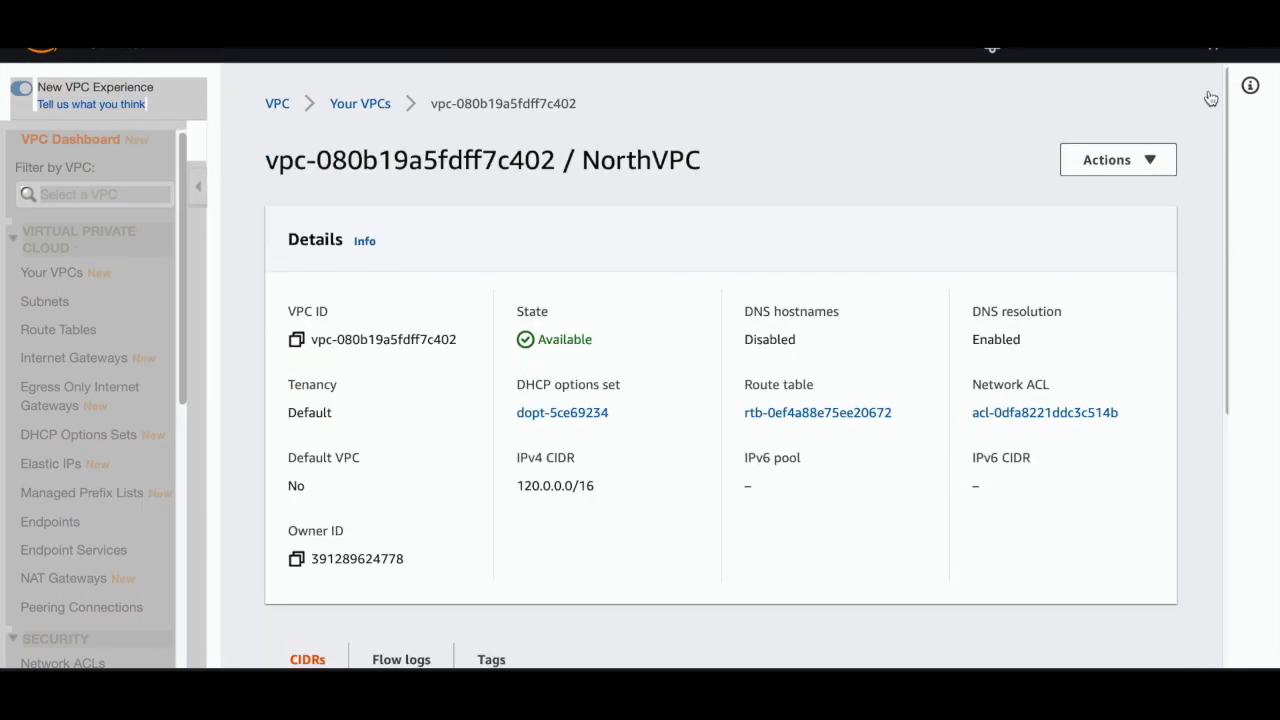
mouse_move(1228, 169)
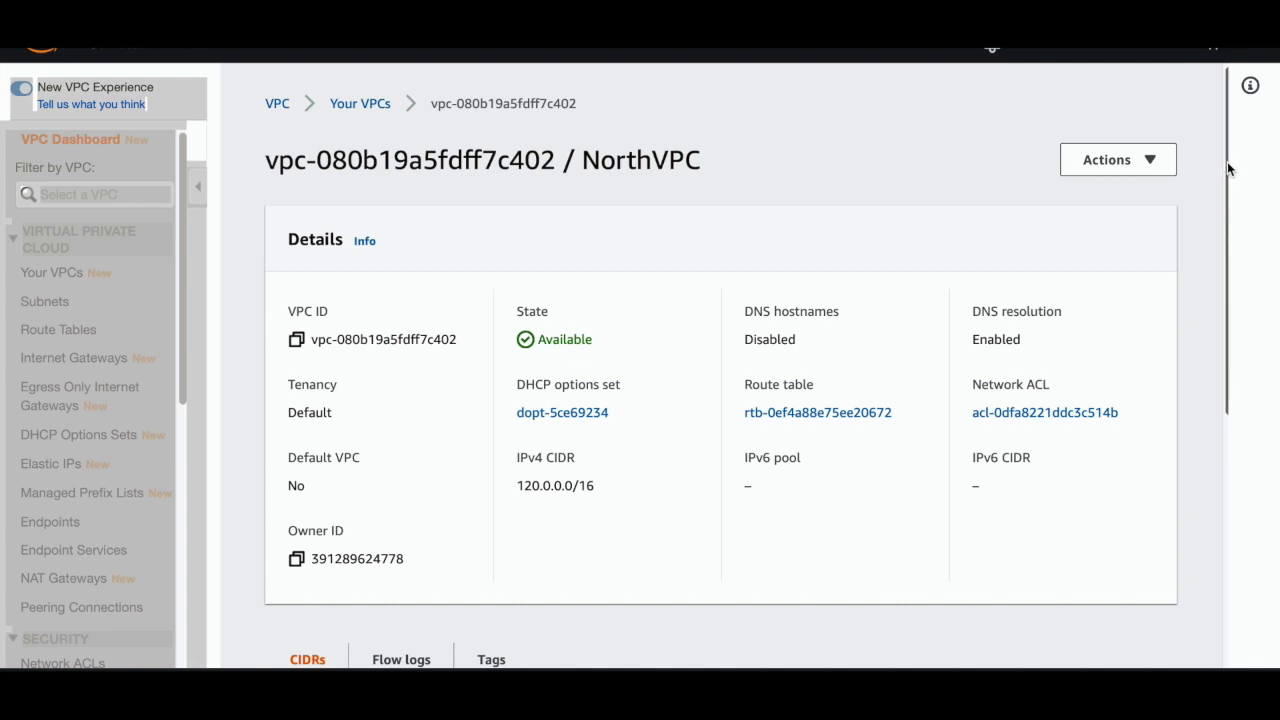
scroll(down, 3)
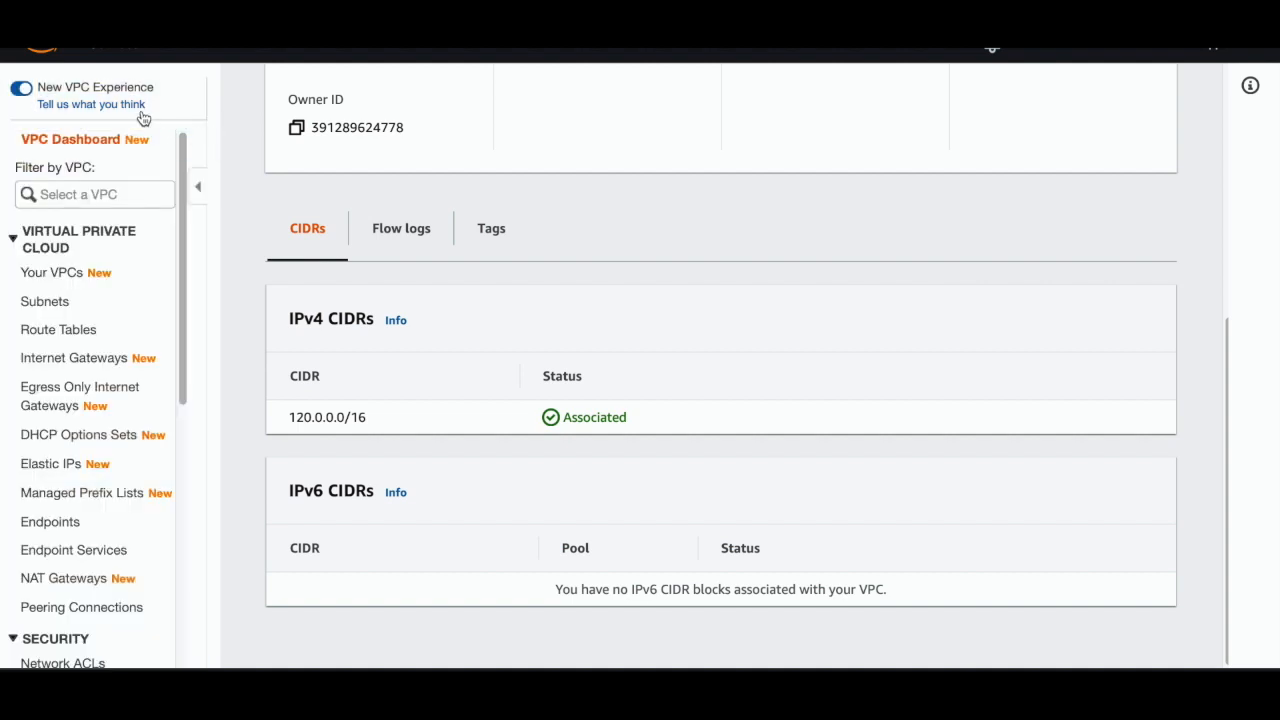
mouse_move(110, 140)
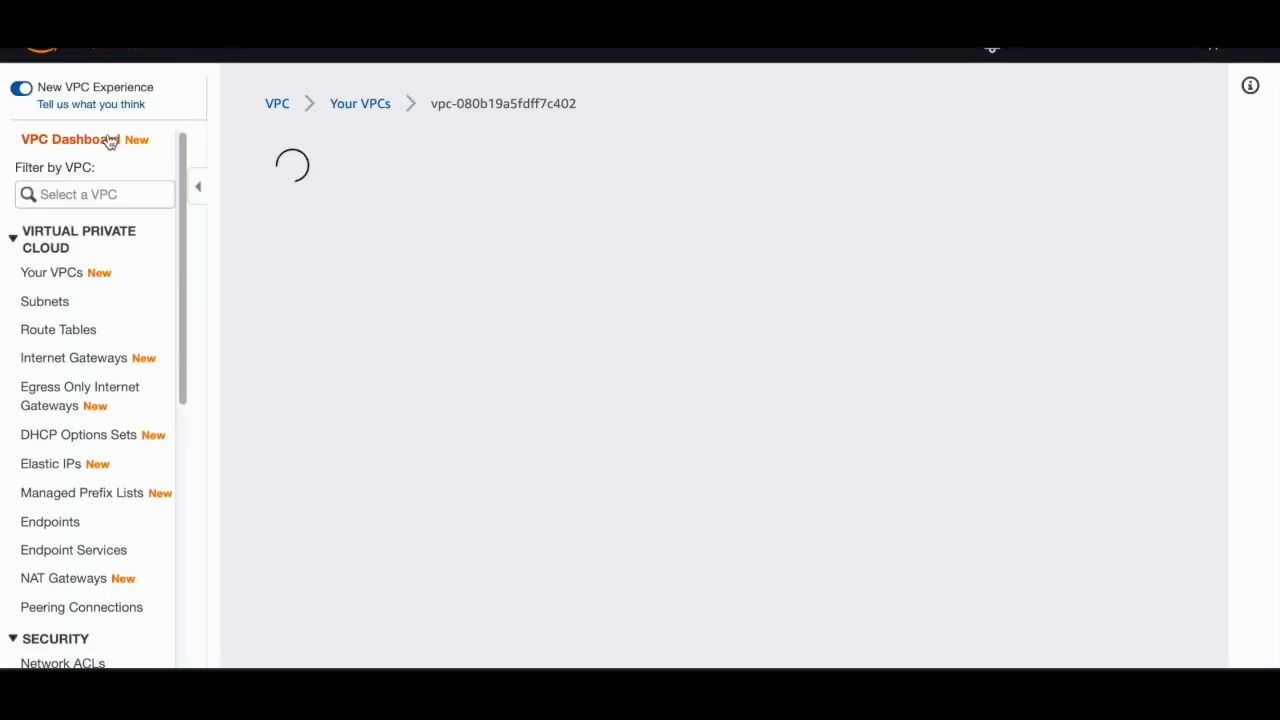
- Filter the Your VPCs list down to NorthVPC (120.0.0.0/16) by its VPC ID
click(51, 272)
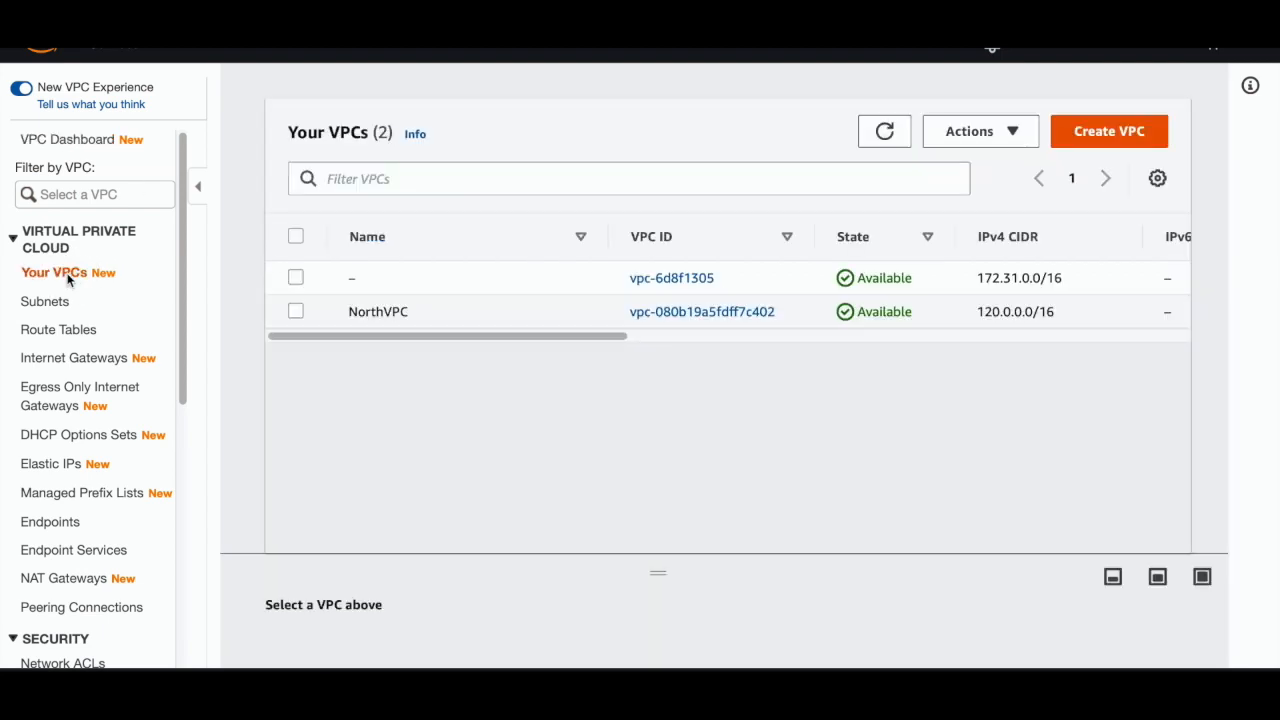
click(296, 311)
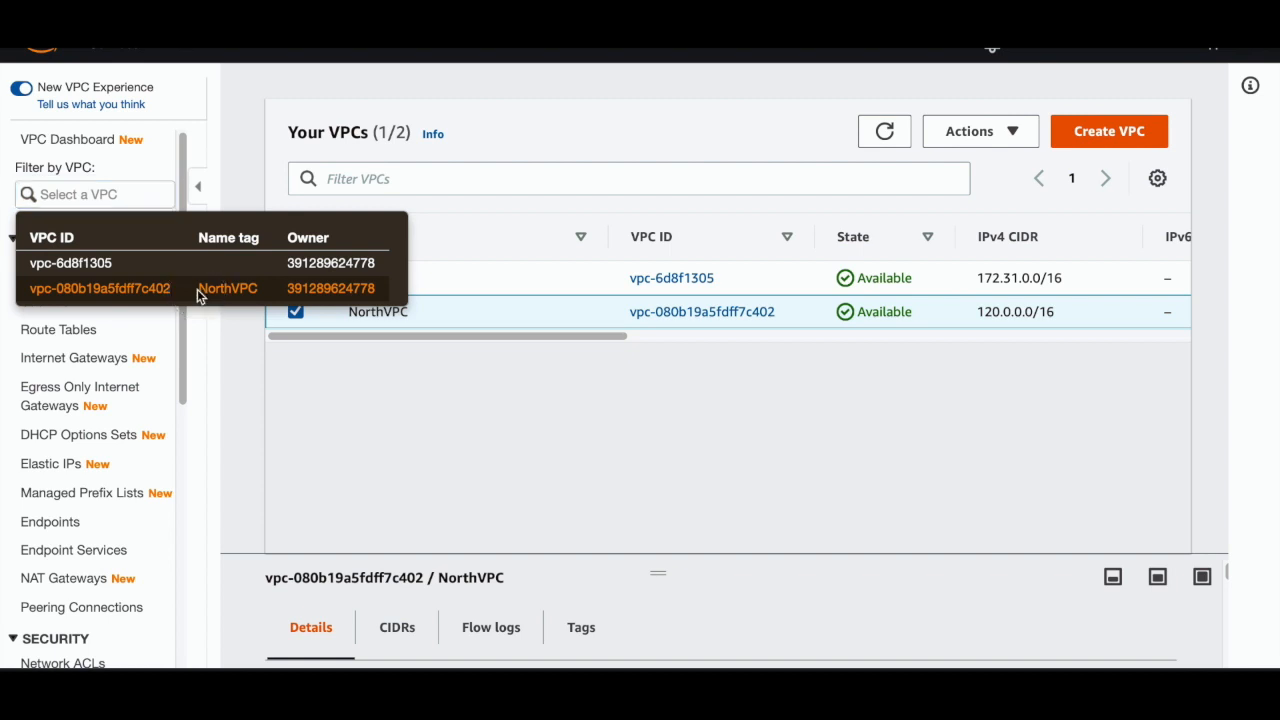
click(99, 288)
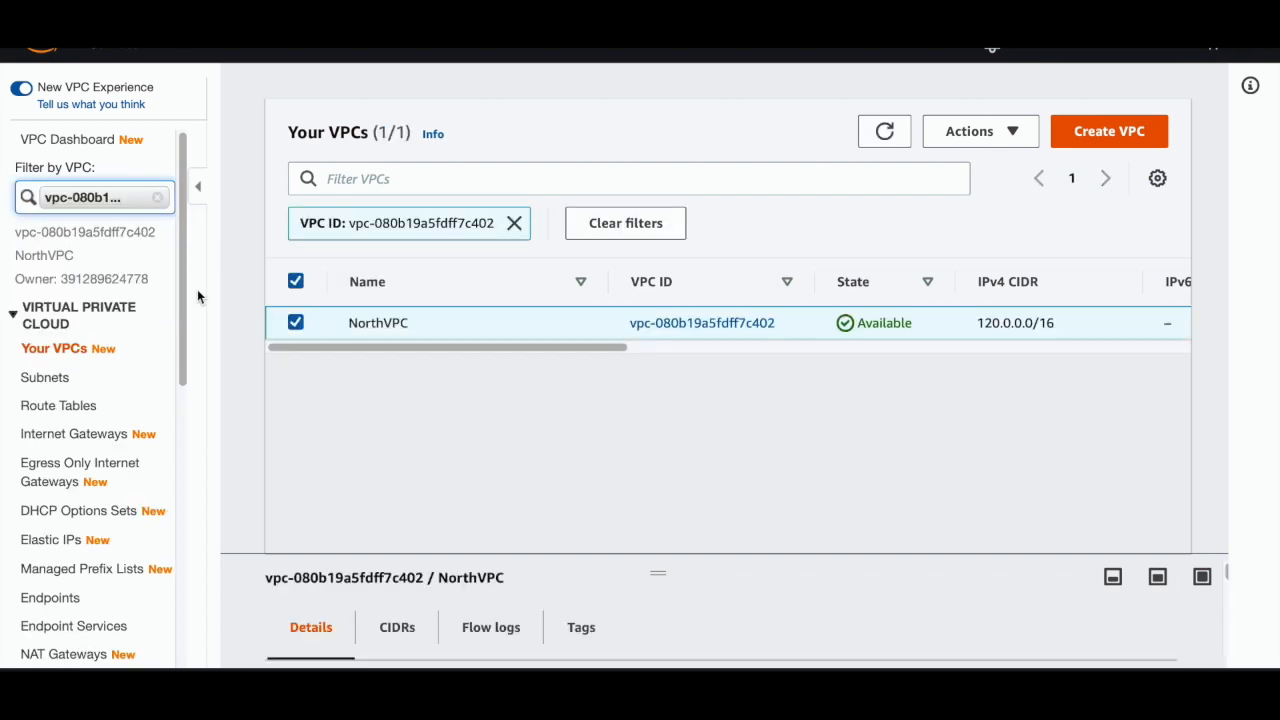
mouse_move(204, 338)
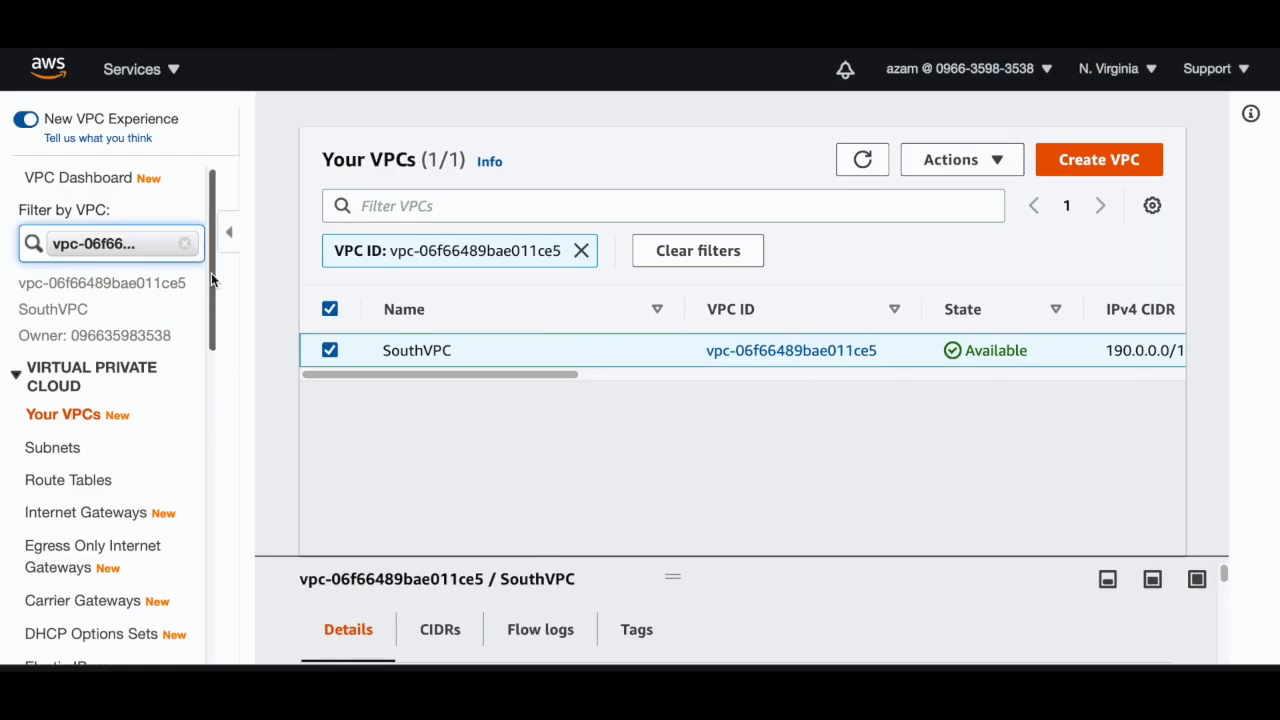
- Start a new peering connection from the Peering Connections page
scroll(down, 3)
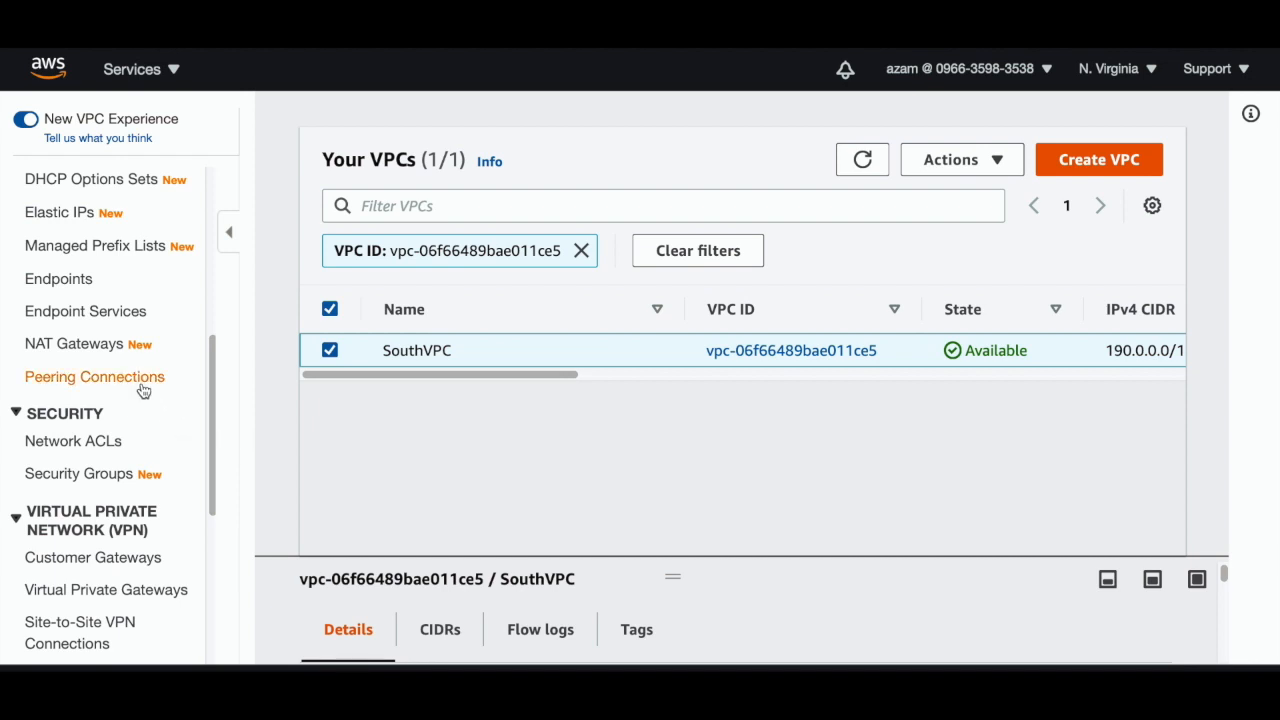
click(94, 377)
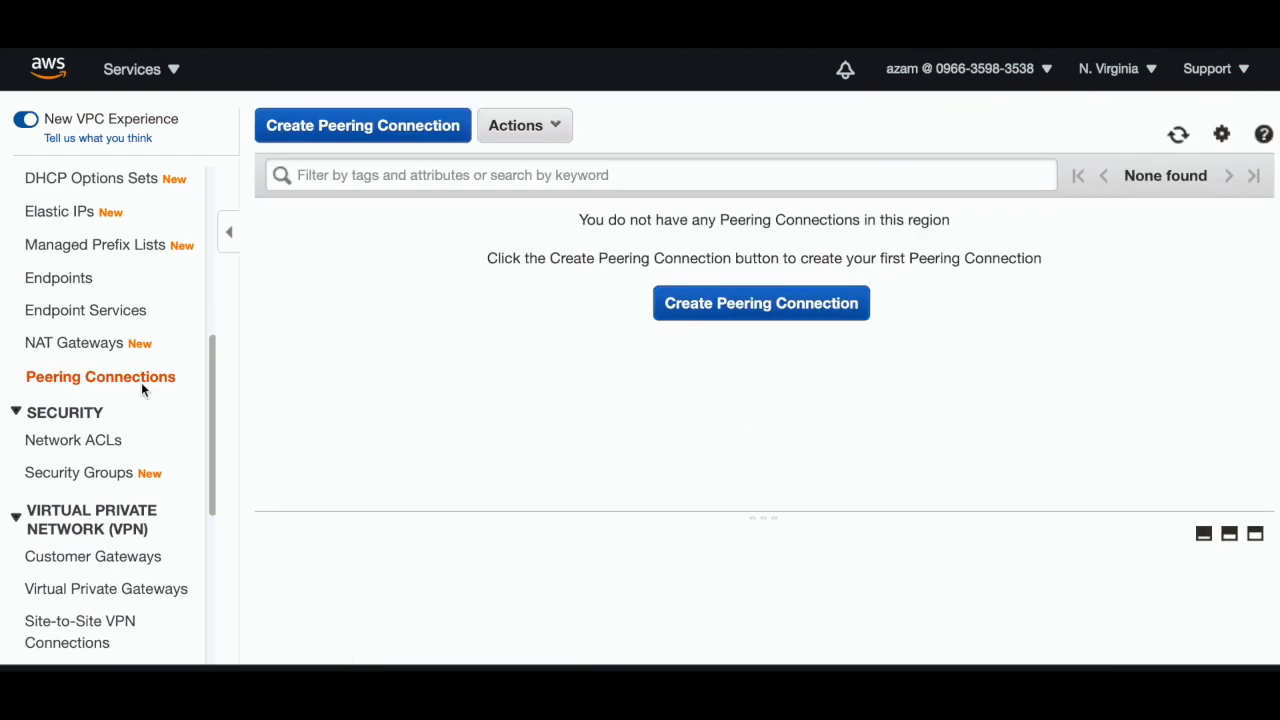
mouse_move(405, 427)
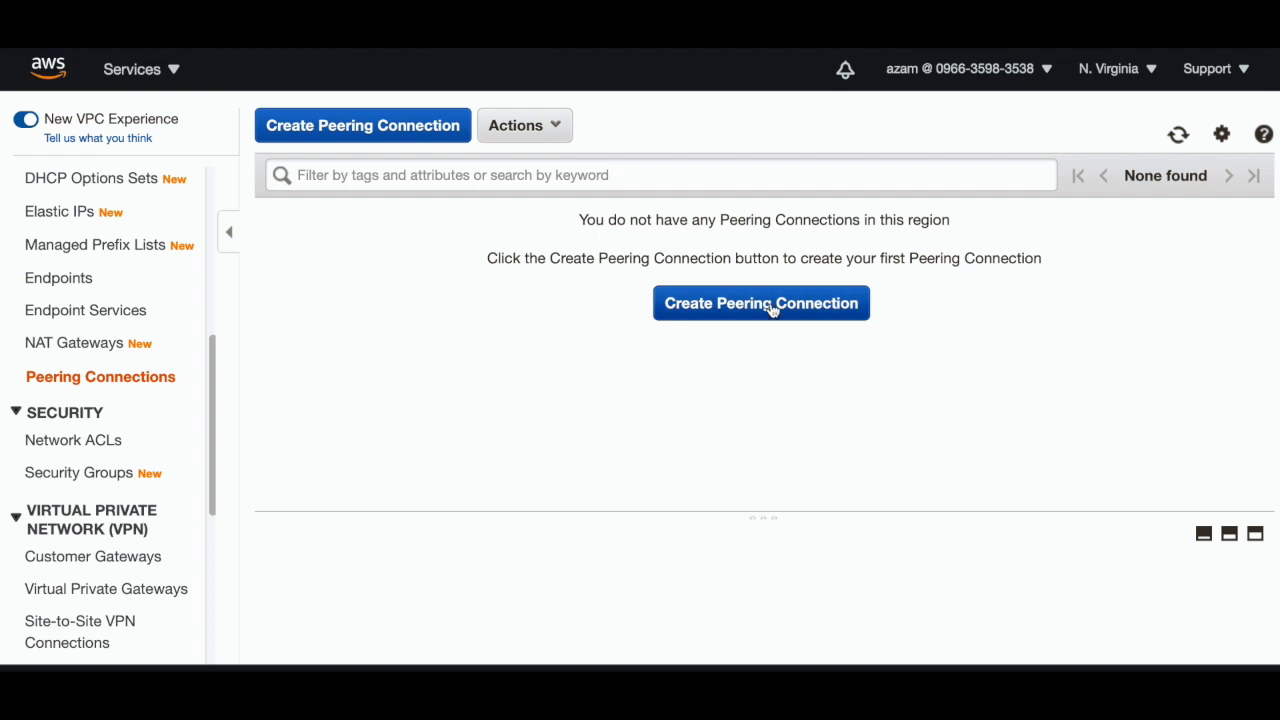
click(761, 303)
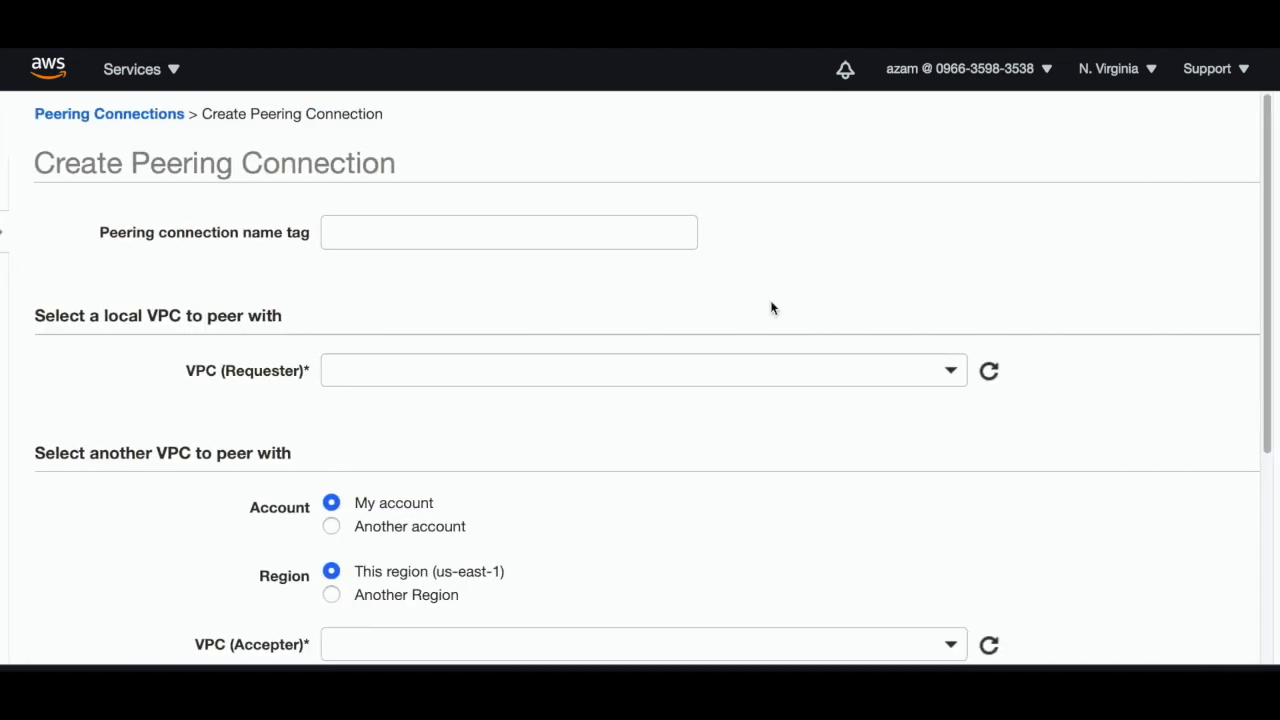
- Name the peering connection FirstPeering, correcting a typo along the way
click(508, 232)
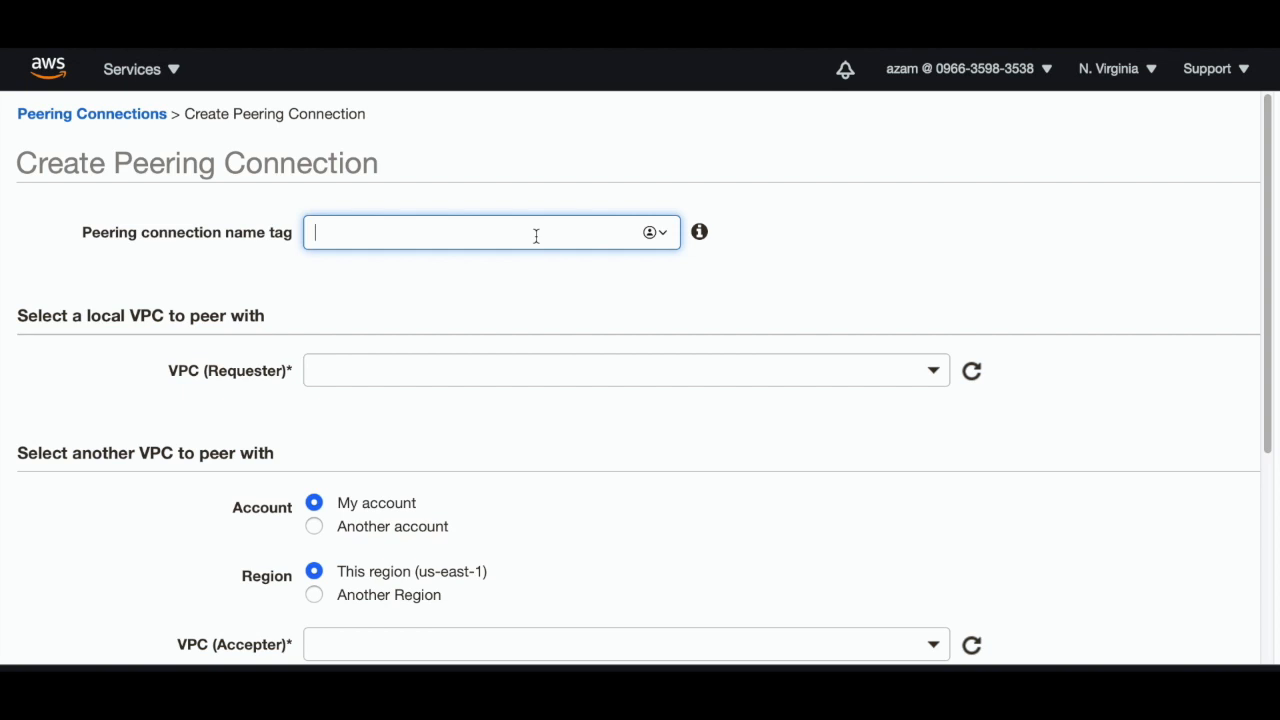
text(First)
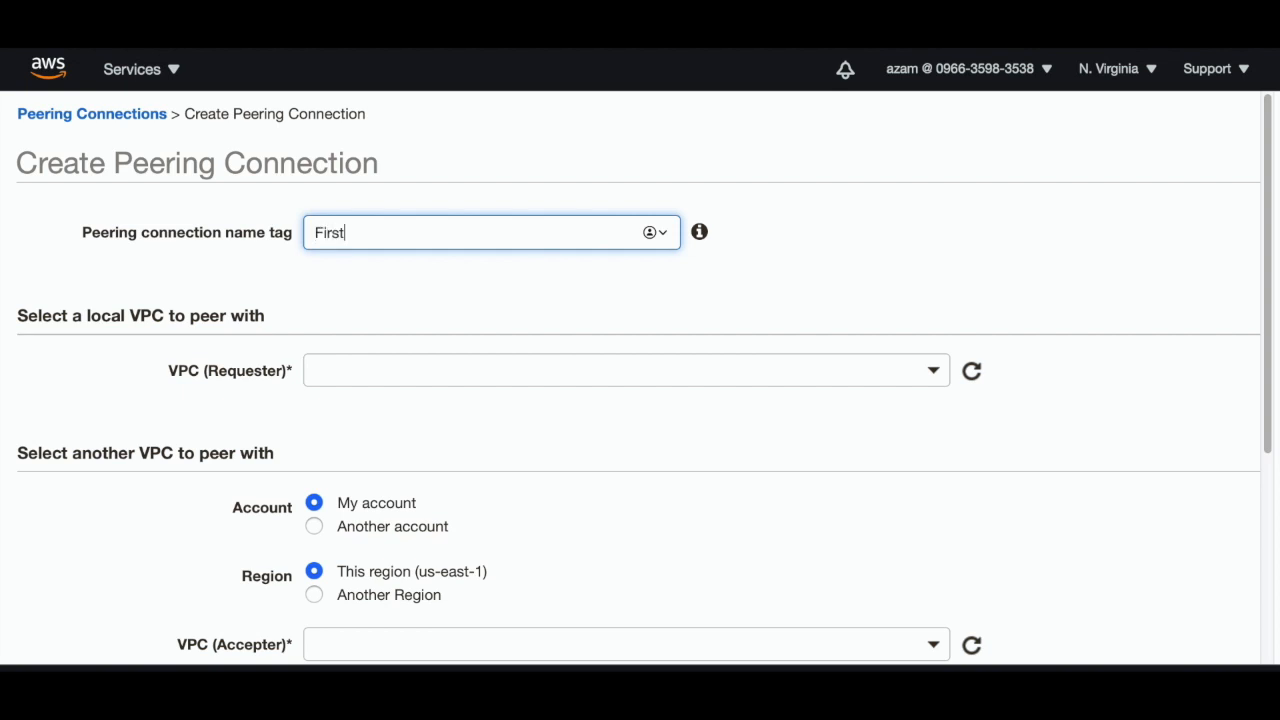
text(PEr)
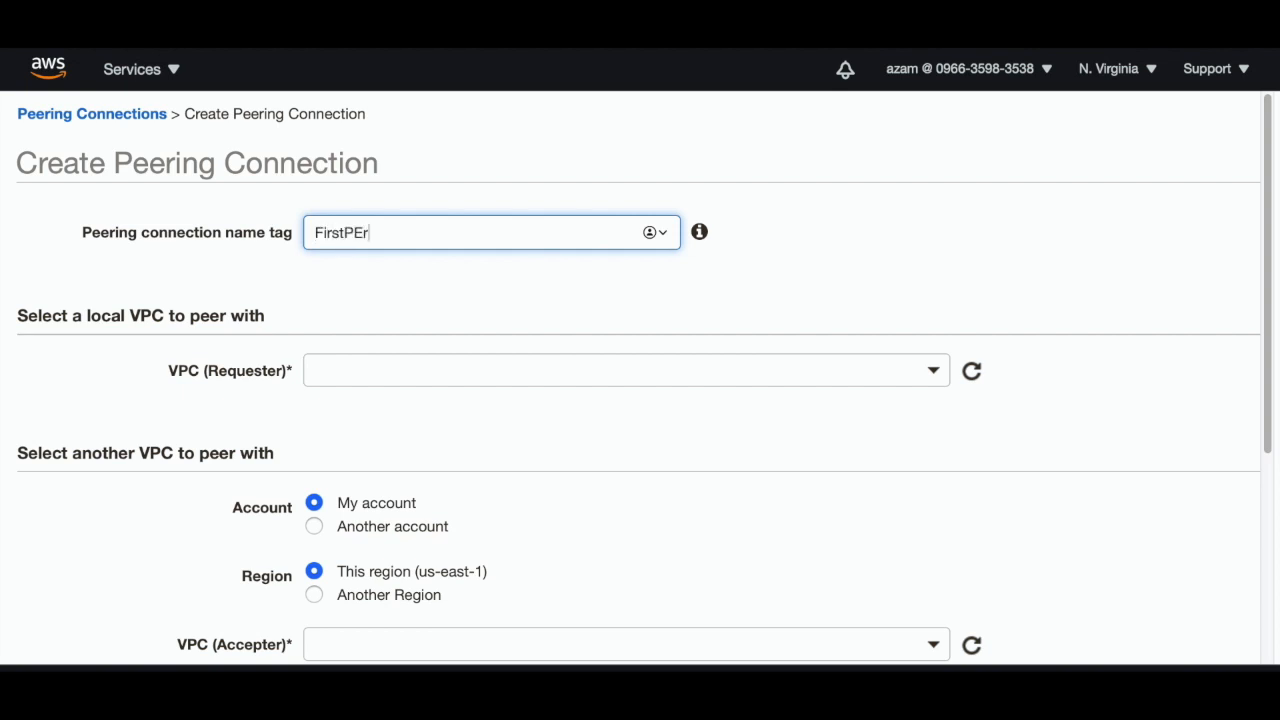
key(Backspace)
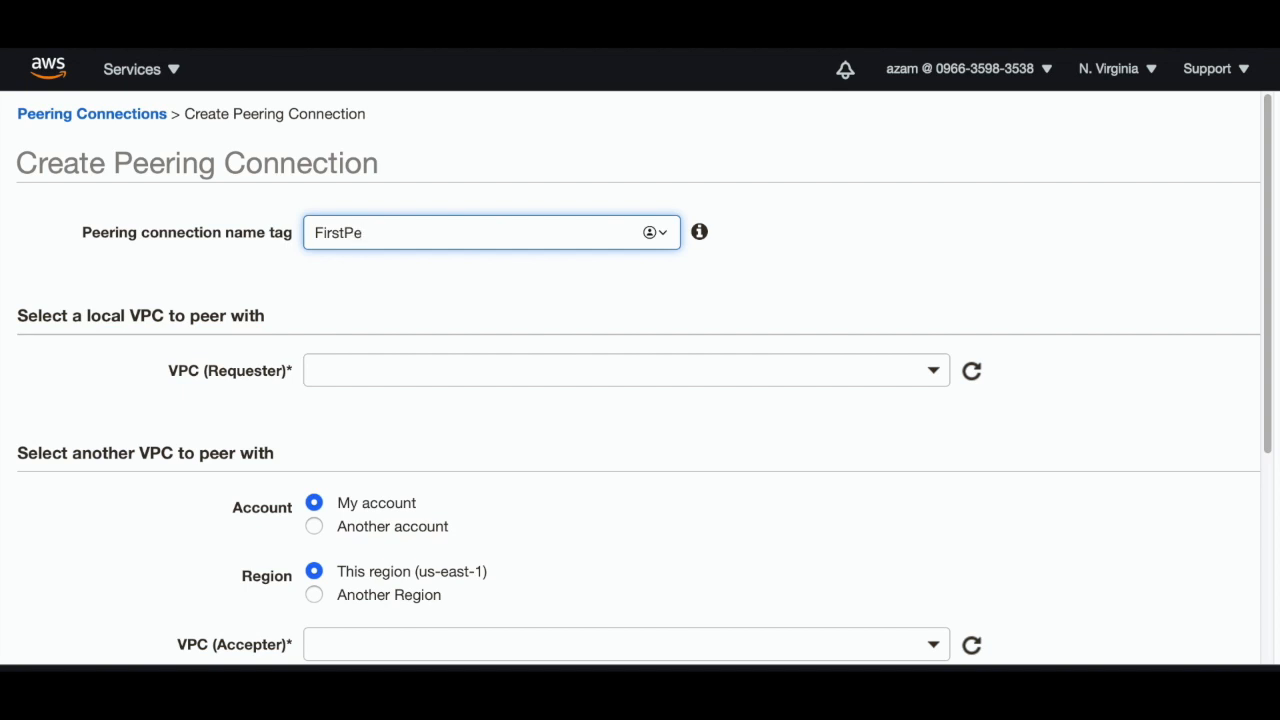
text(ering)
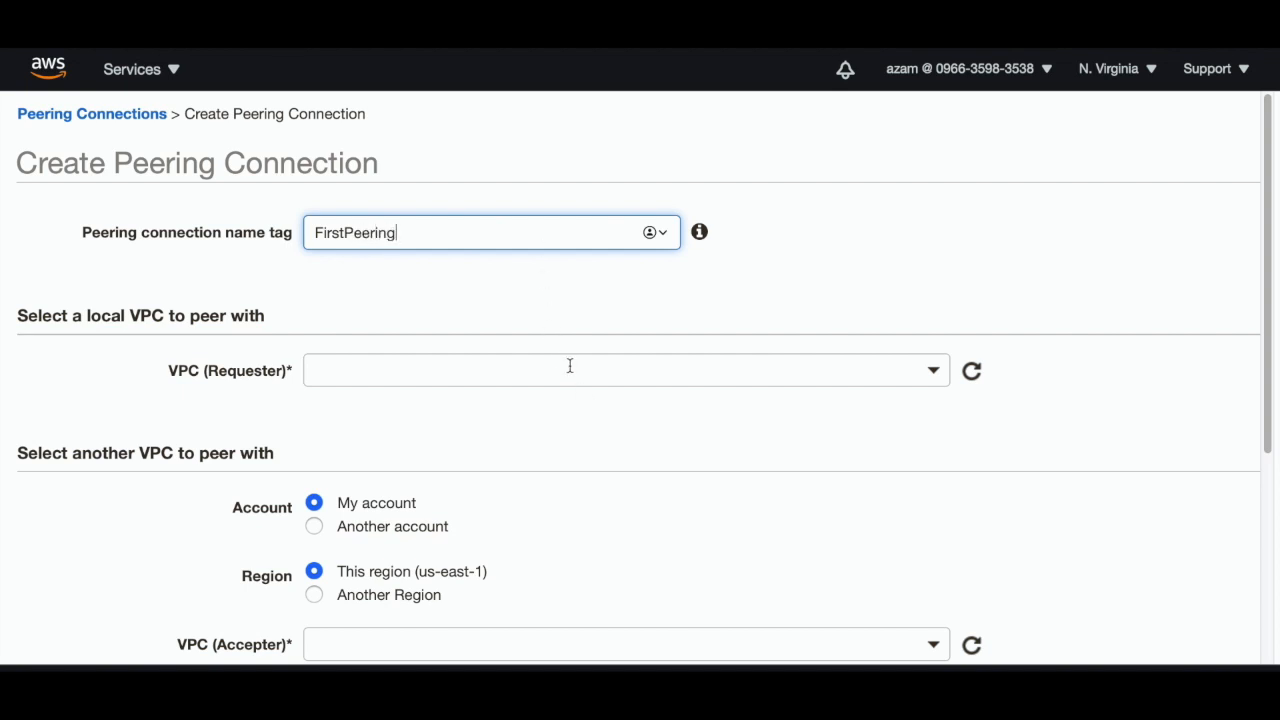
- Set SouthVPC (190.0.0.0/16) as requester and switch to the other account's console showing NorthVPC
click(625, 370)
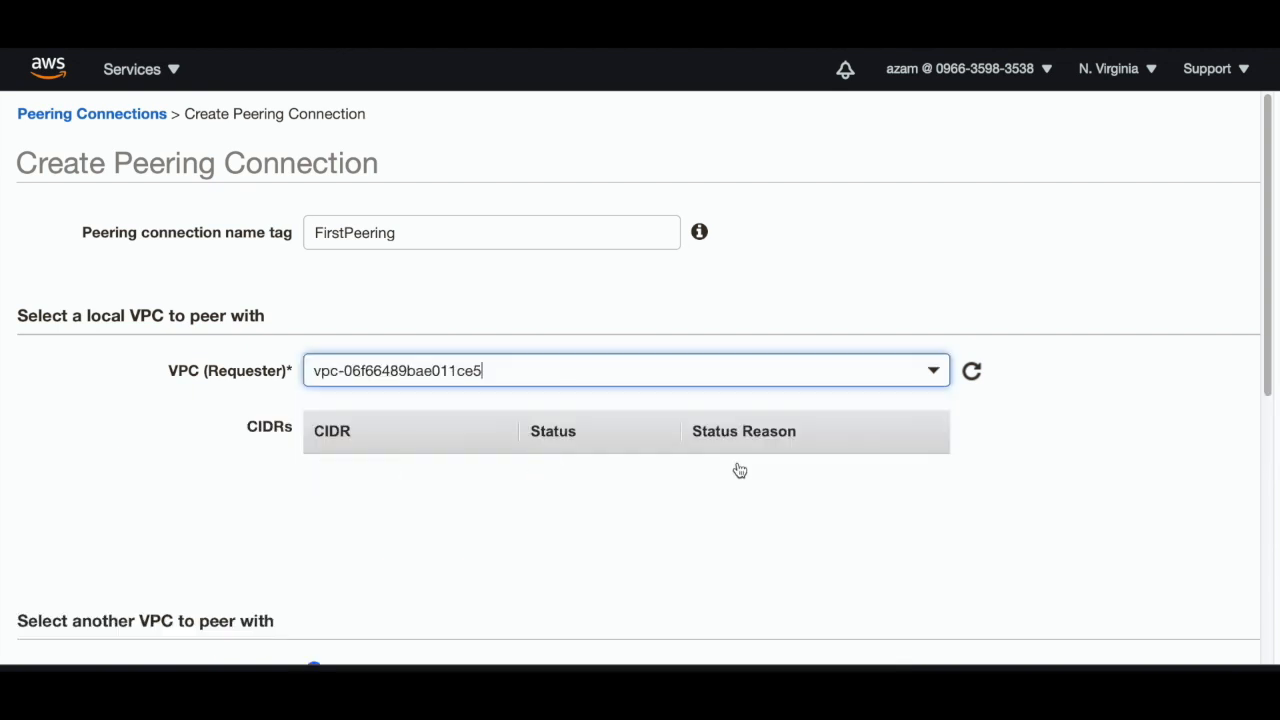
scroll(down, 3)
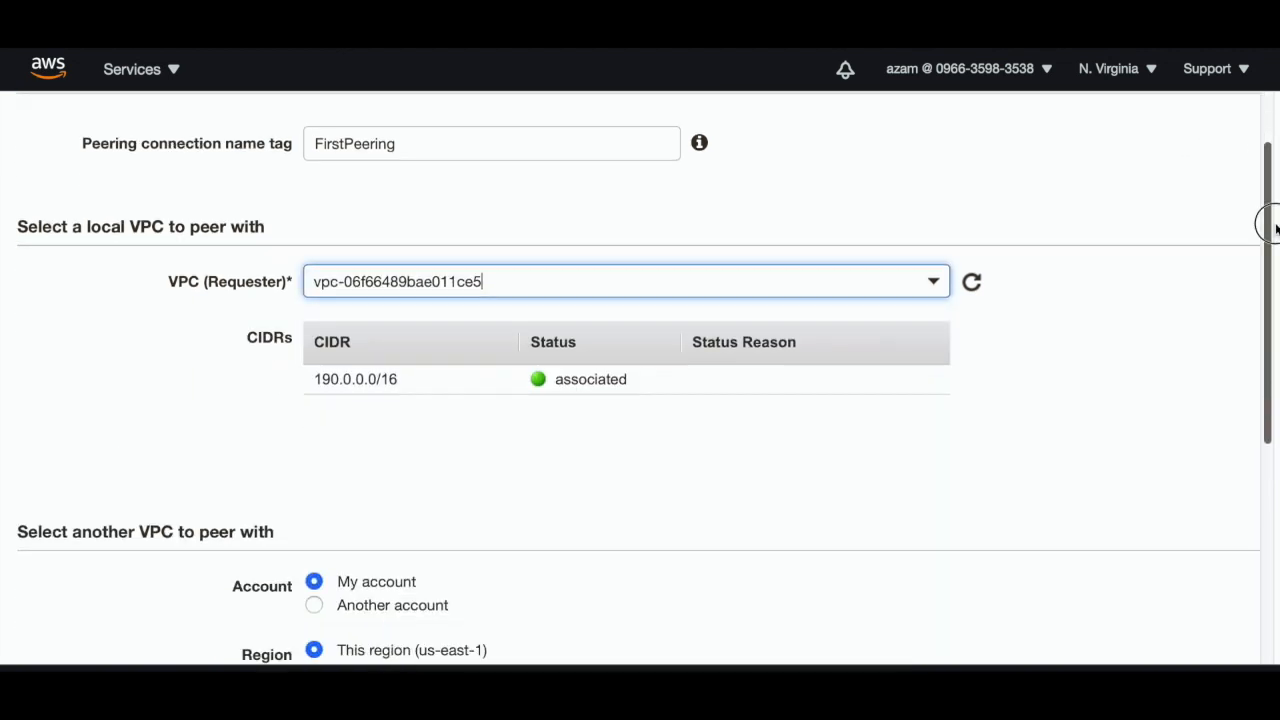
scroll(down, 3)
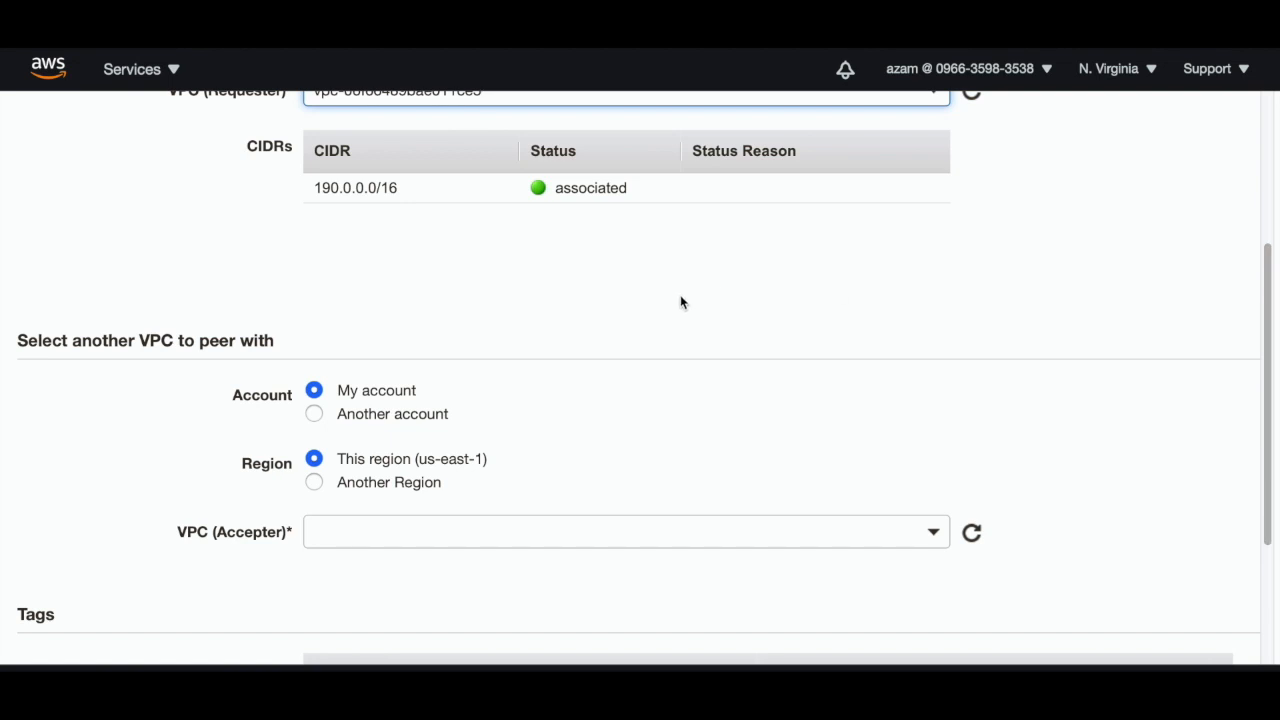
mouse_move(314, 414)
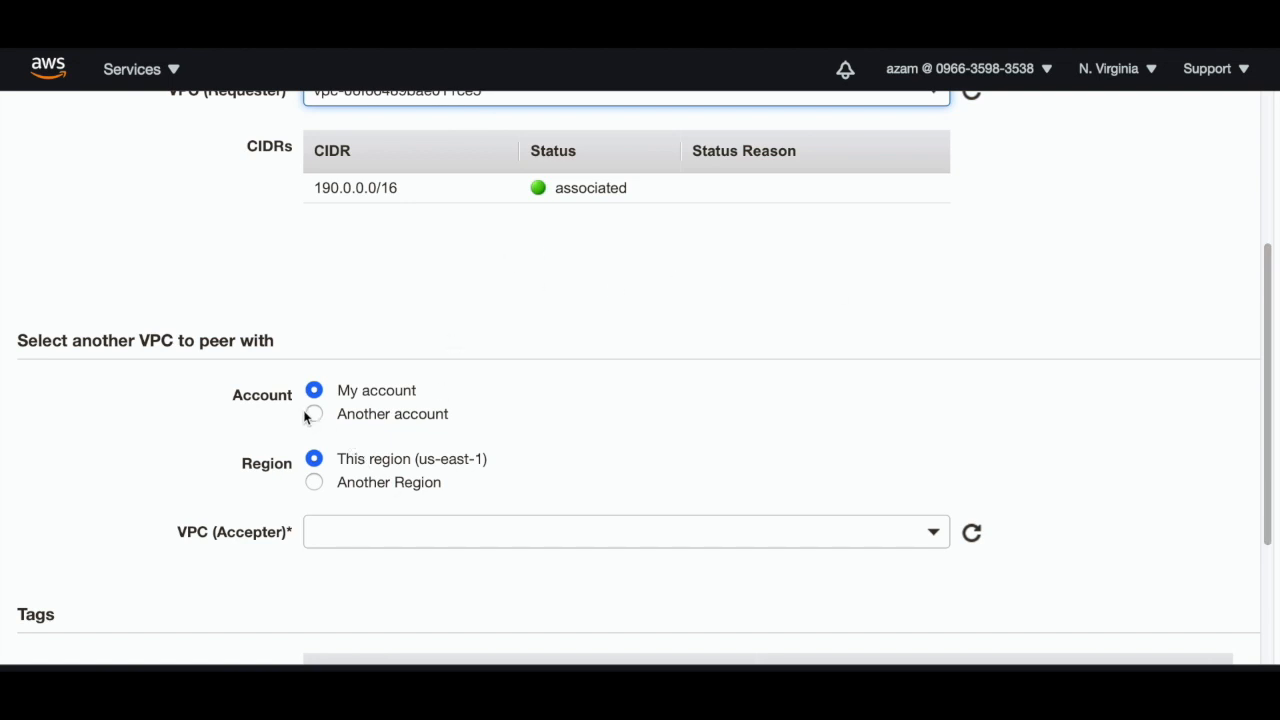
click(314, 414)
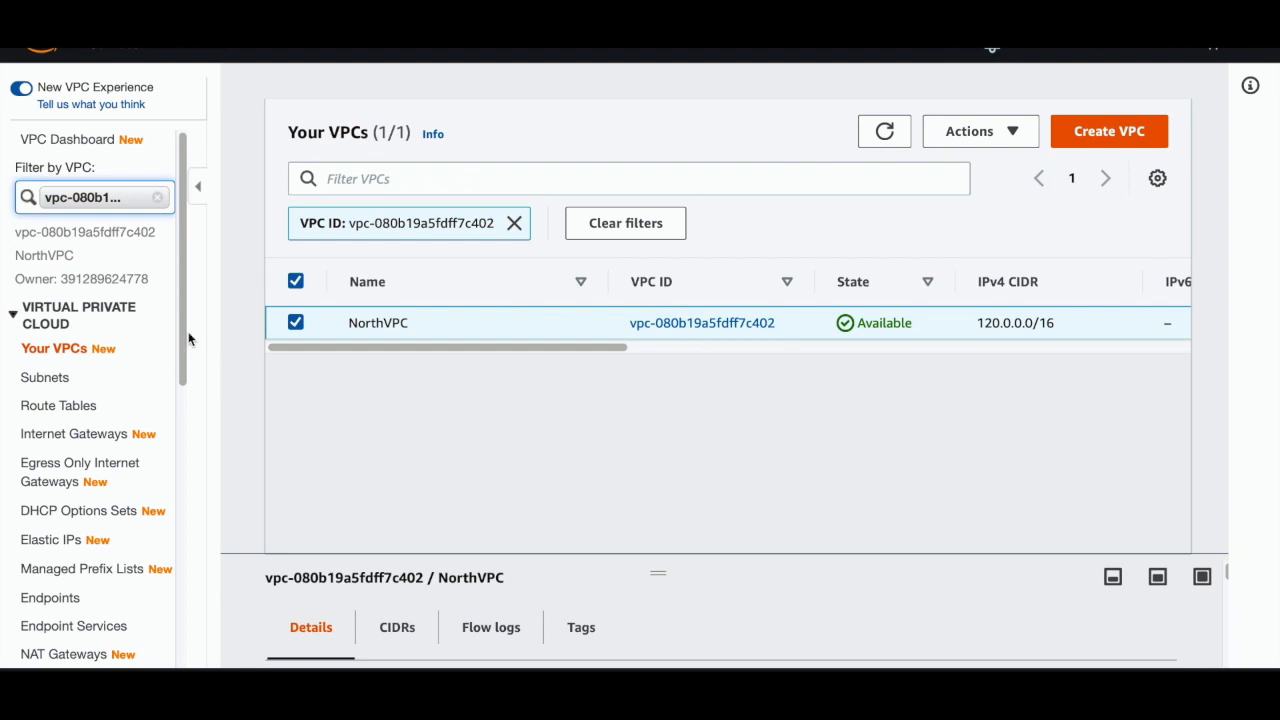
- Copy the other account's number from its account details menu
click(992, 47)
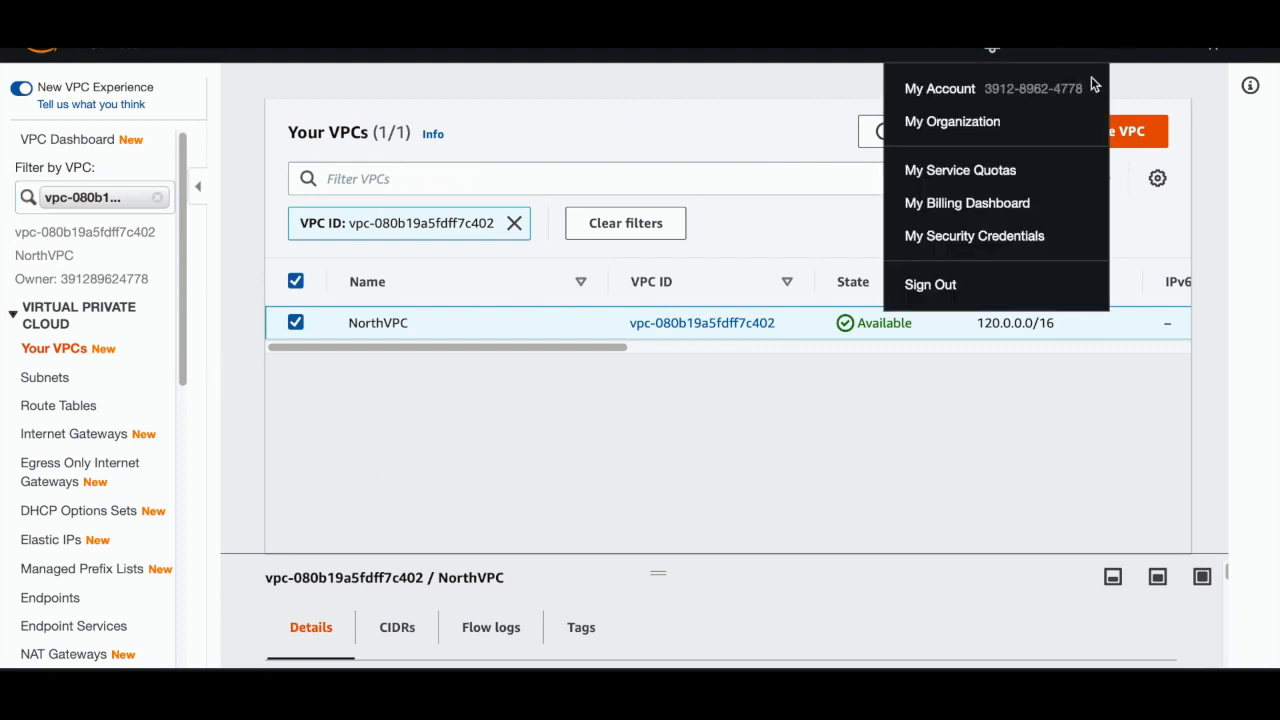
double_click(1033, 88)
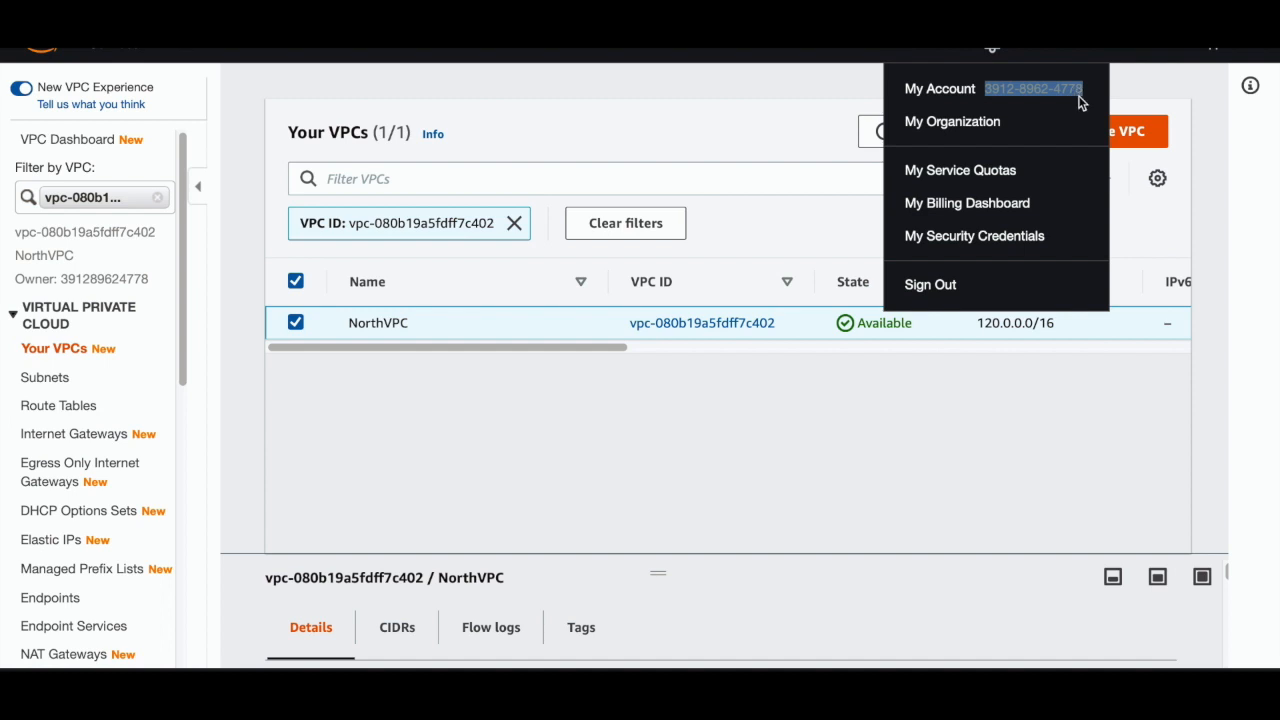
mouse_move(1080, 103)
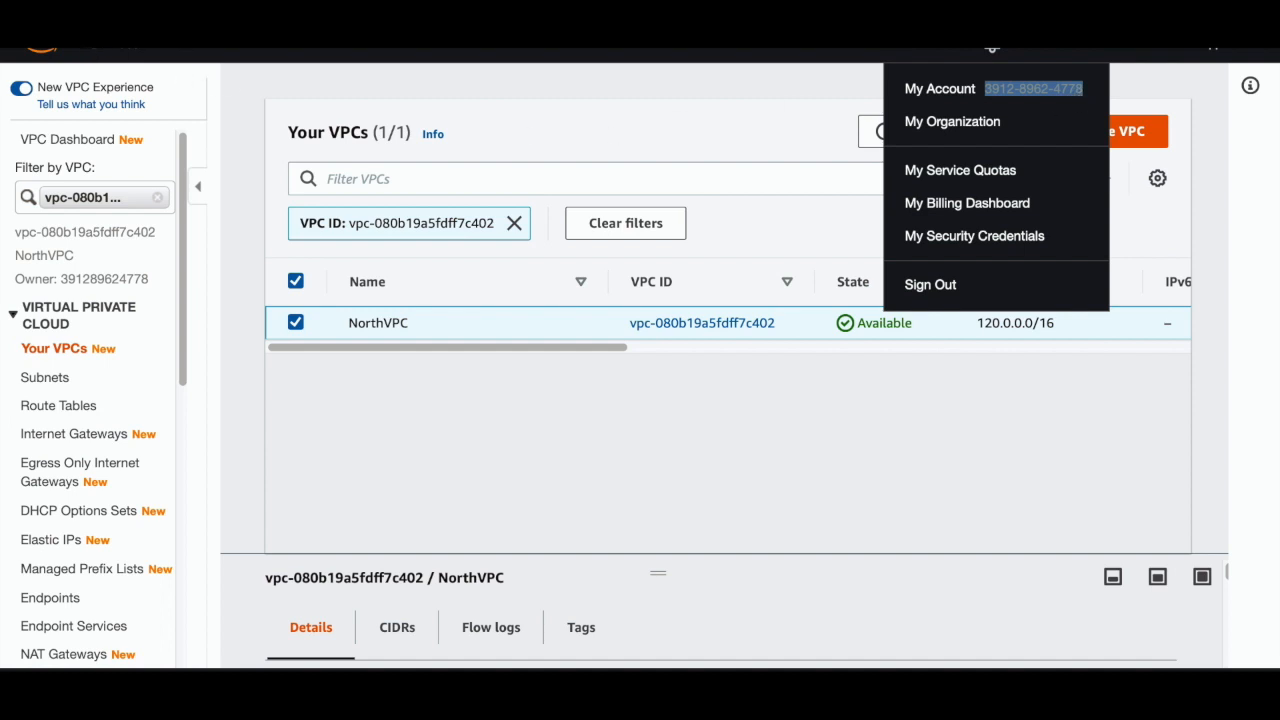
click(445, 438)
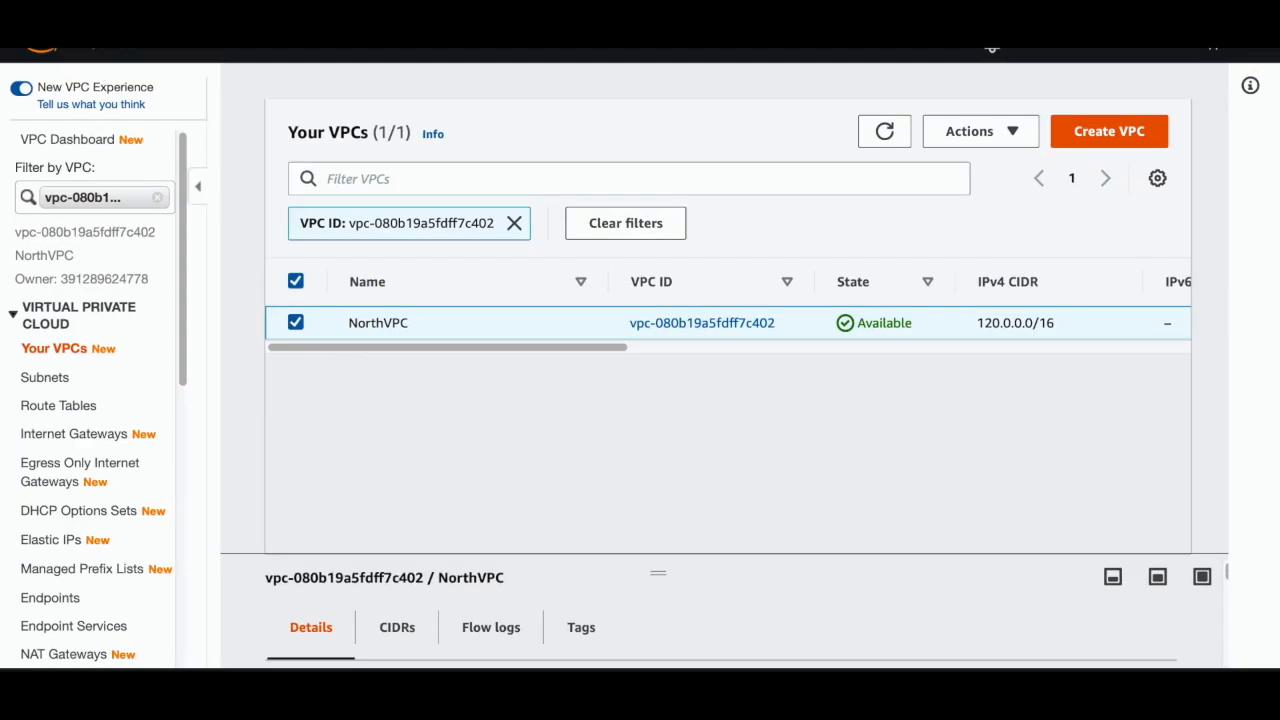
mouse_move(797, 512)
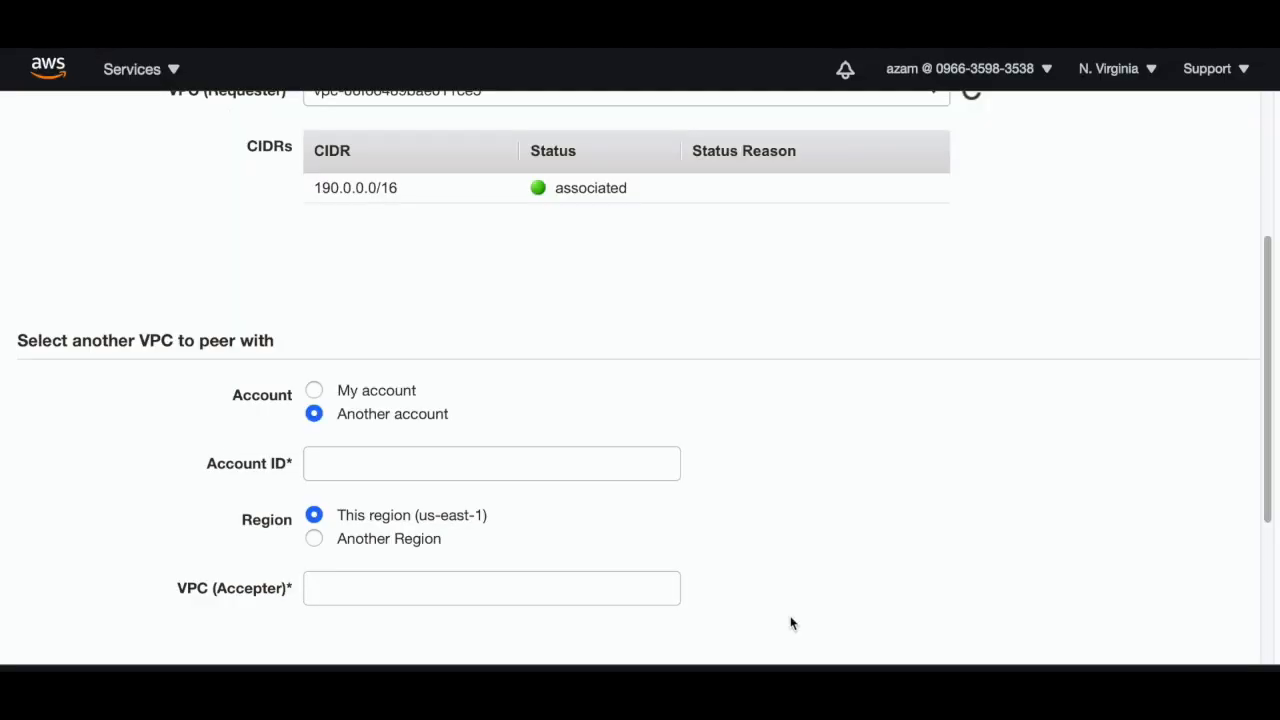
click(491, 463)
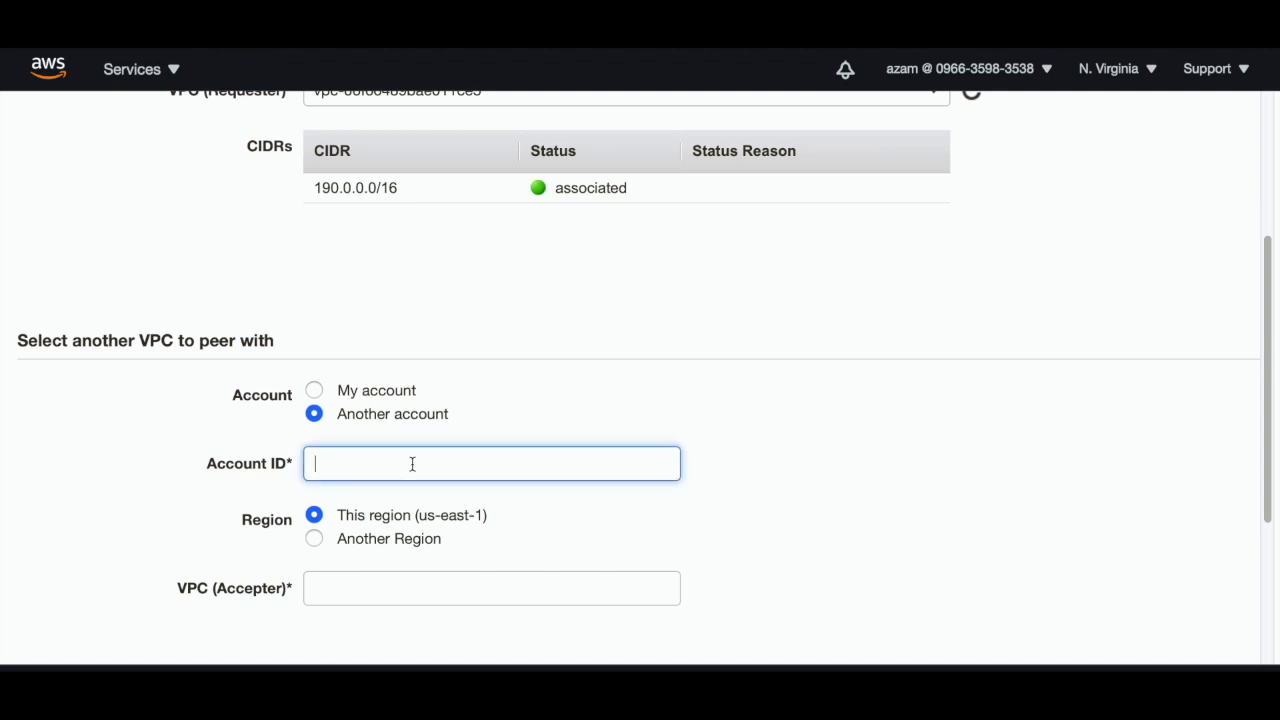
text(3912-8962-4778)
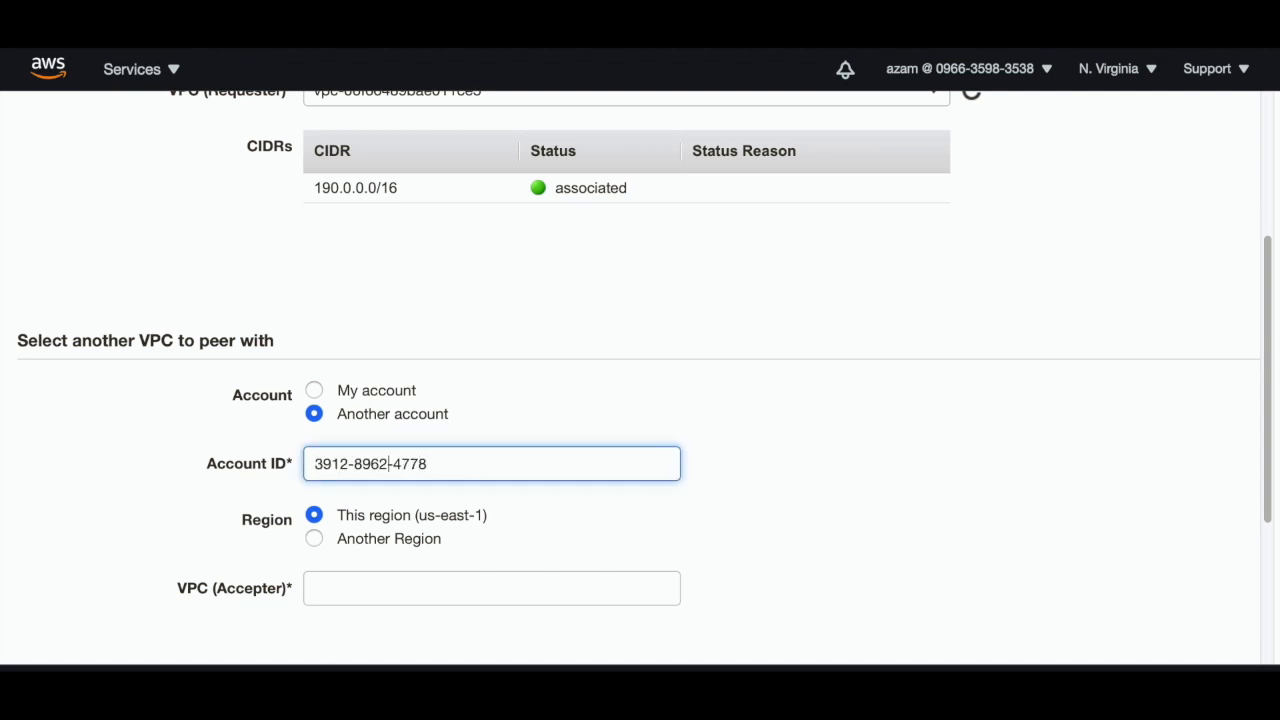
key(Backspace)
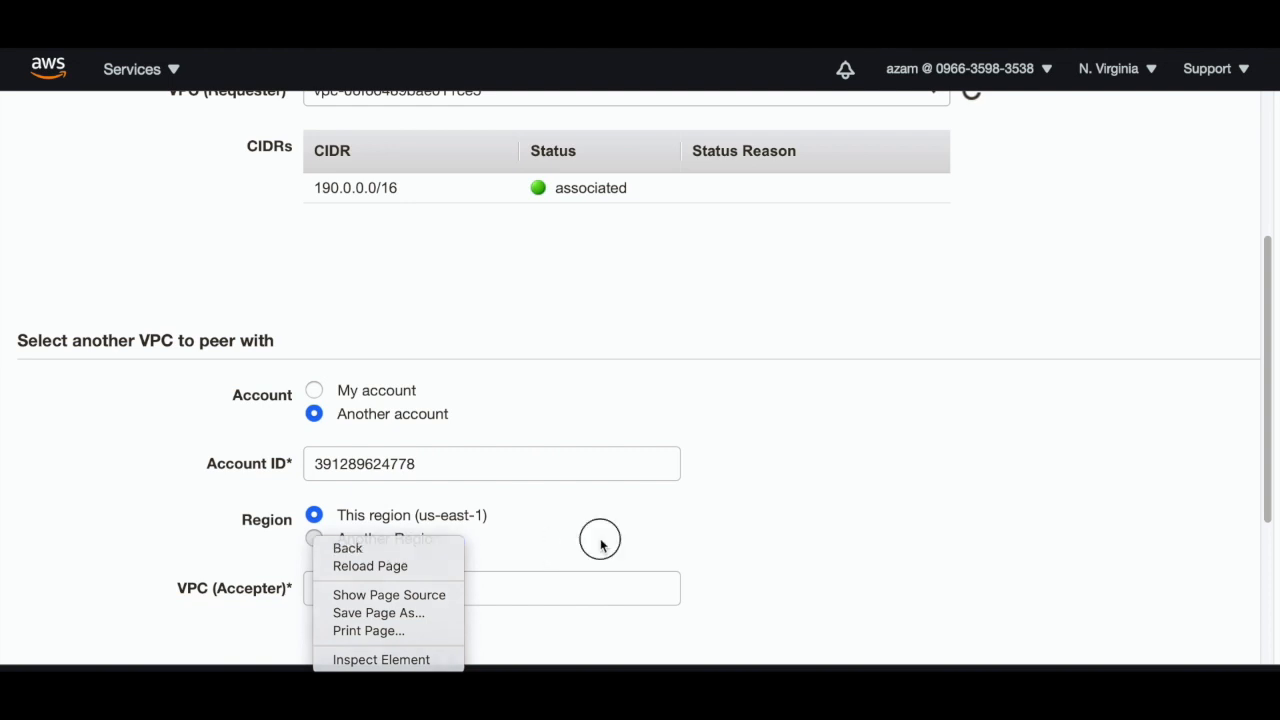
- Choose Another Region and set the peer region to Europe (London) (eu-west-2)
click(314, 538)
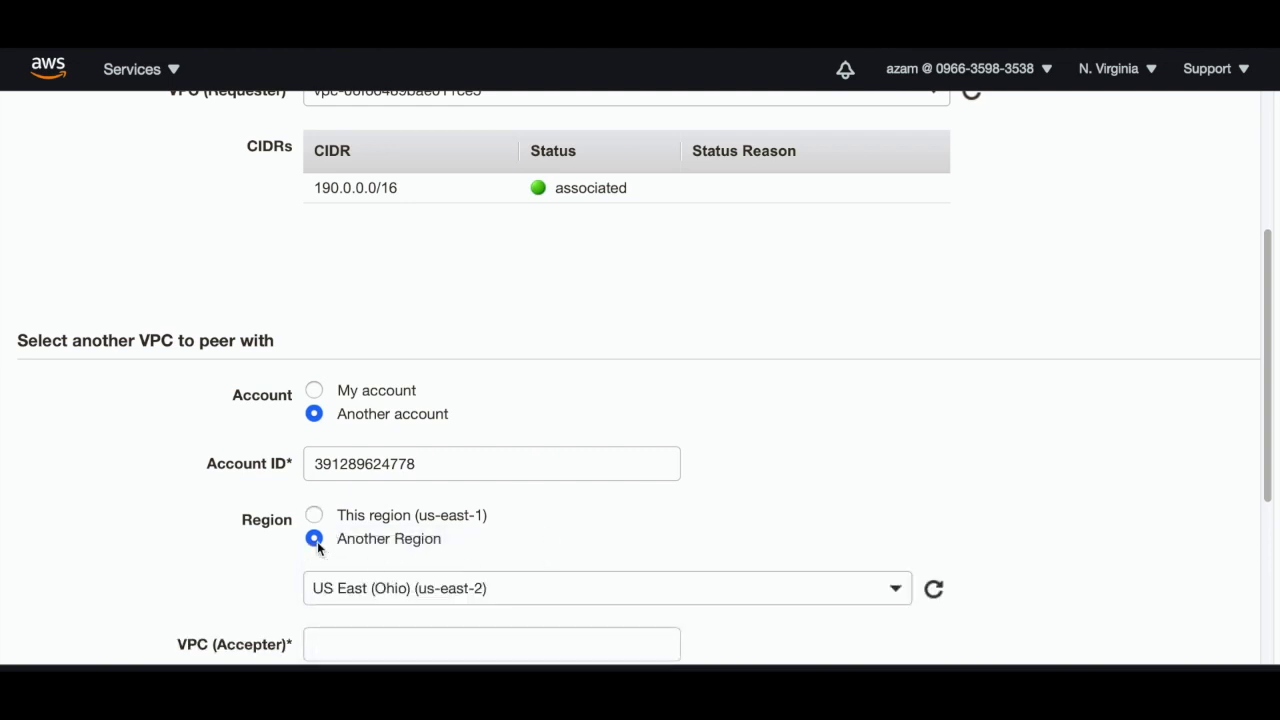
scroll(down, 3)
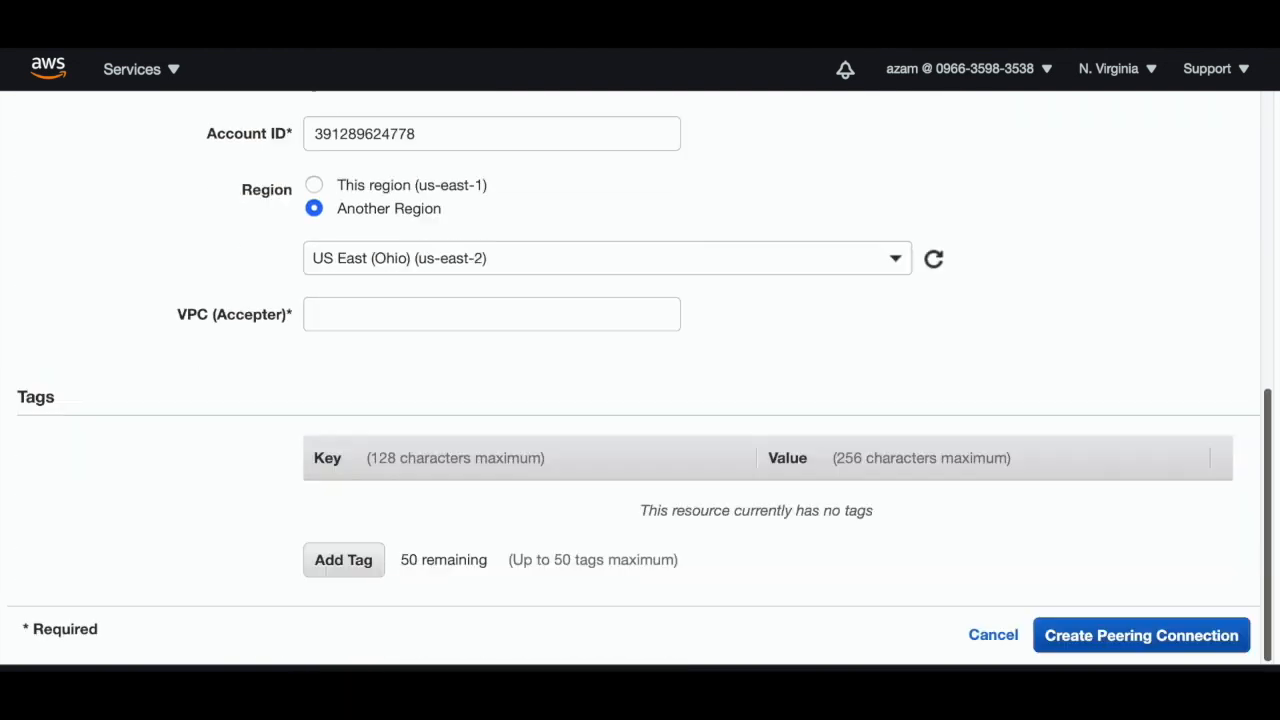
click(605, 258)
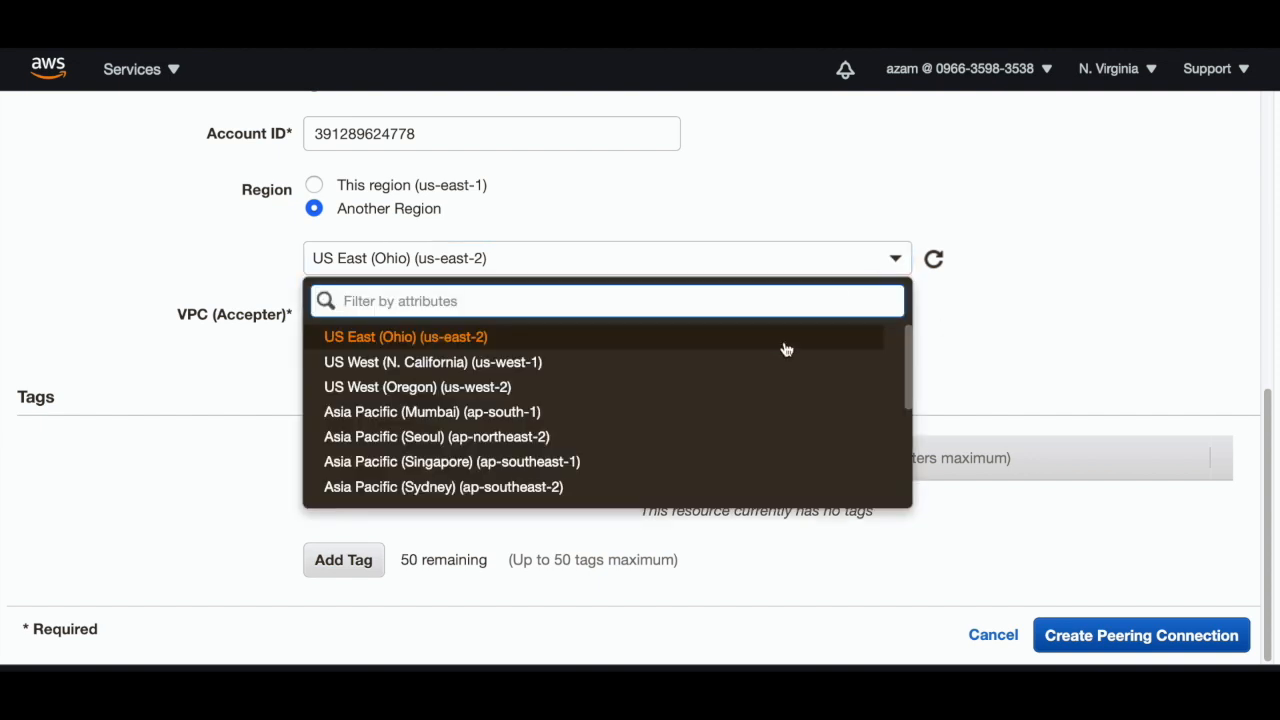
mouse_move(700, 387)
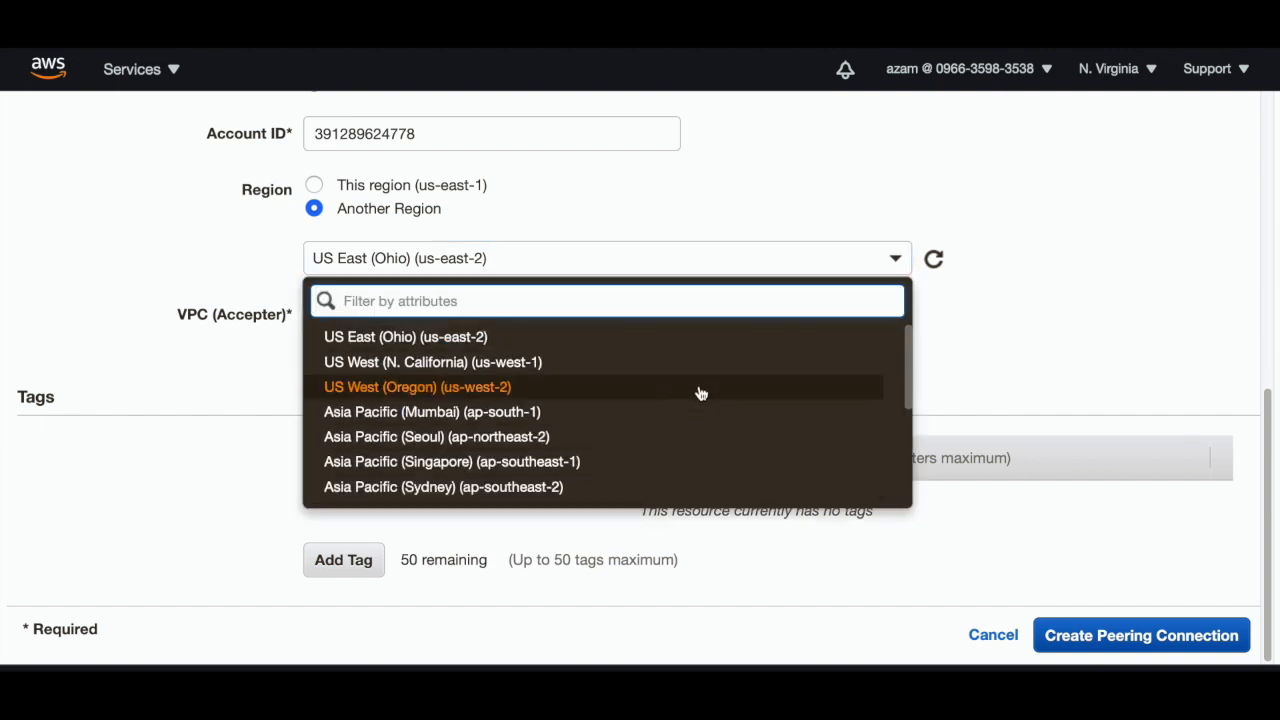
mouse_move(885, 356)
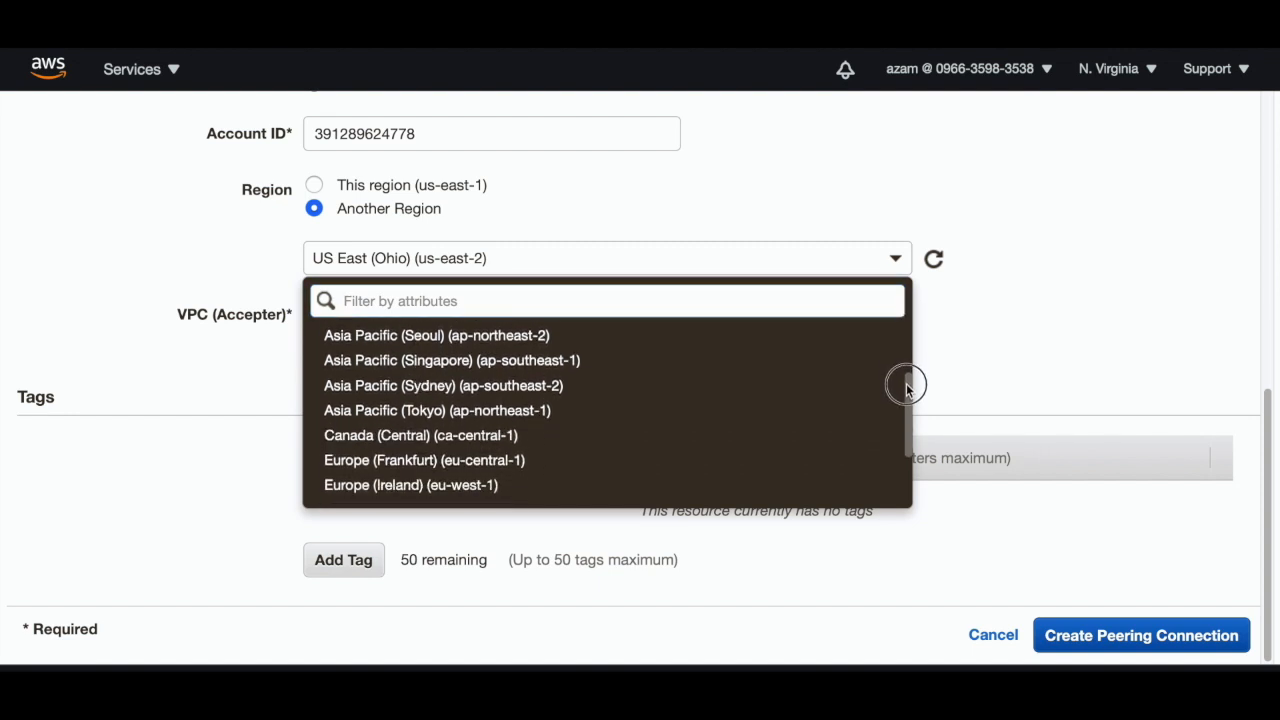
scroll(down, 3)
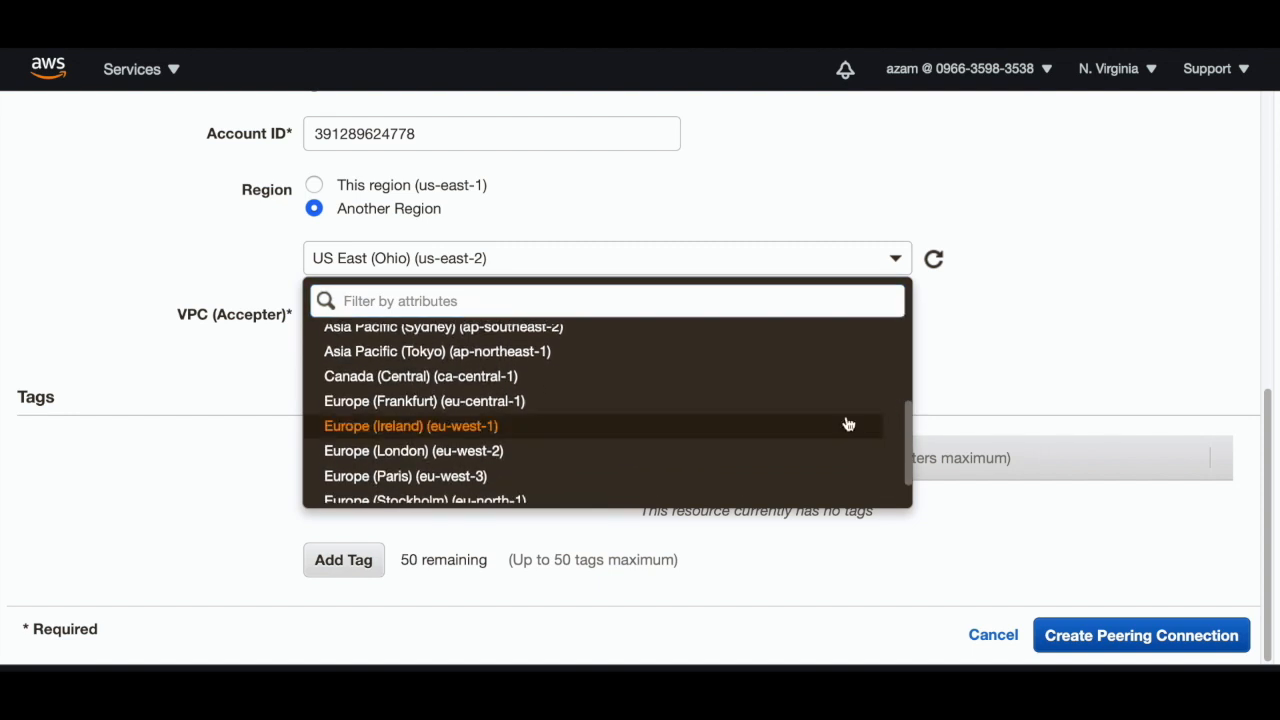
click(414, 450)
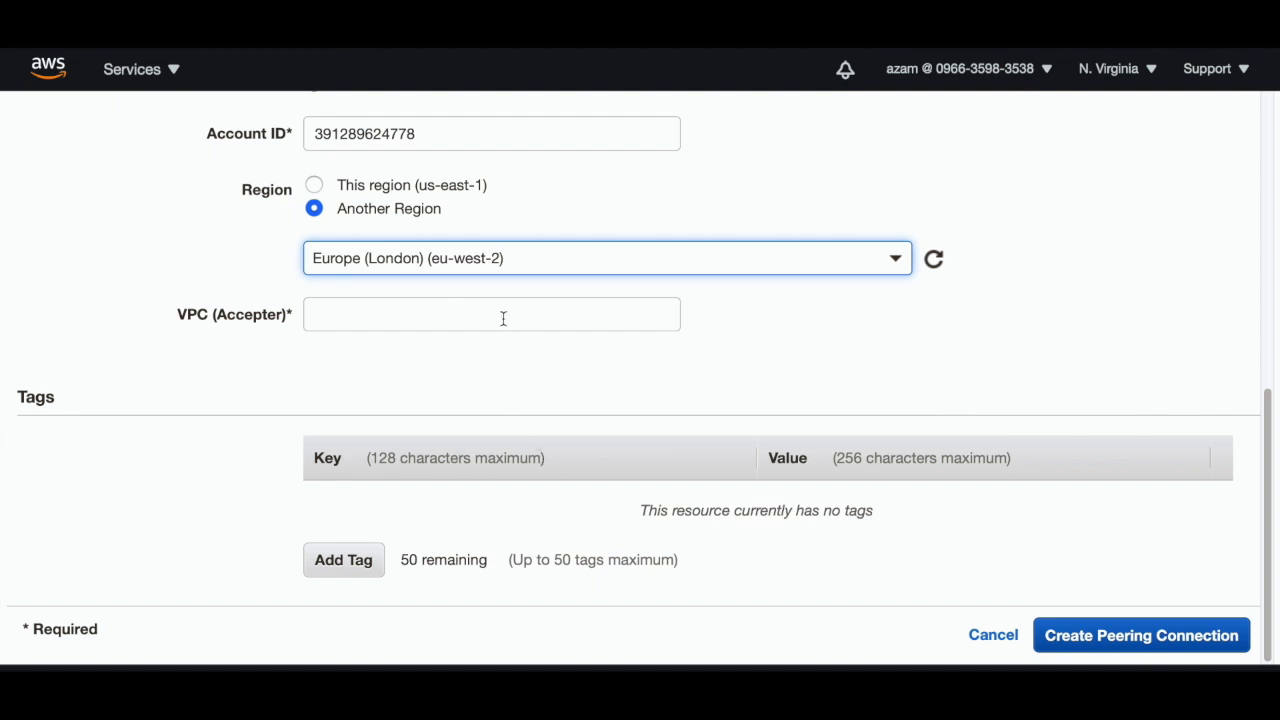
click(491, 314)
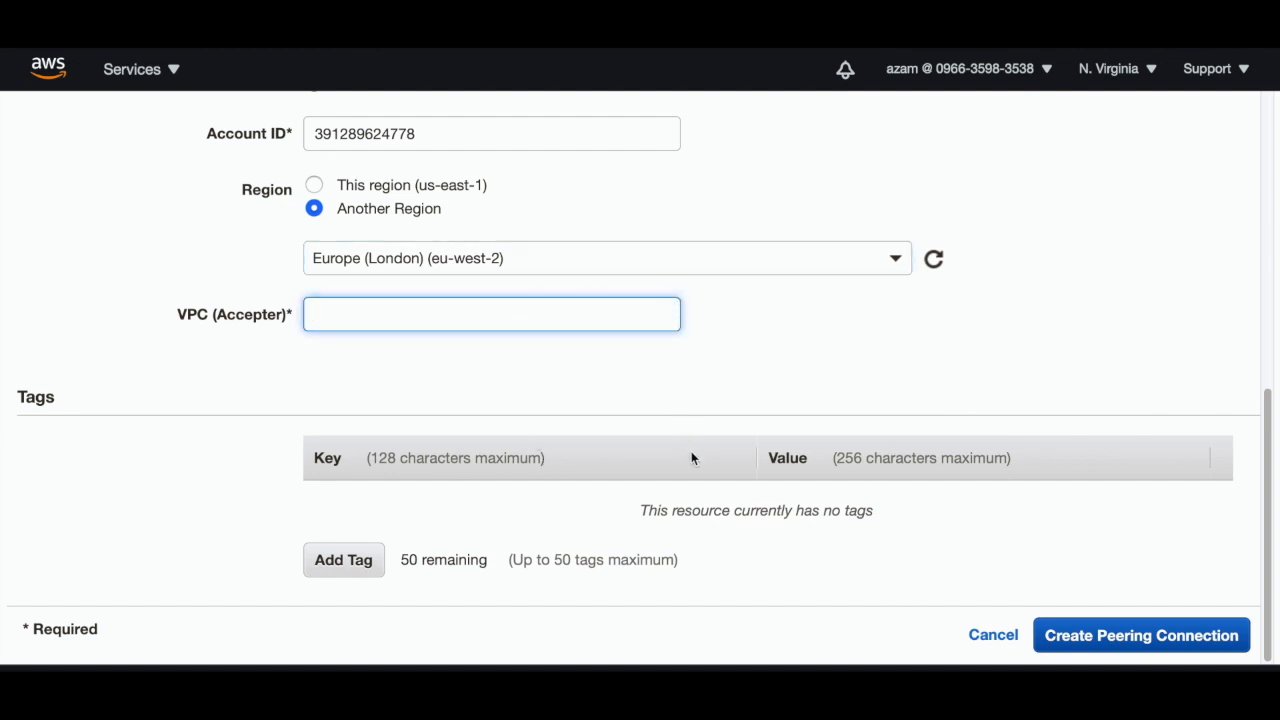
mouse_move(545, 604)
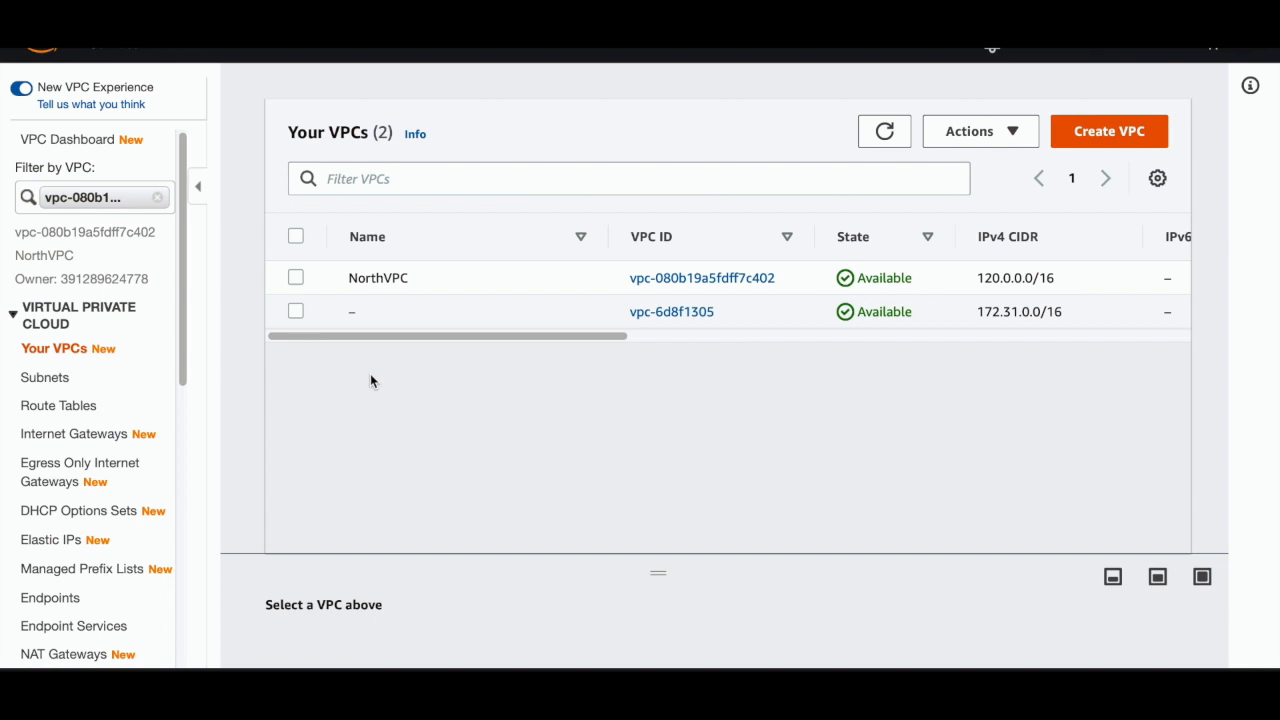
- Copy NorthVPC's ID vpc-080b19a5fdff7c402 into the VPC (Accepter) field
click(296, 278)
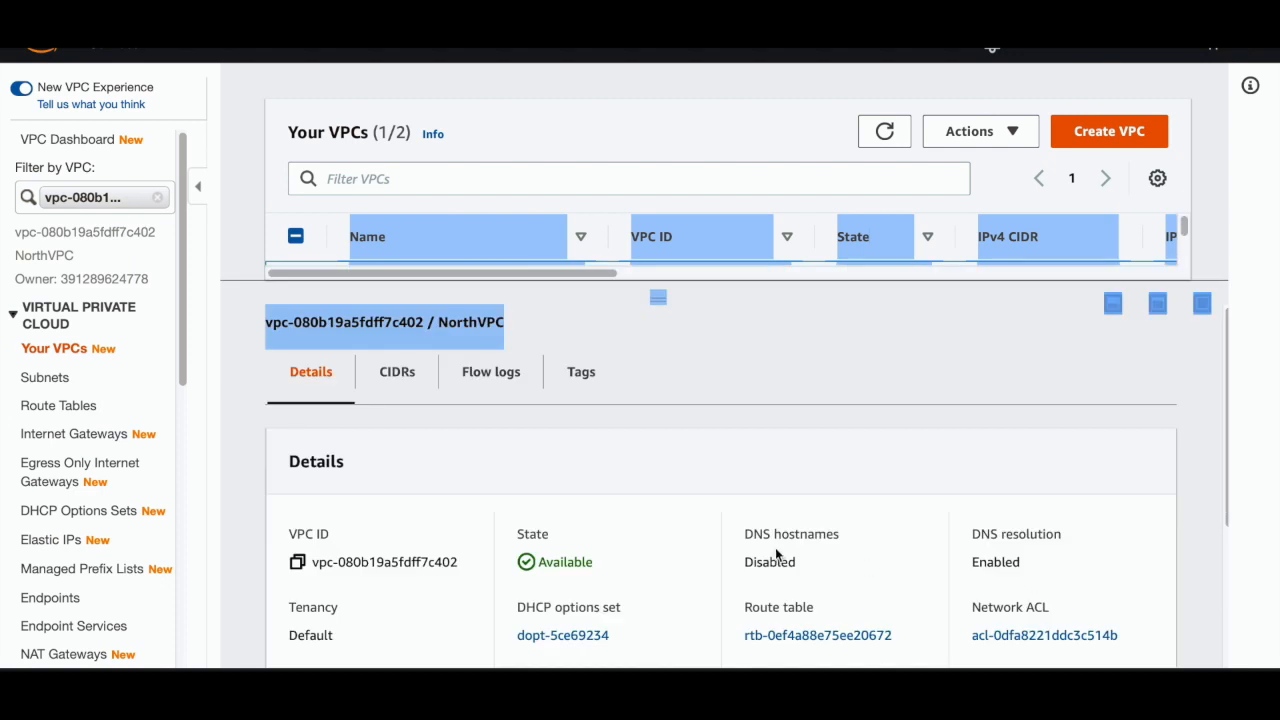
click(297, 562)
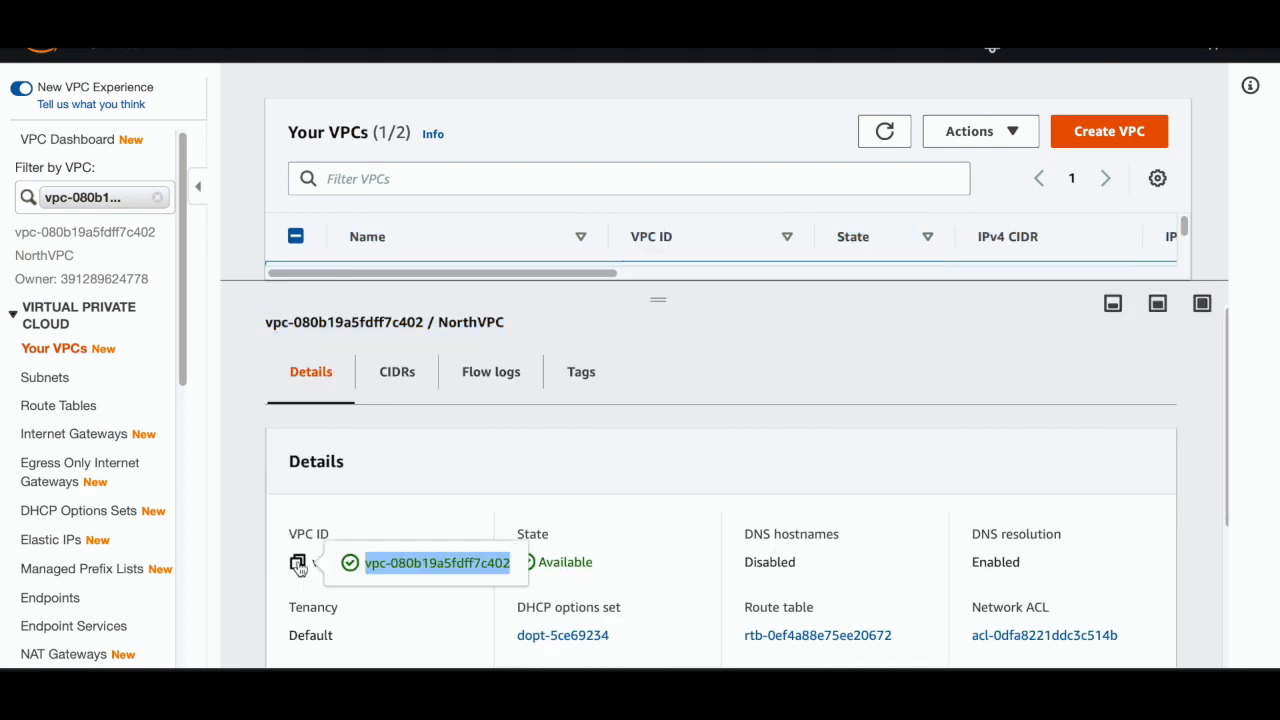
mouse_move(725, 595)
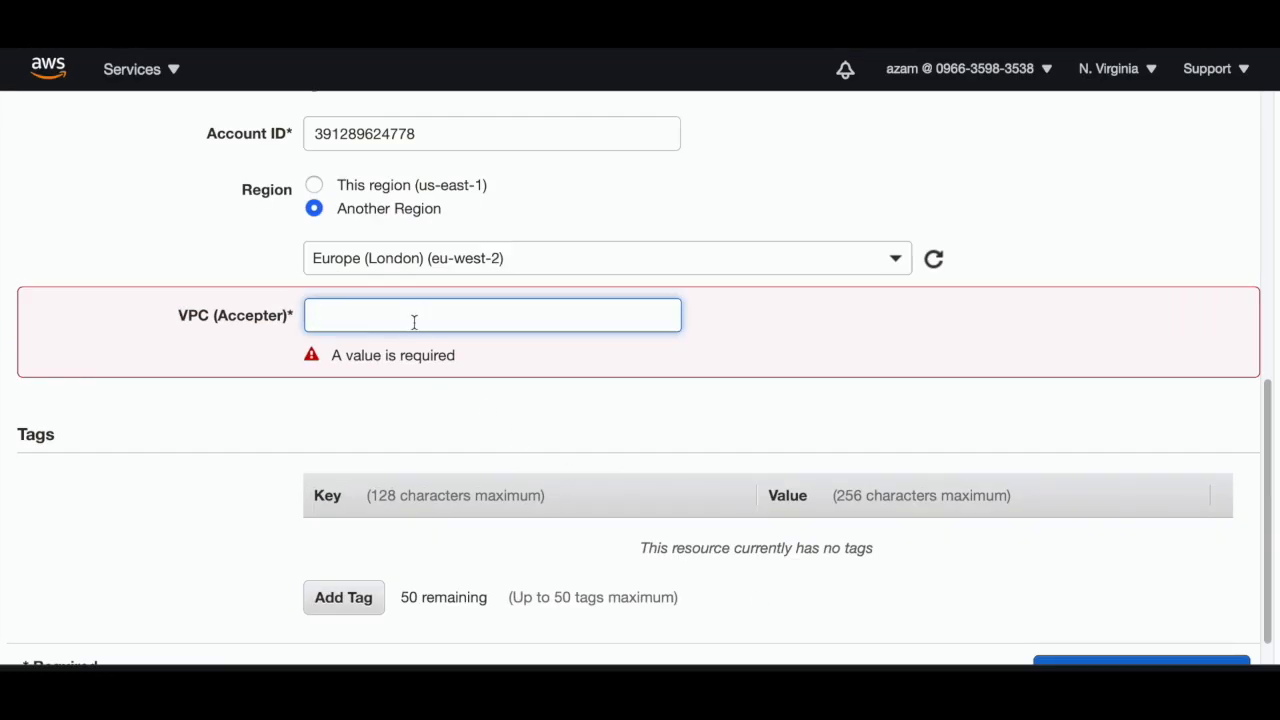
text(vpc-080b19a5fdff7c402)
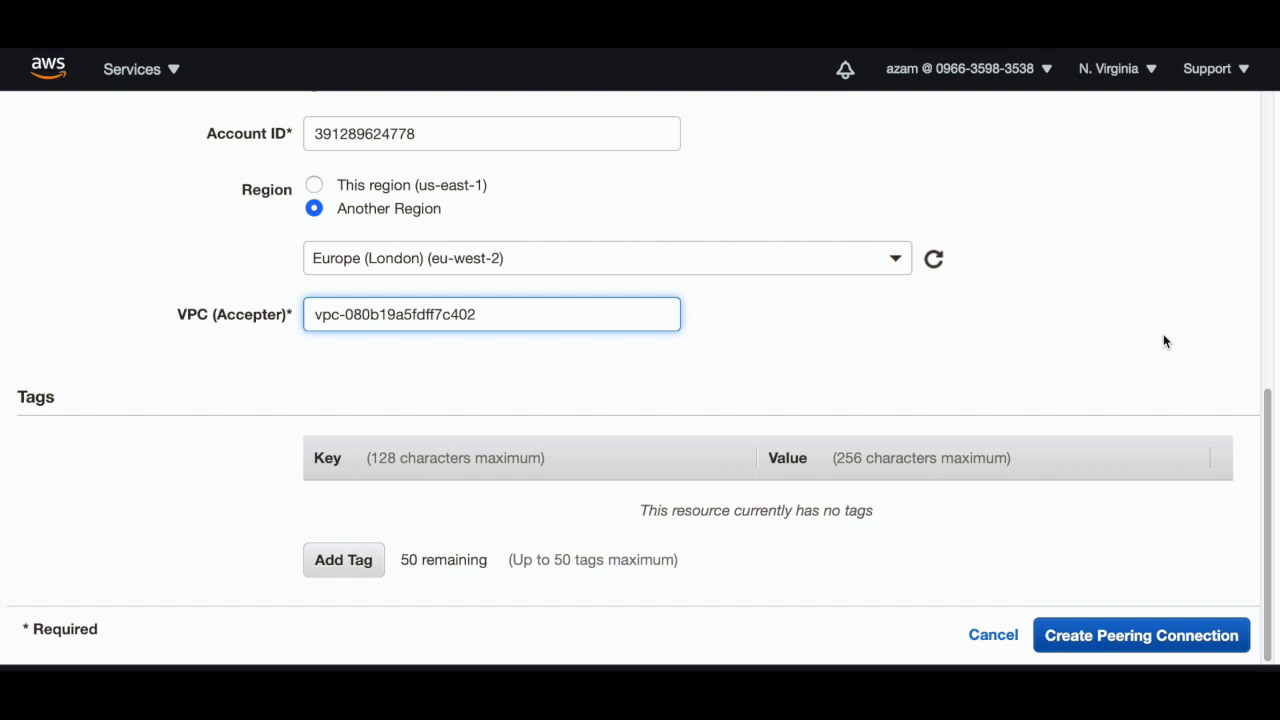
mouse_move(1190, 648)
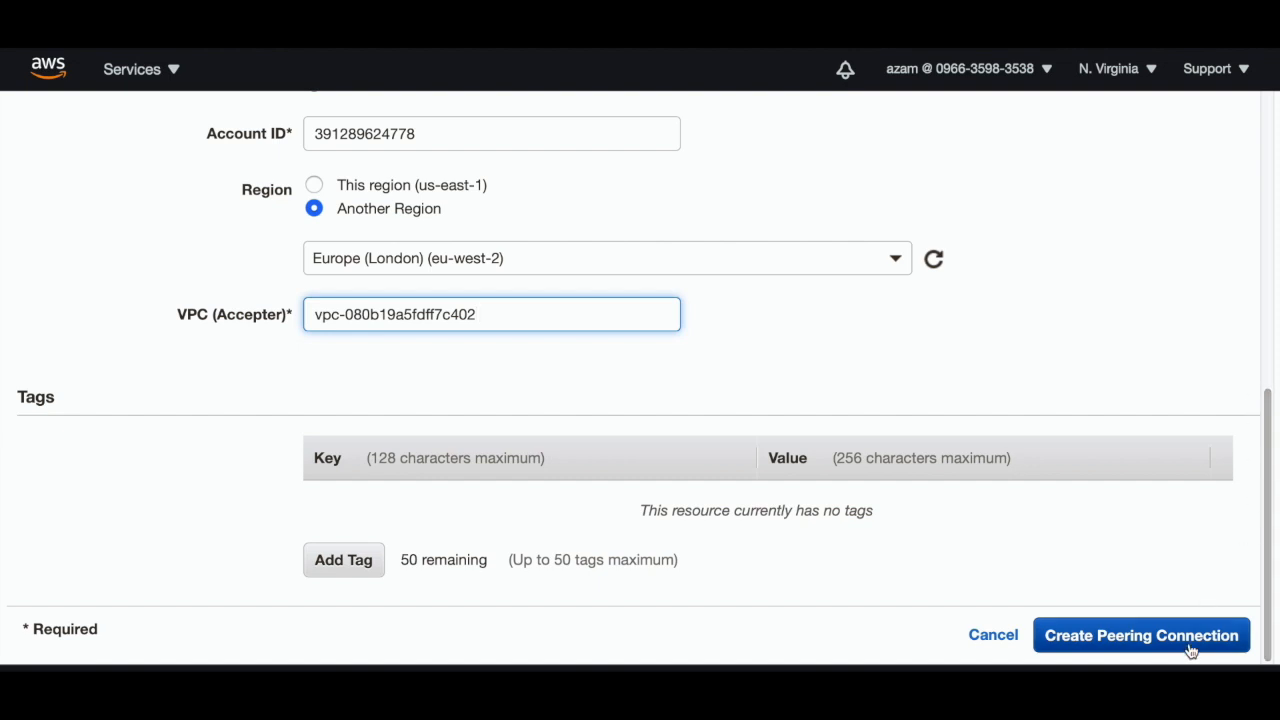
mouse_move(1178, 651)
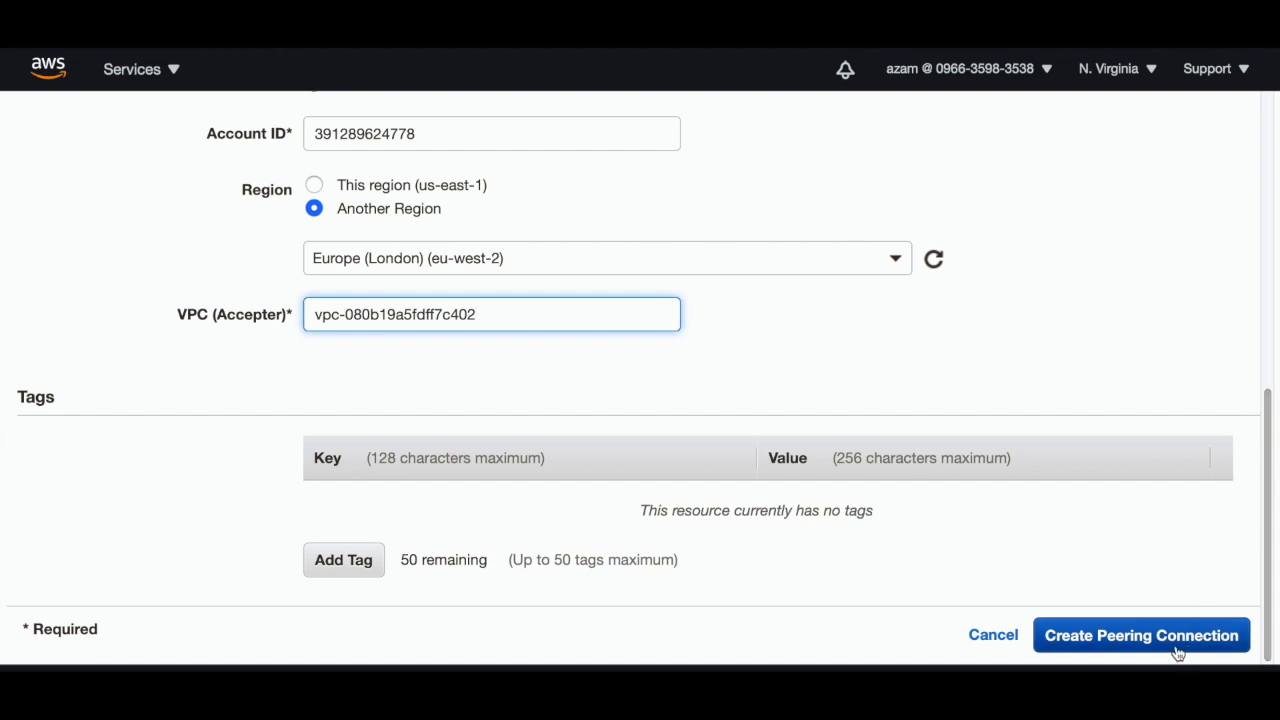
- Create the FirstPeering connection and acknowledge the success message
click(1141, 635)
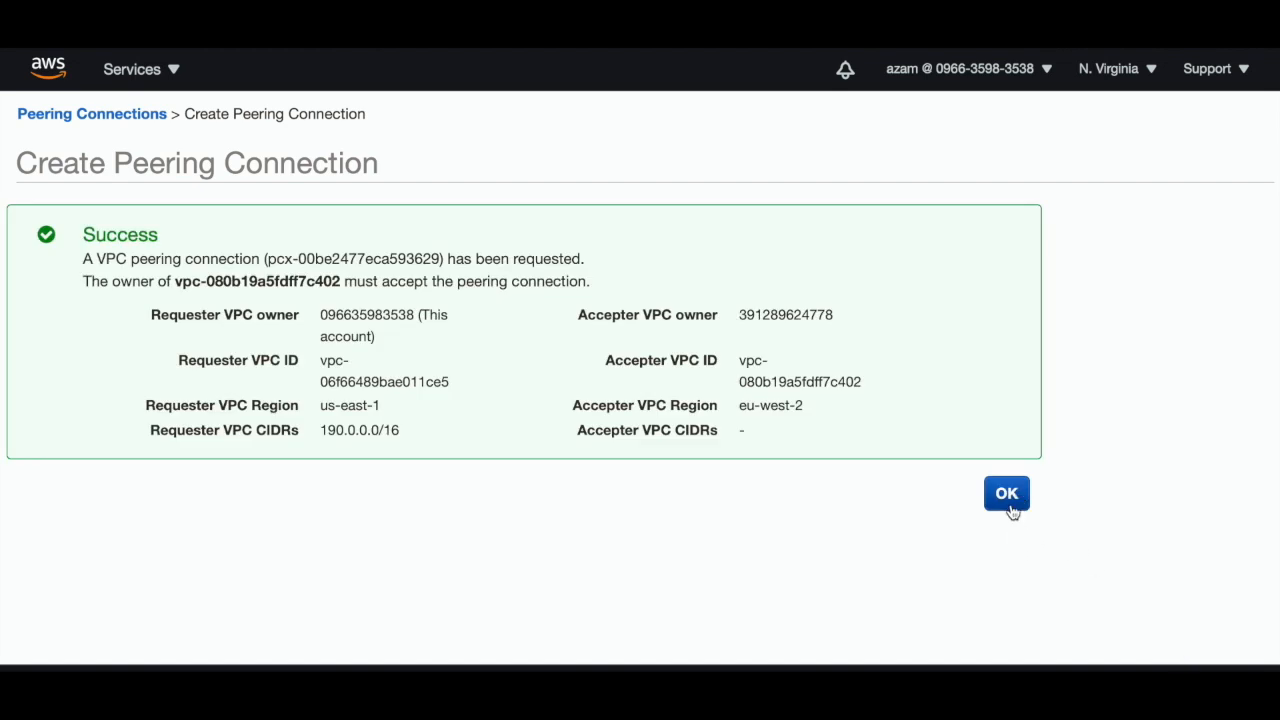
click(1006, 493)
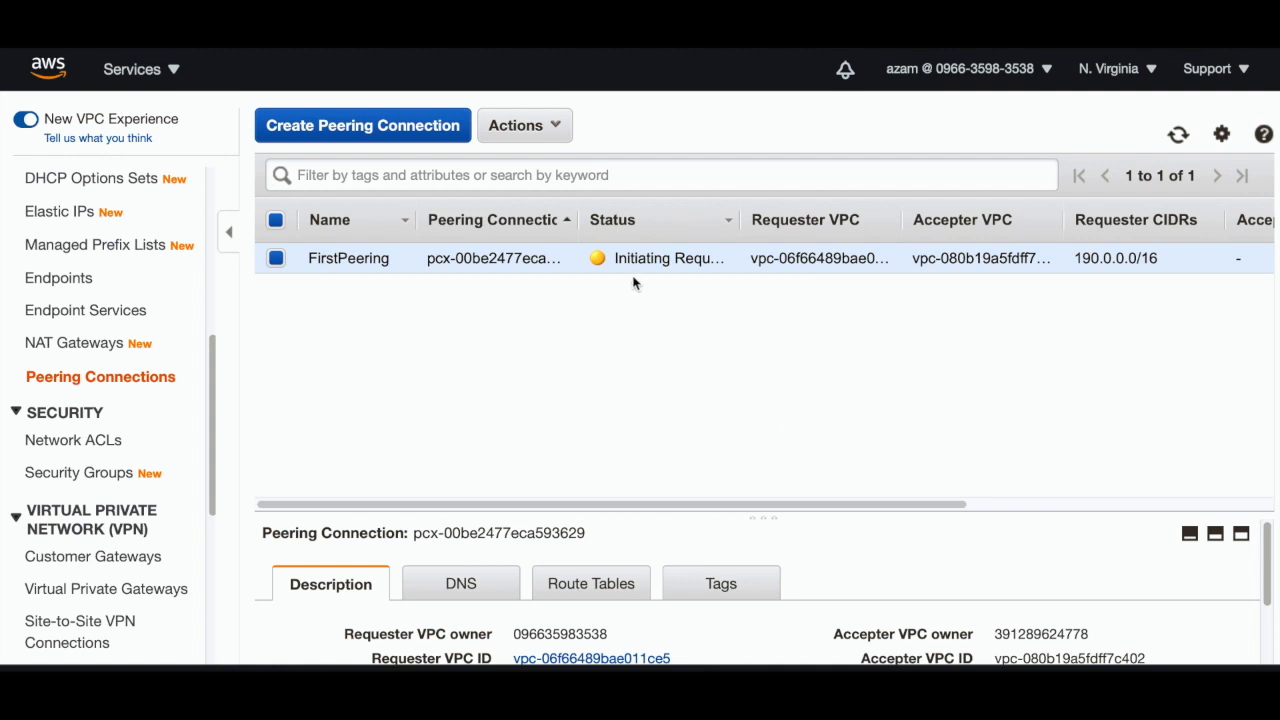
mouse_move(780, 311)
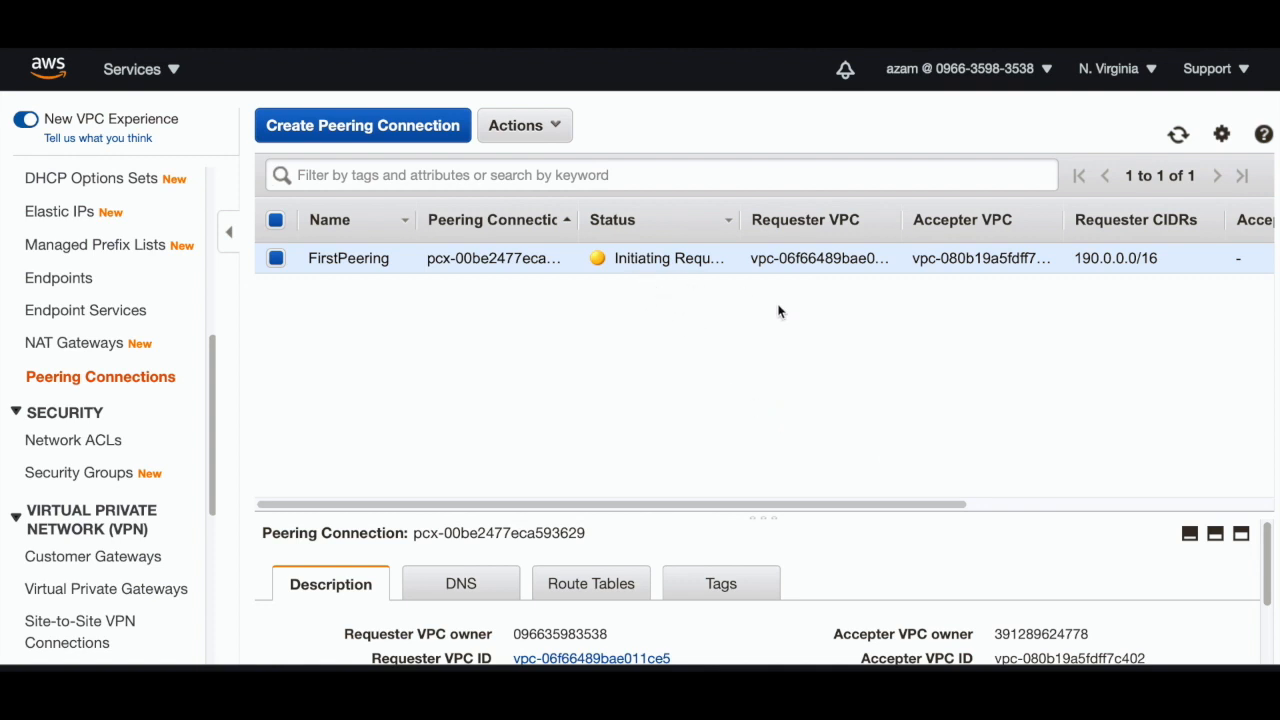
mouse_move(786, 317)
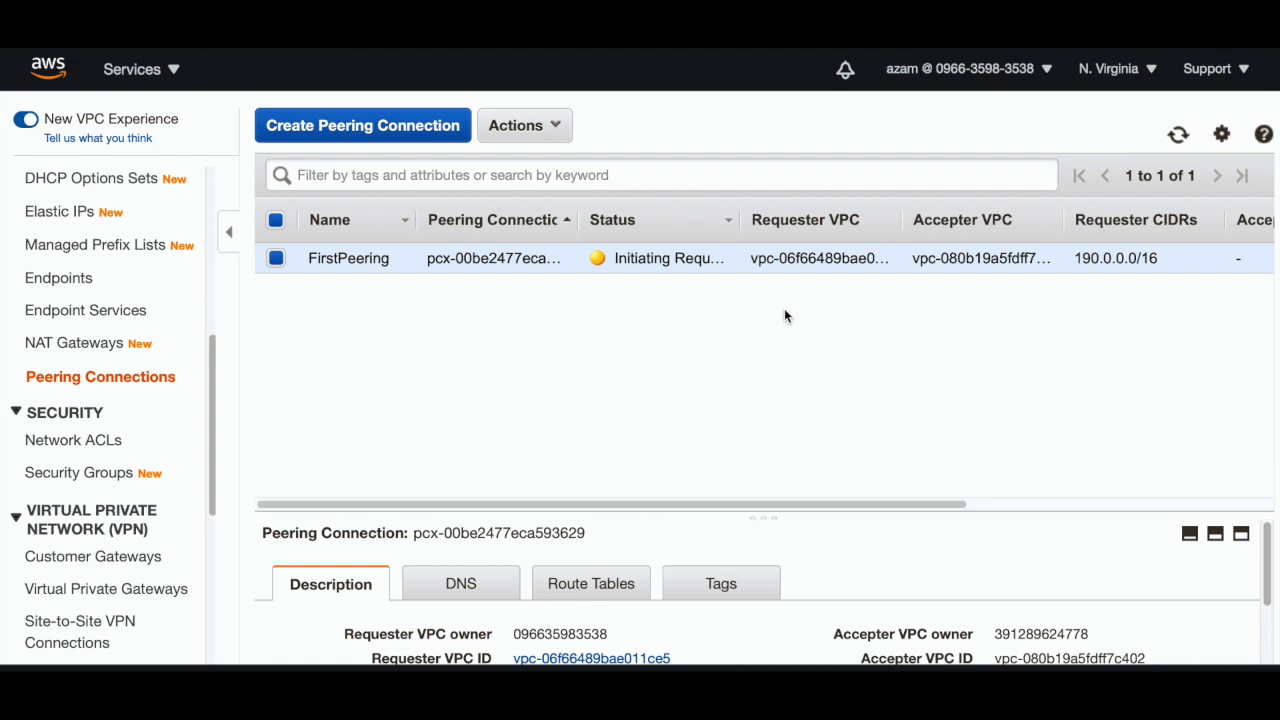
mouse_move(457, 438)
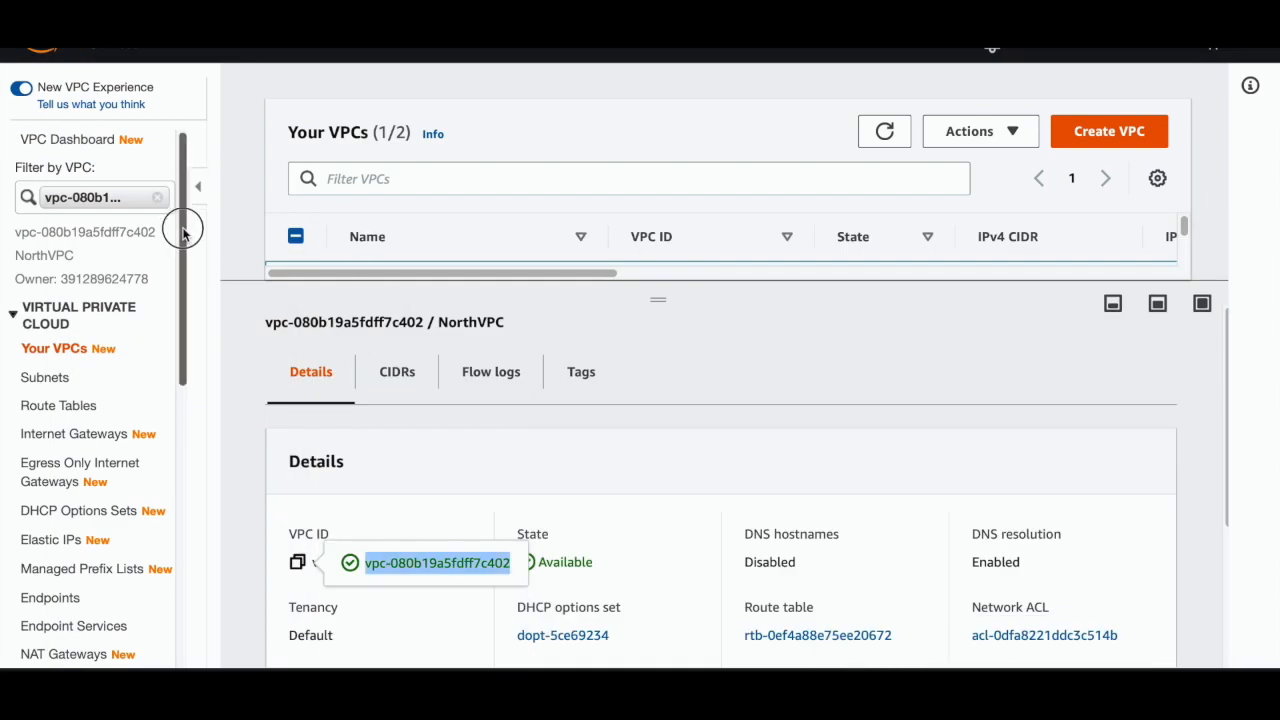
- Accept the pending peering request pcx-00be2477eca593629 so it becomes Active
click(86, 332)
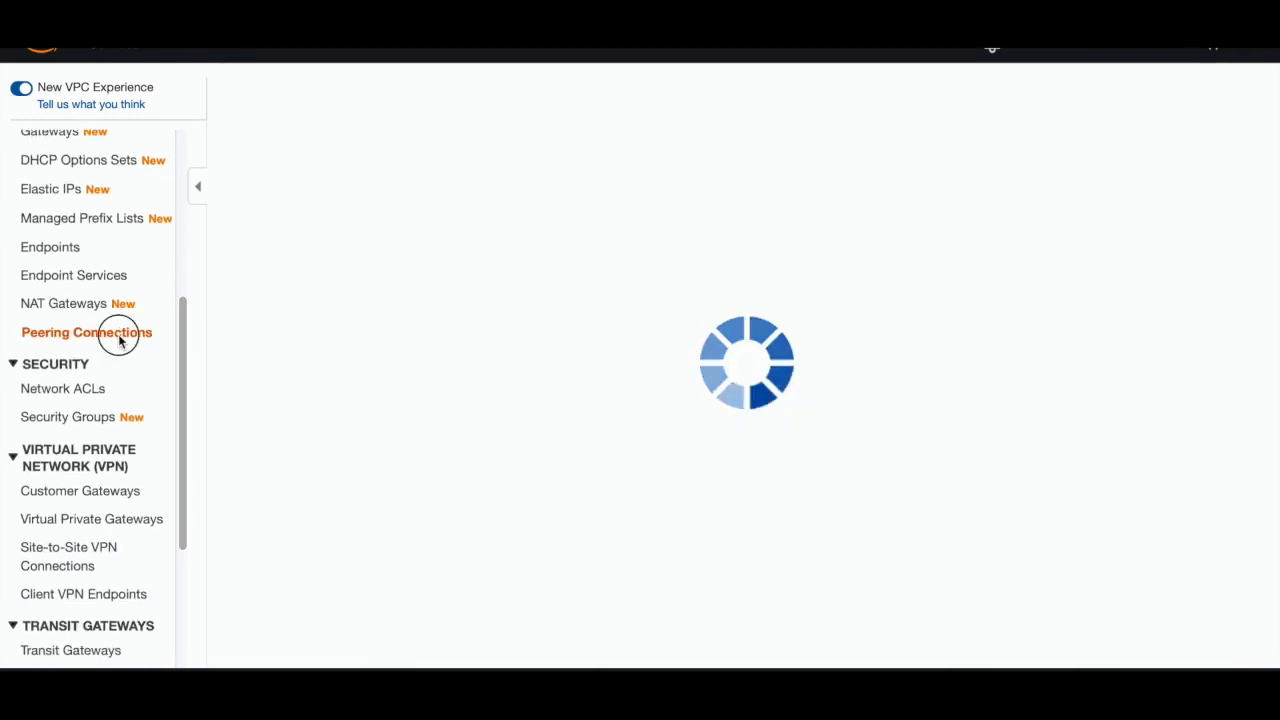
click(86, 332)
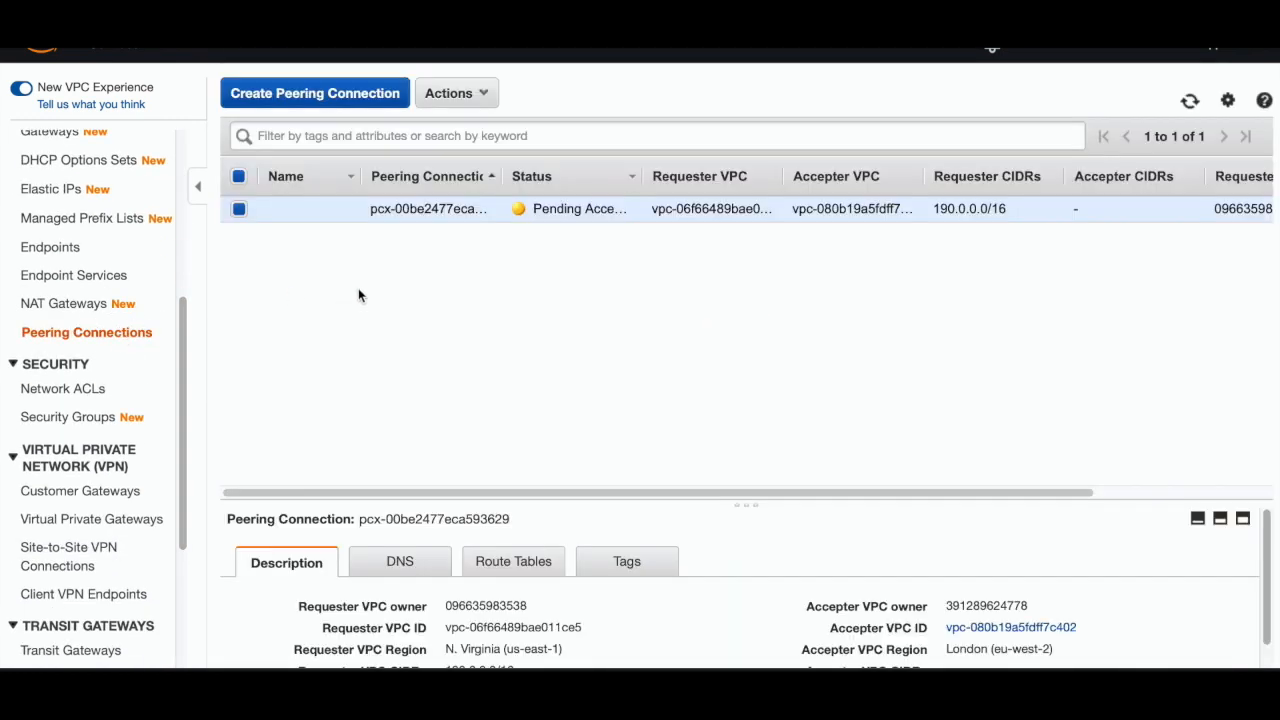
mouse_move(603, 326)
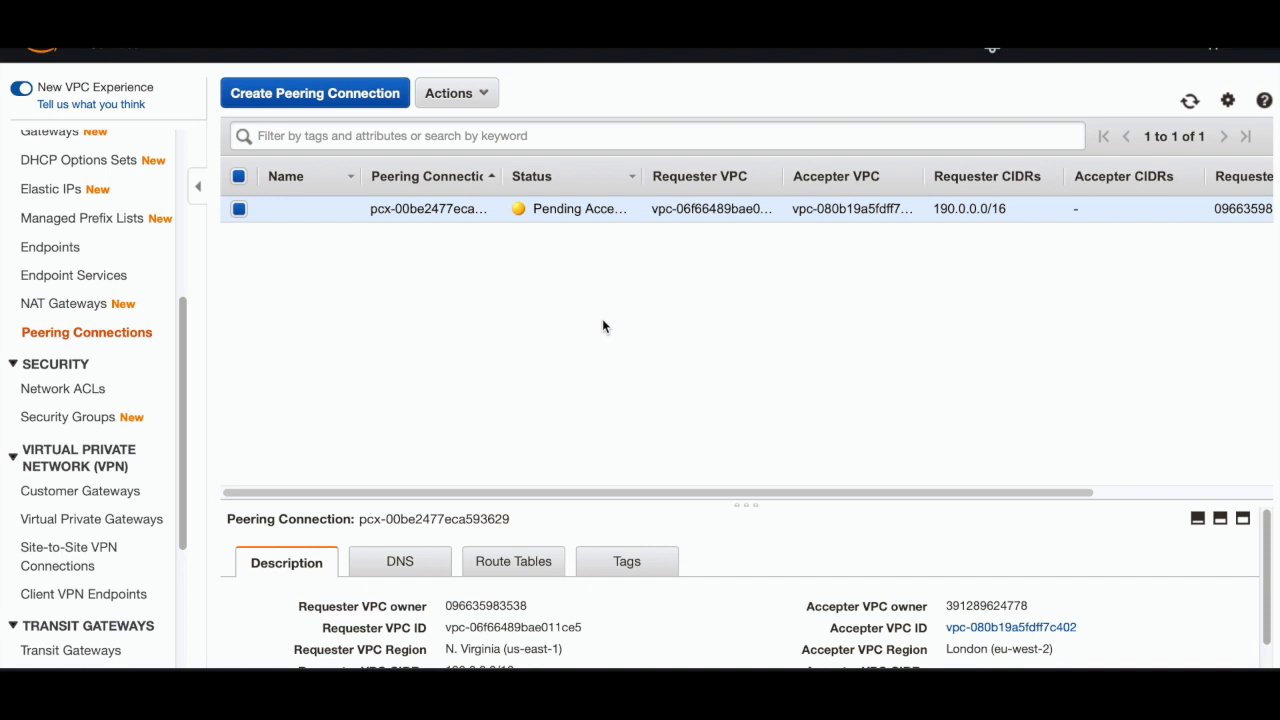
mouse_move(518, 221)
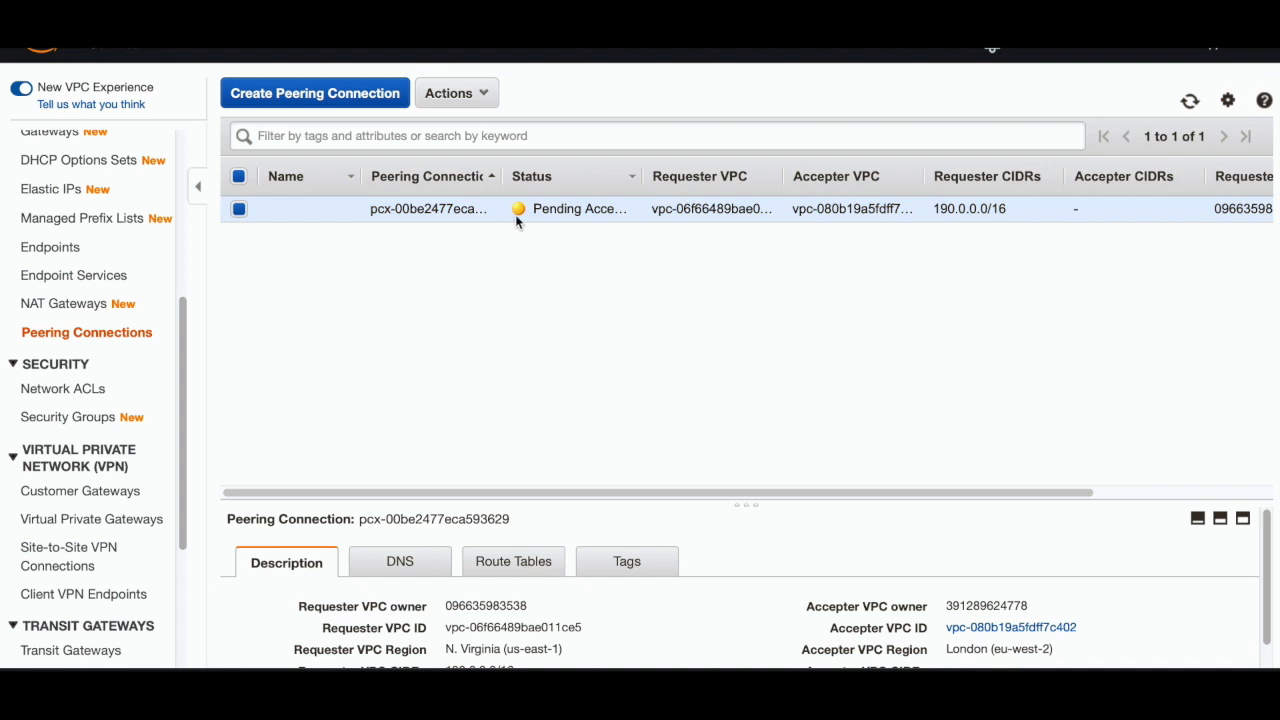
click(456, 92)
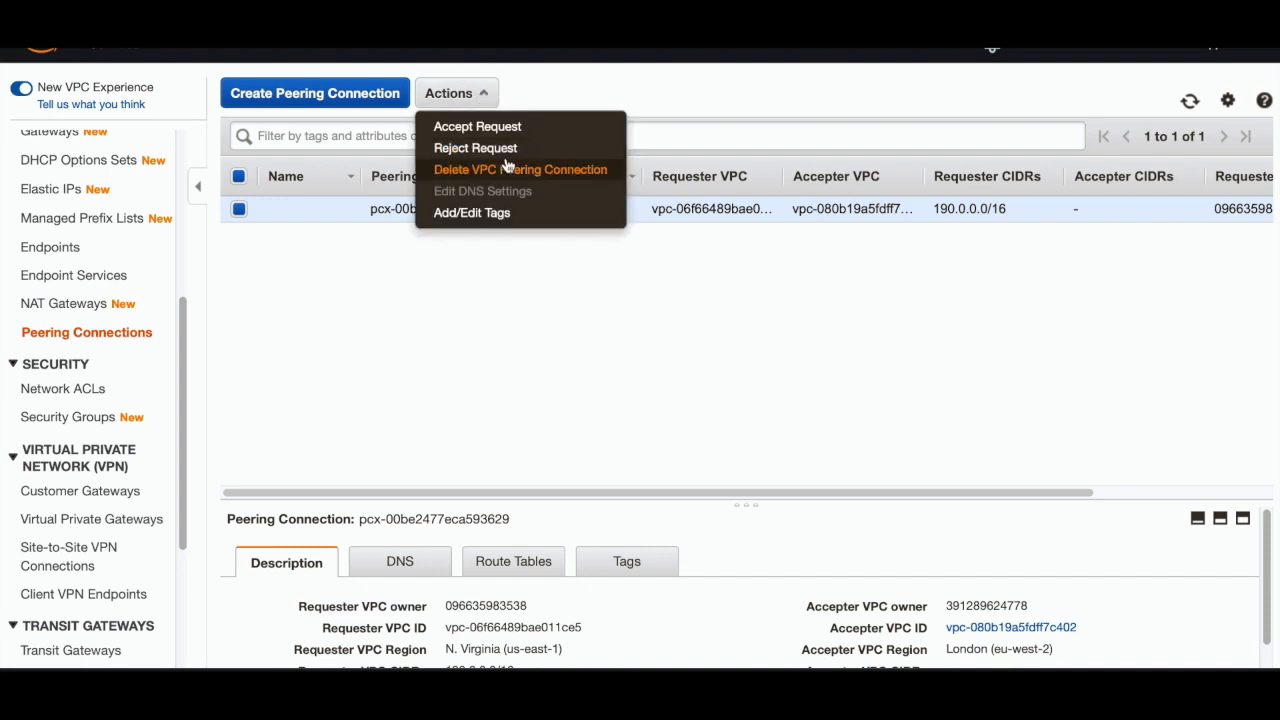
click(477, 126)
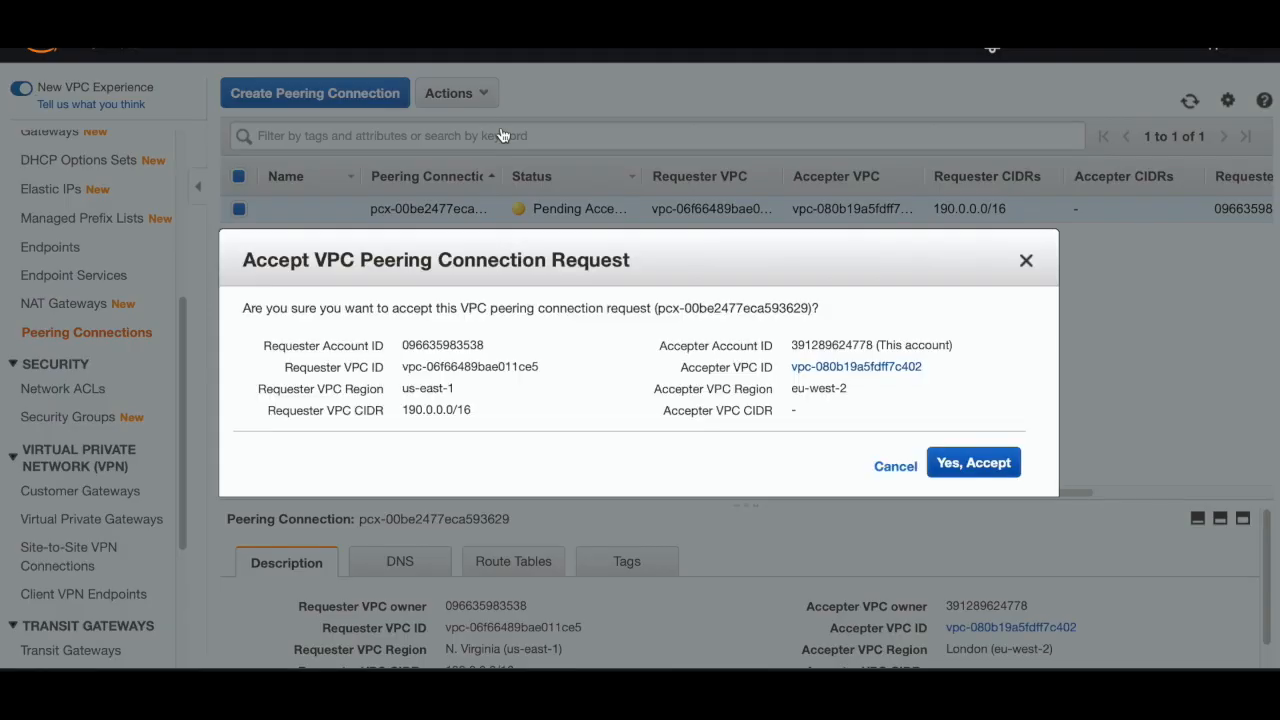
click(972, 462)
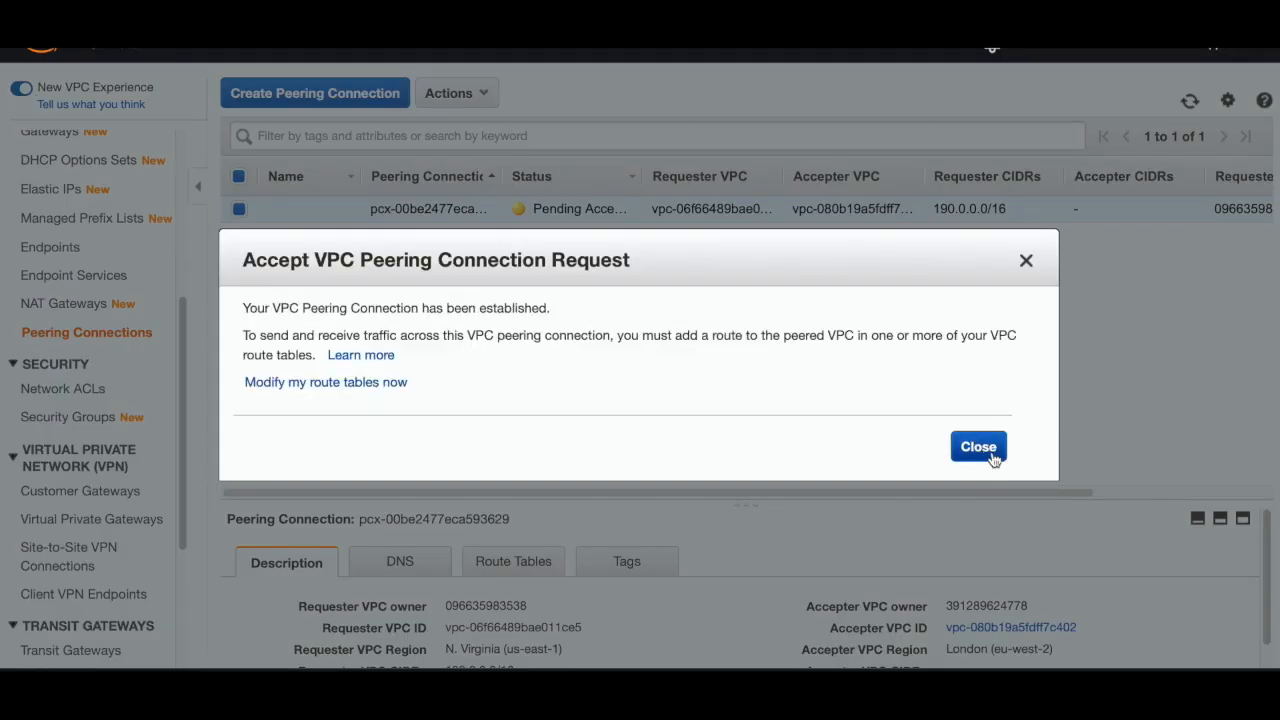
click(977, 447)
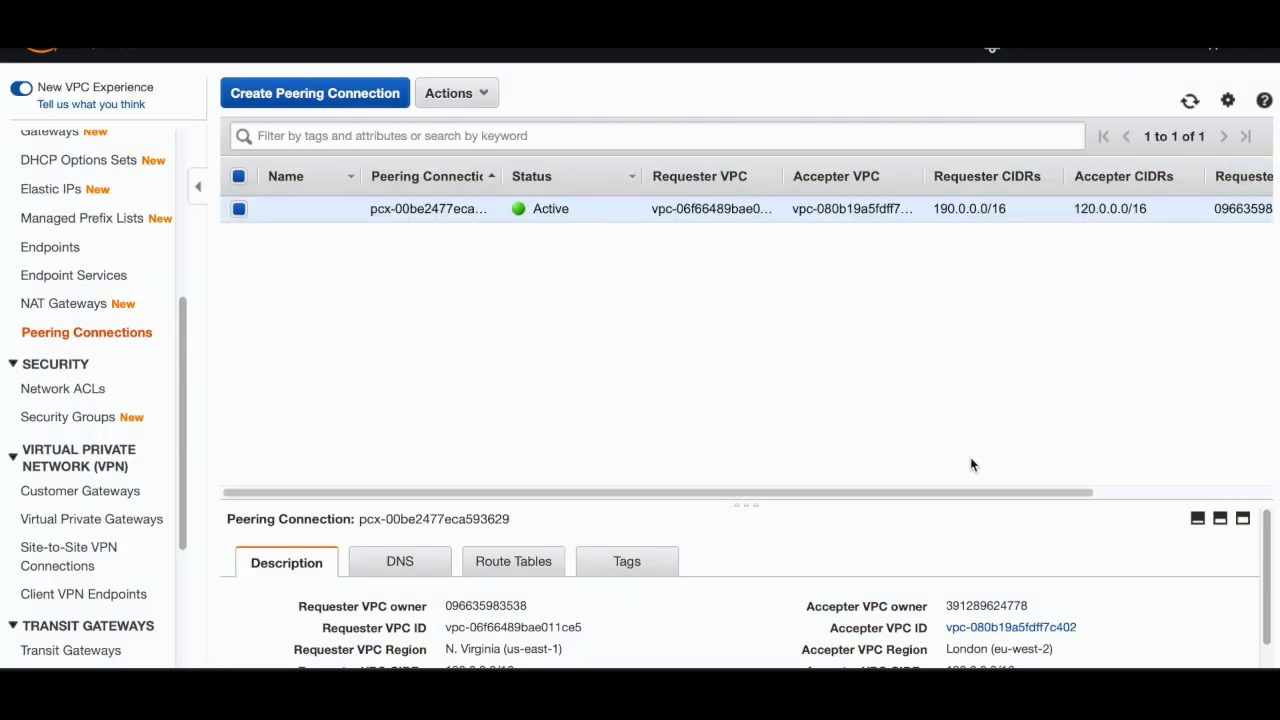
mouse_move(838, 557)
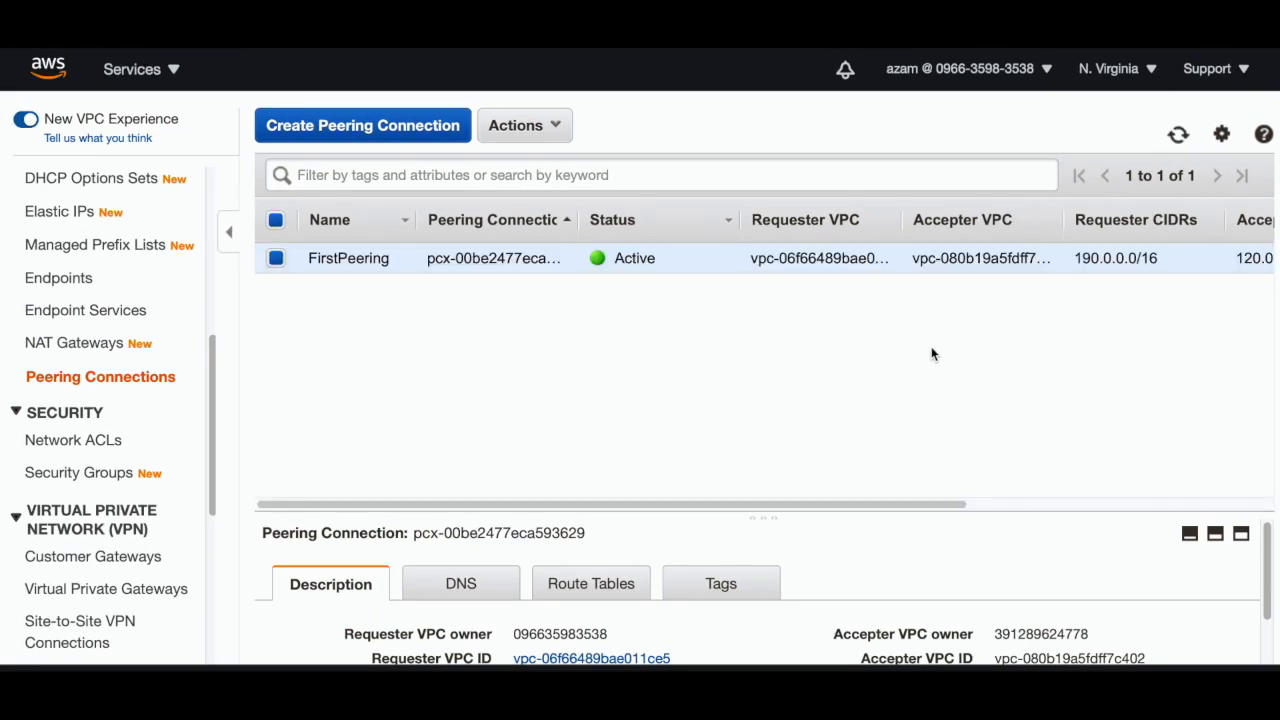
mouse_move(775, 311)
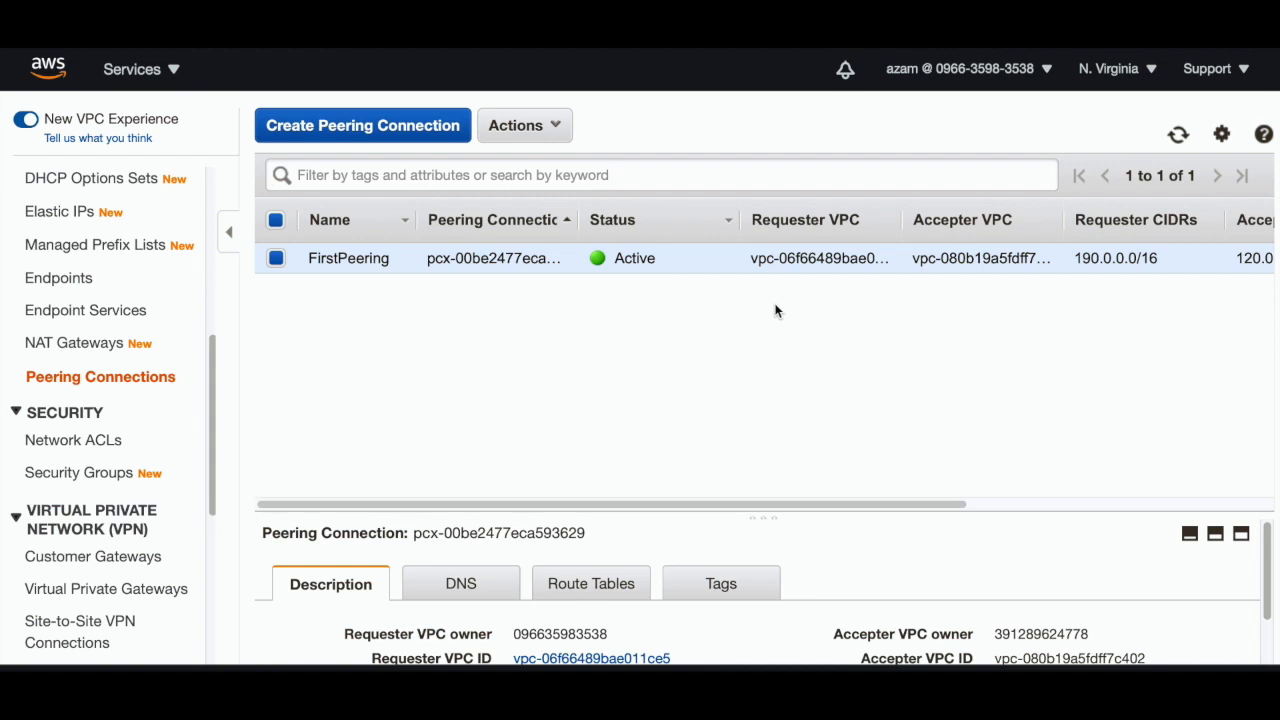
mouse_move(213, 413)
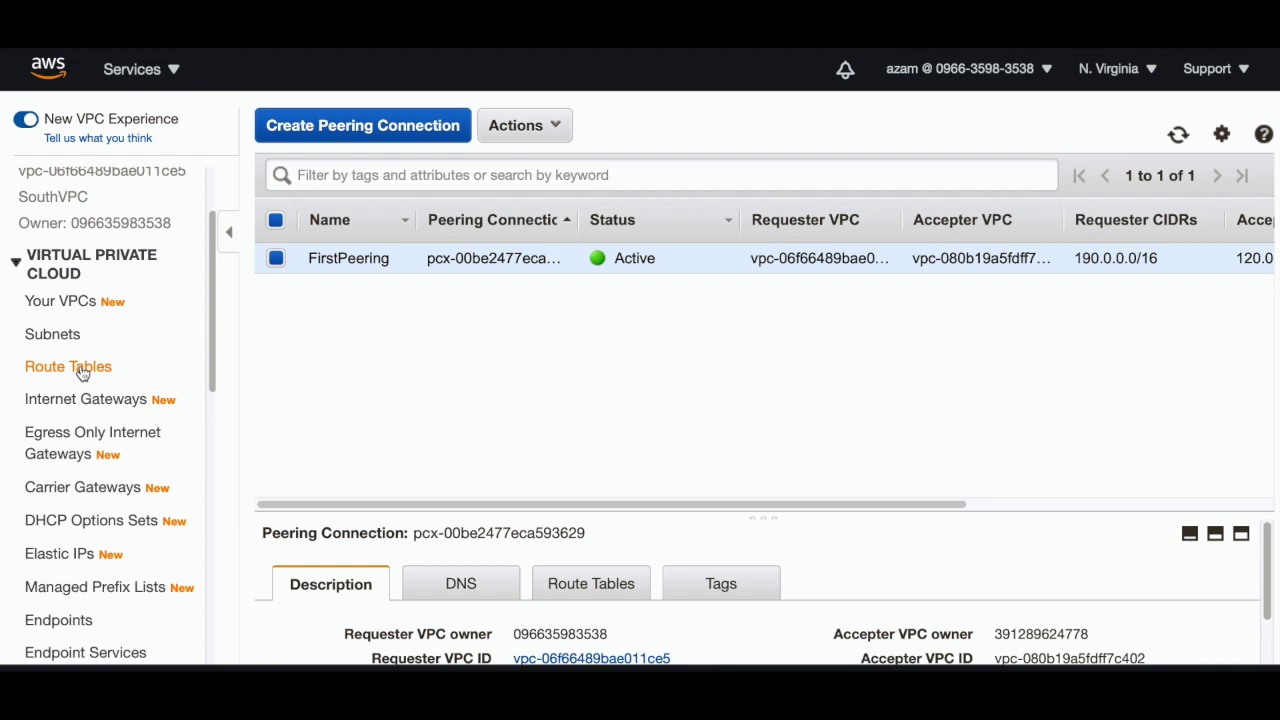
- Select SouthVPC's main route table and begin adding a new route row
click(68, 367)
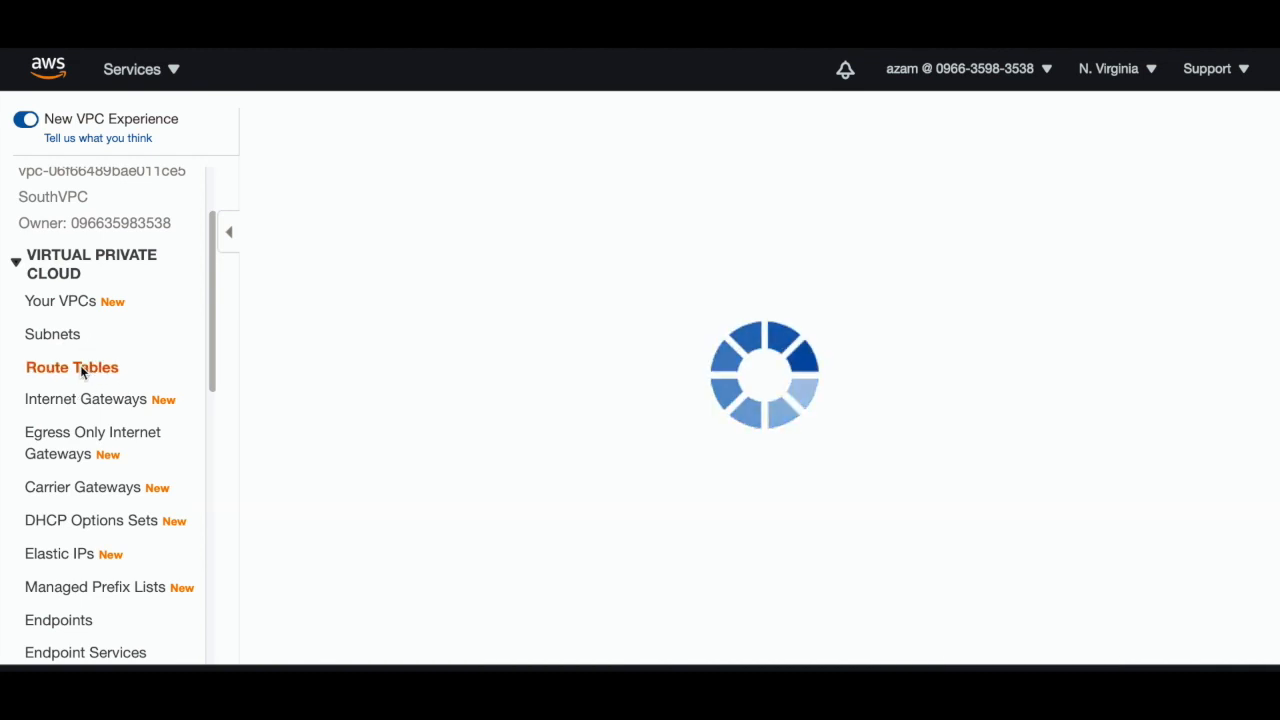
click(71, 367)
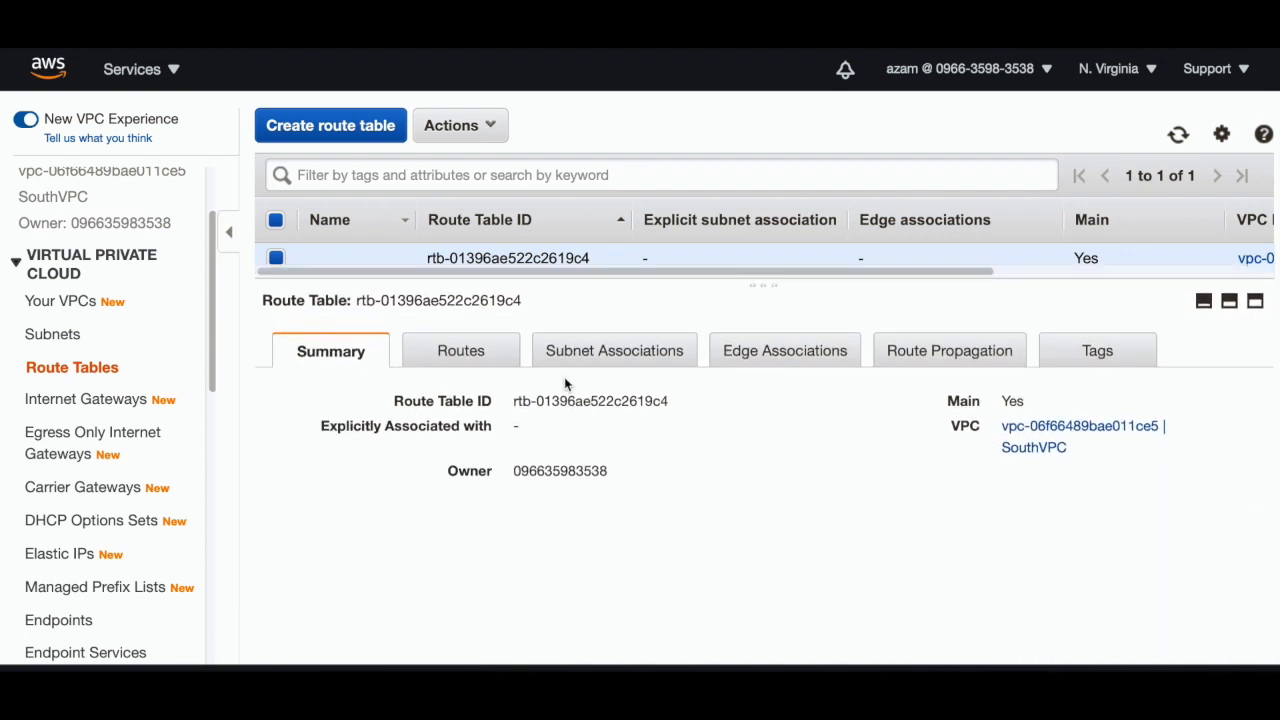
click(460, 350)
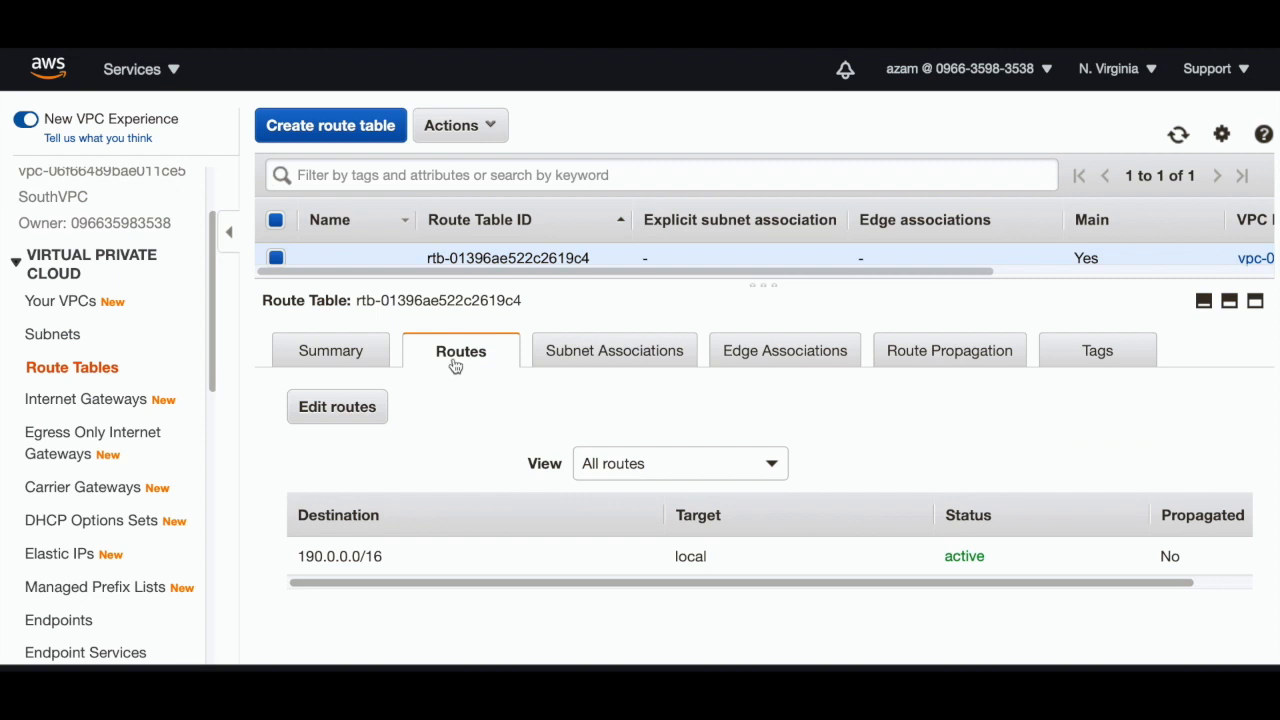
click(337, 406)
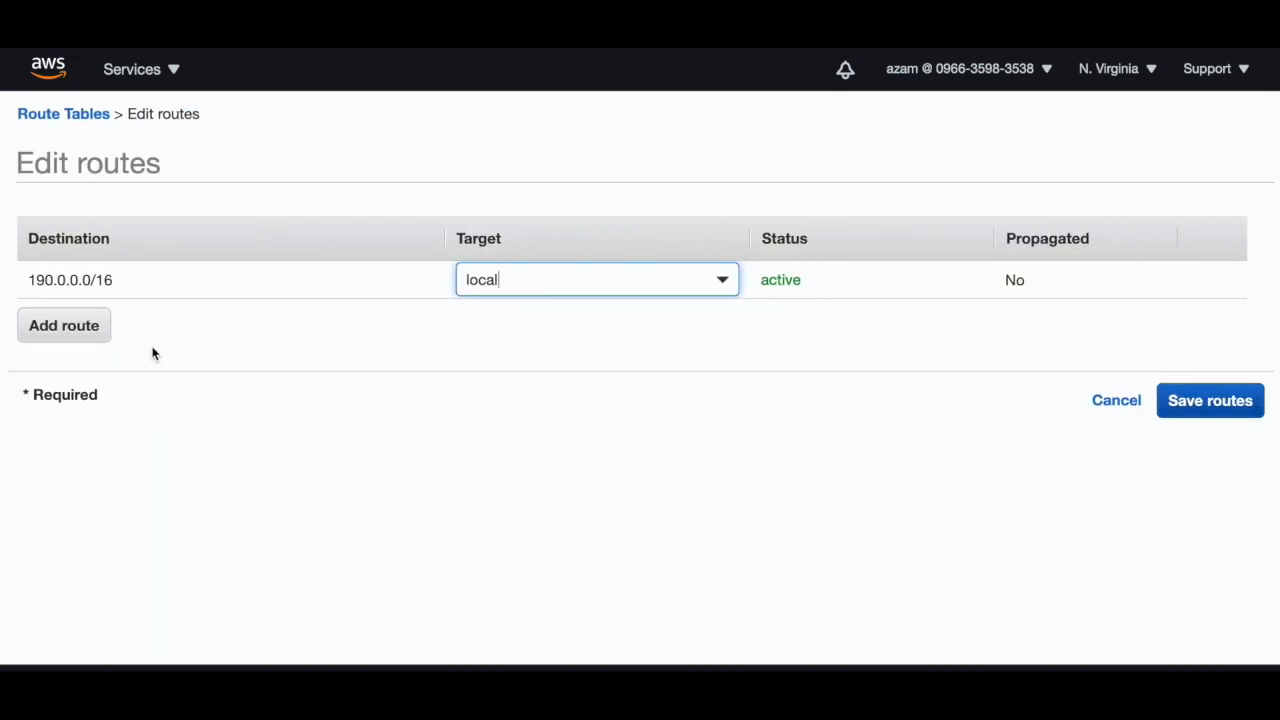
click(63, 325)
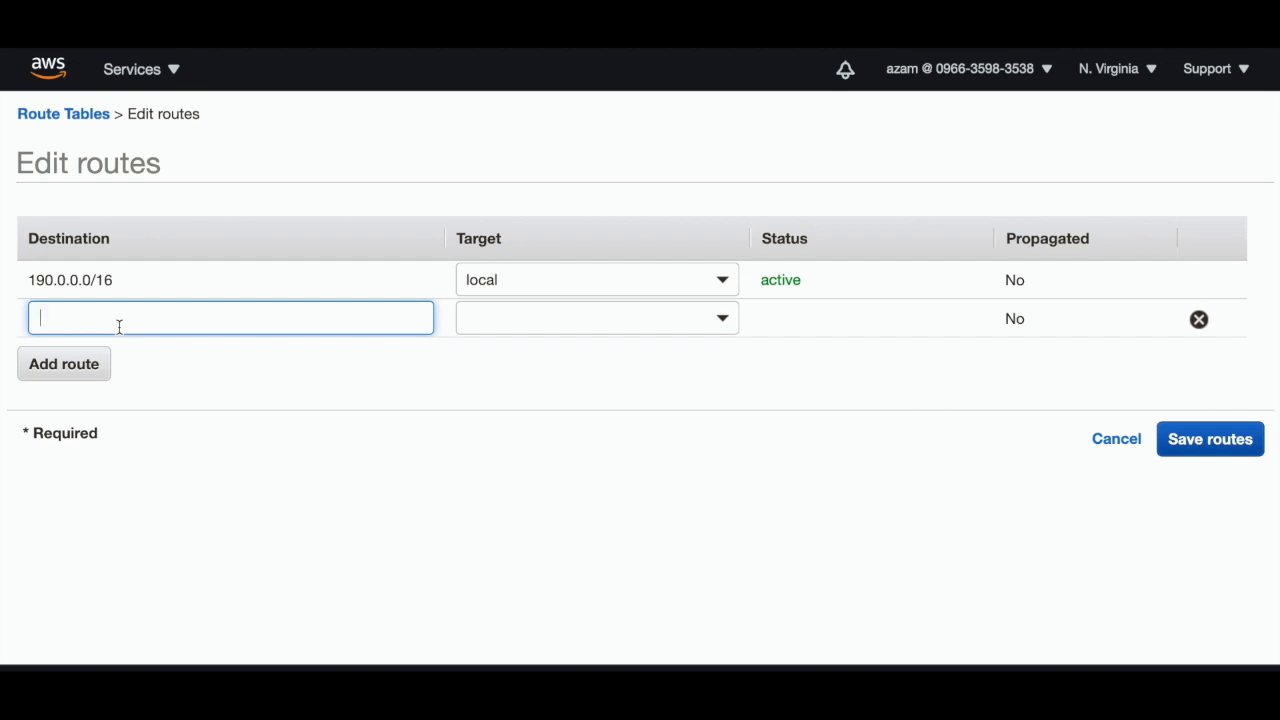
- Add a 120.0.0.0/16 route targeting pcx-00be2477eca593629 and save it
text(120.0)
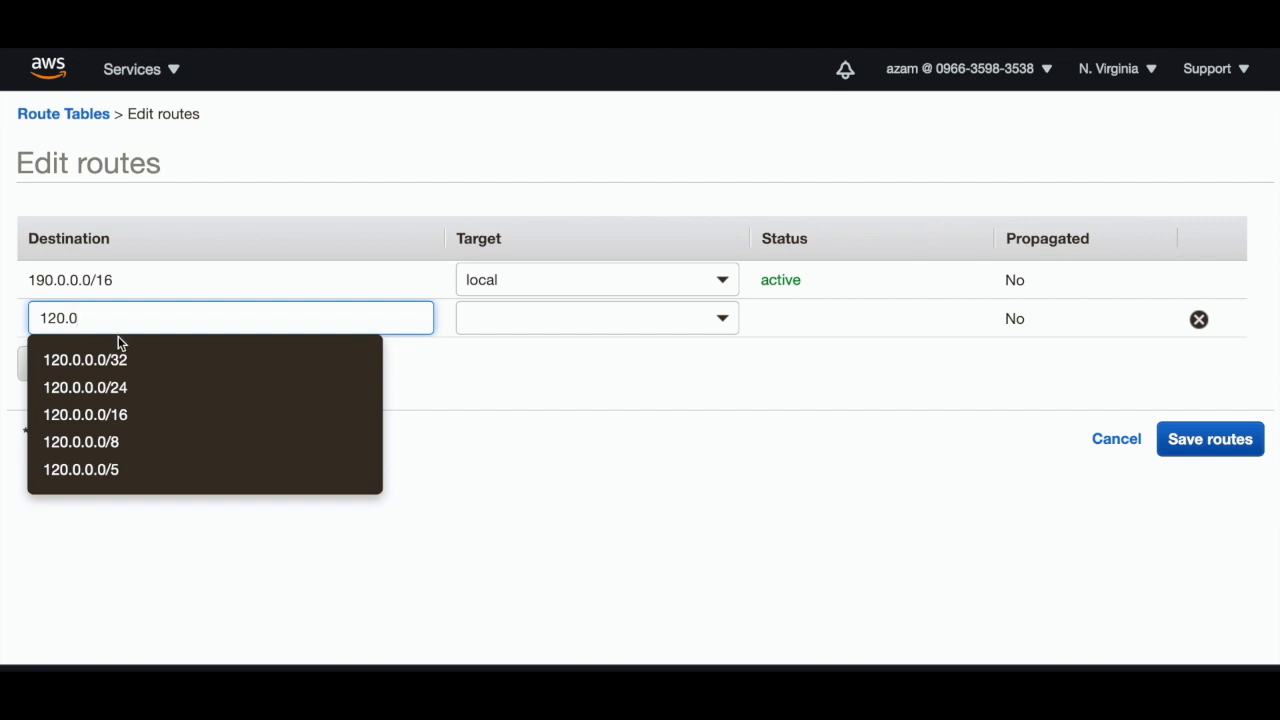
click(85, 414)
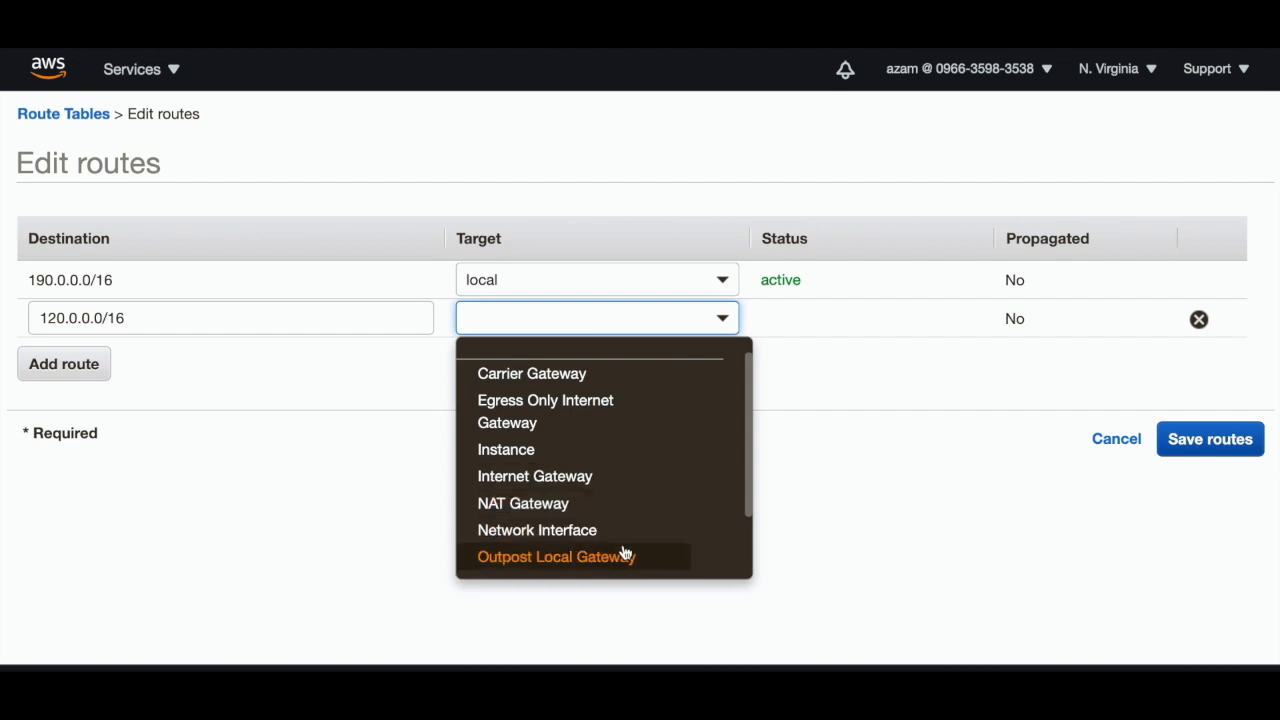
mouse_move(750, 434)
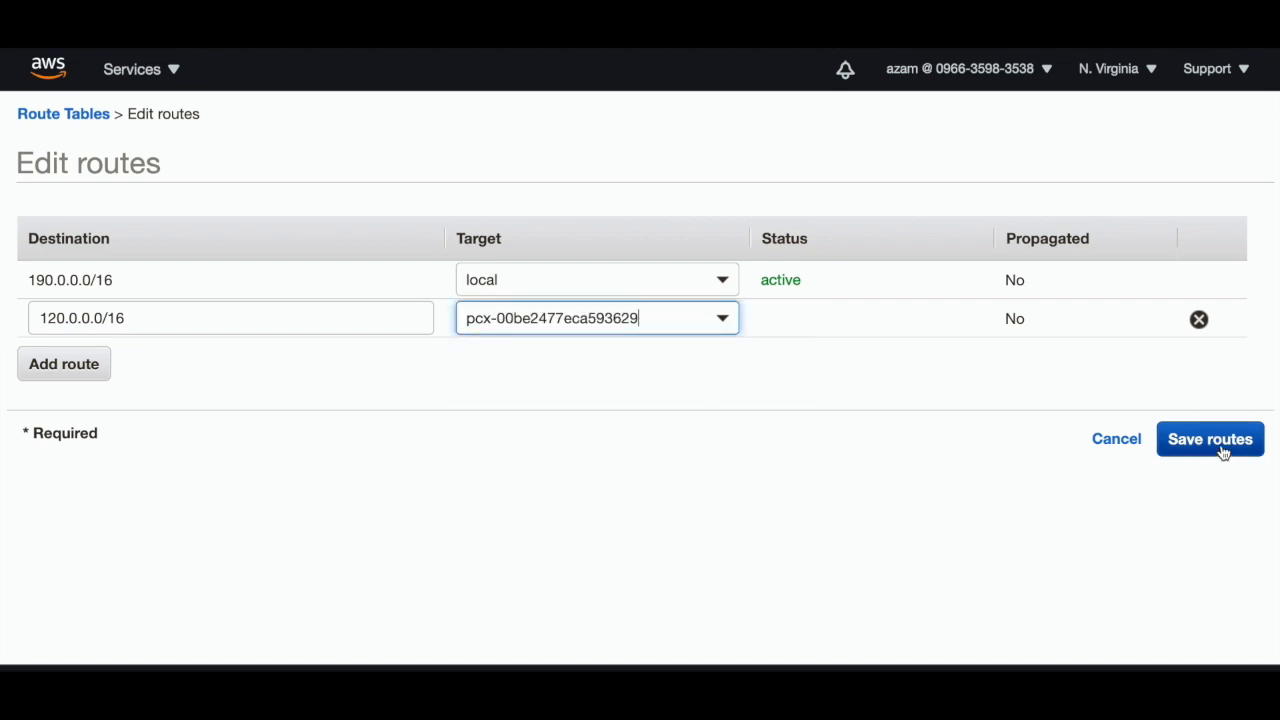
click(1210, 439)
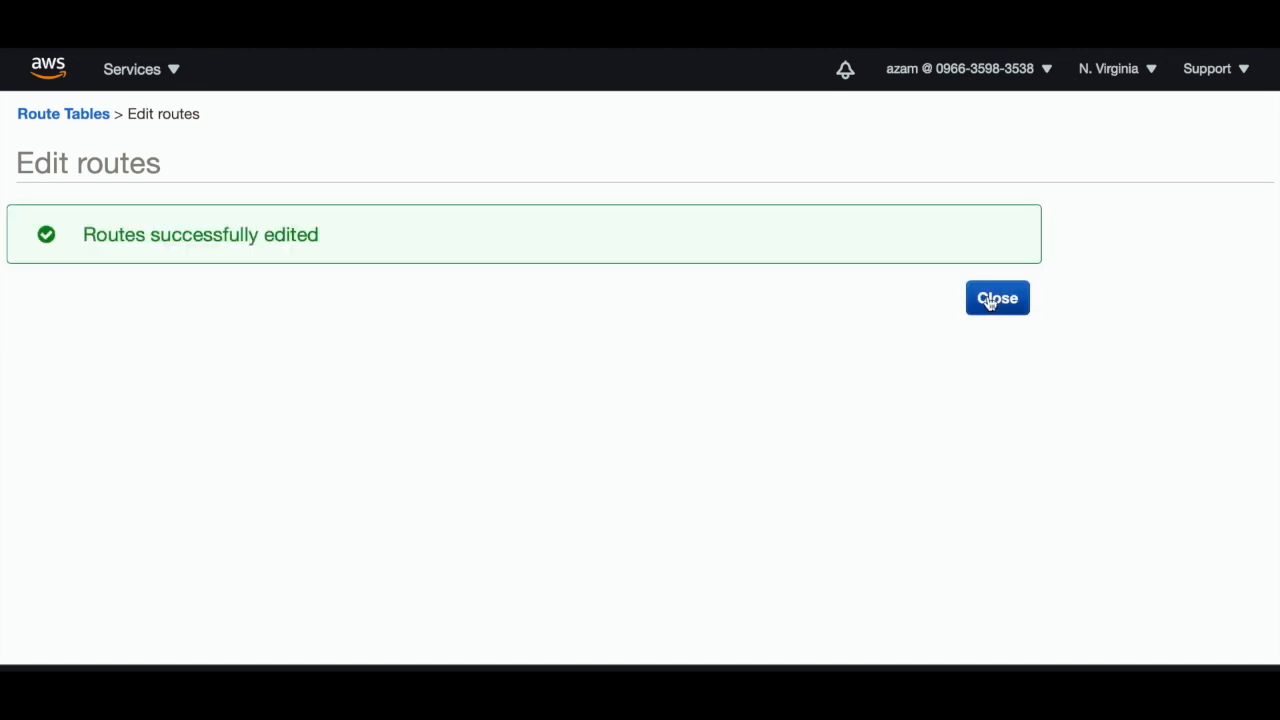
click(997, 298)
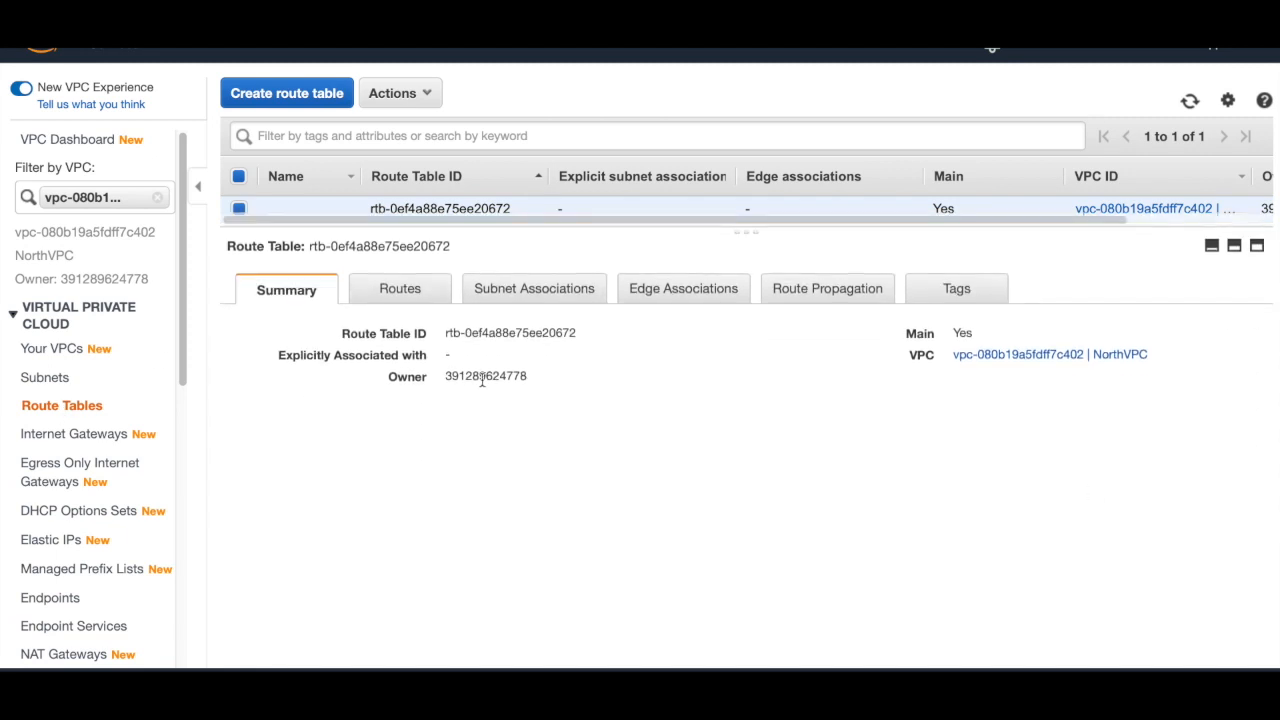
- Edit NorthVPC's route table and add a route with destination 190.0.0.0/16
click(399, 289)
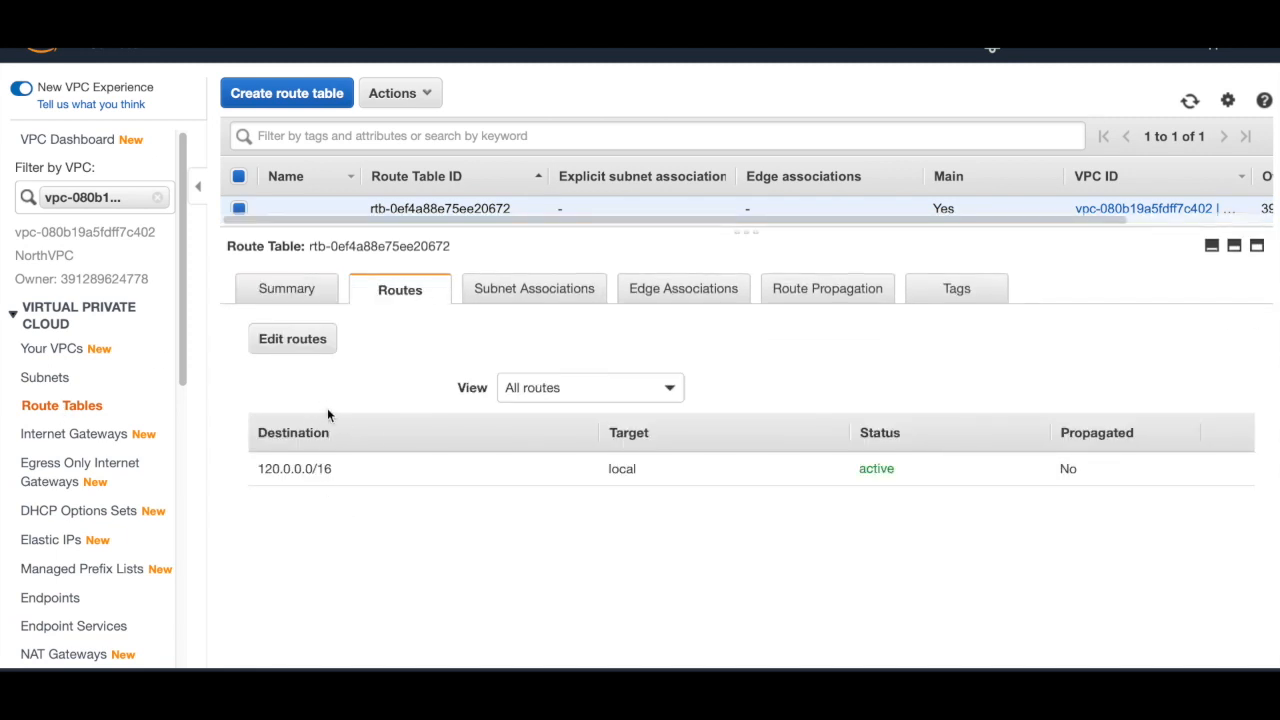
click(292, 338)
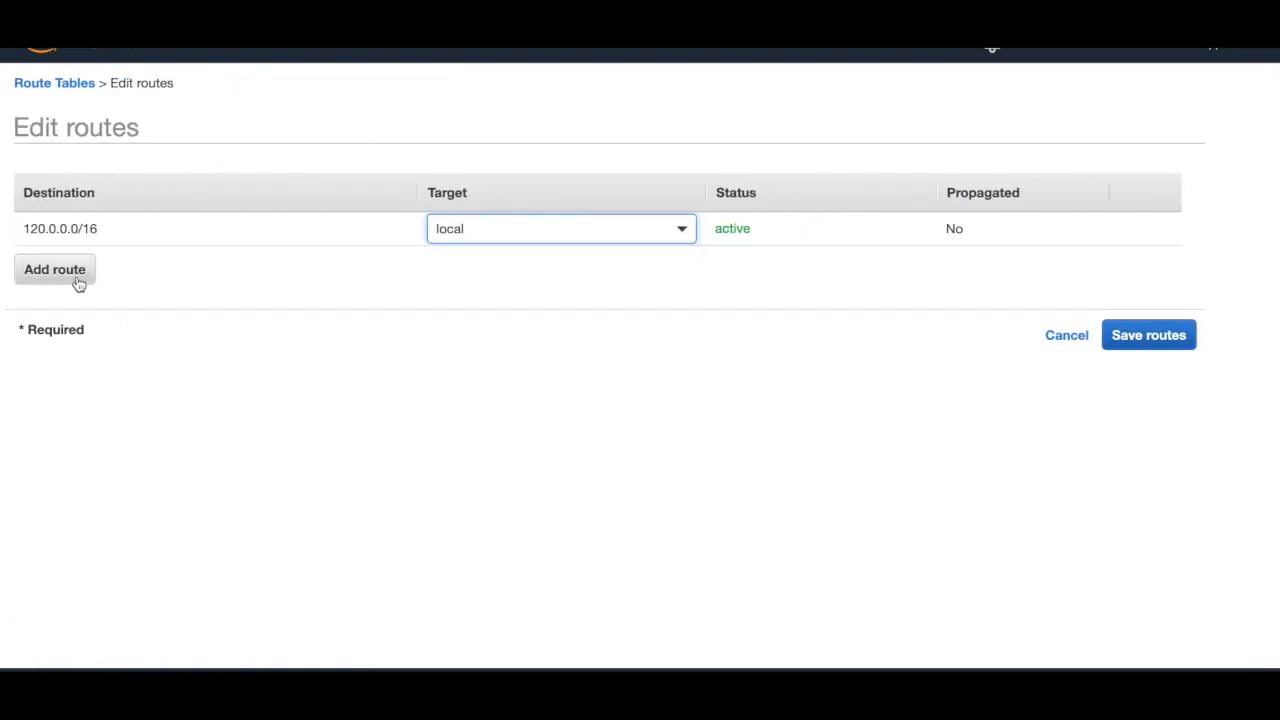
click(54, 269)
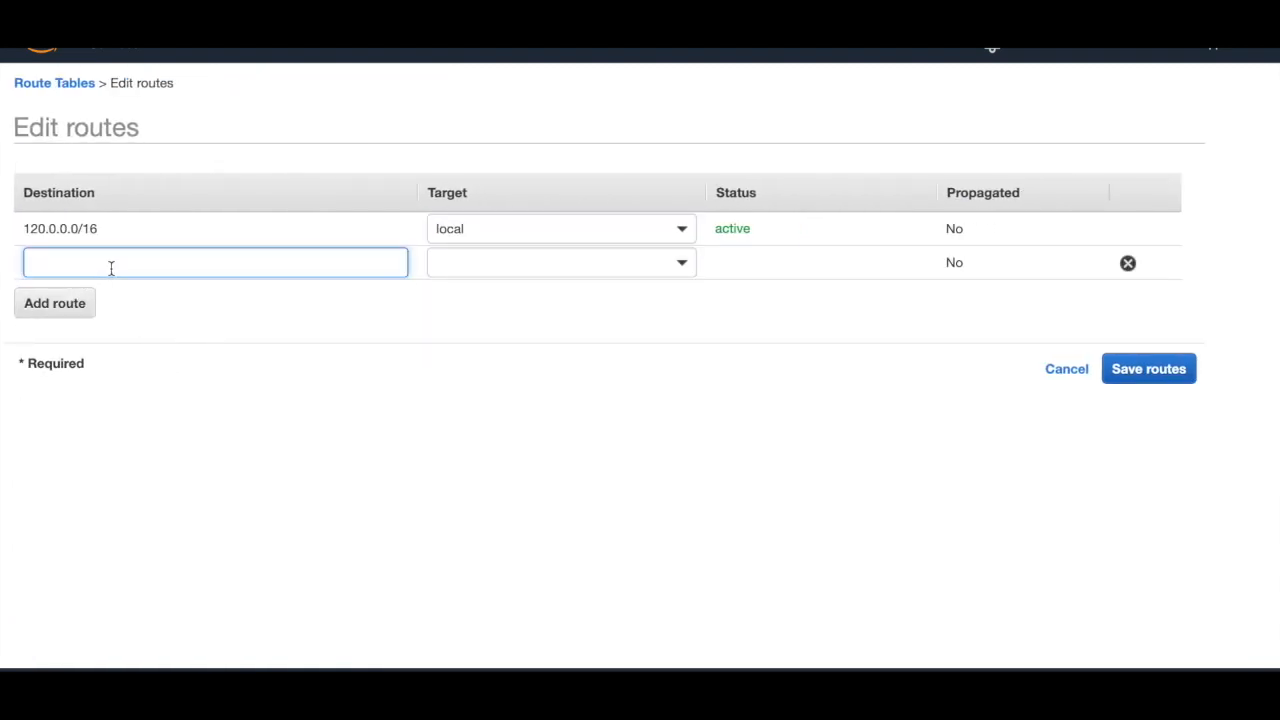
text(190.0.0)
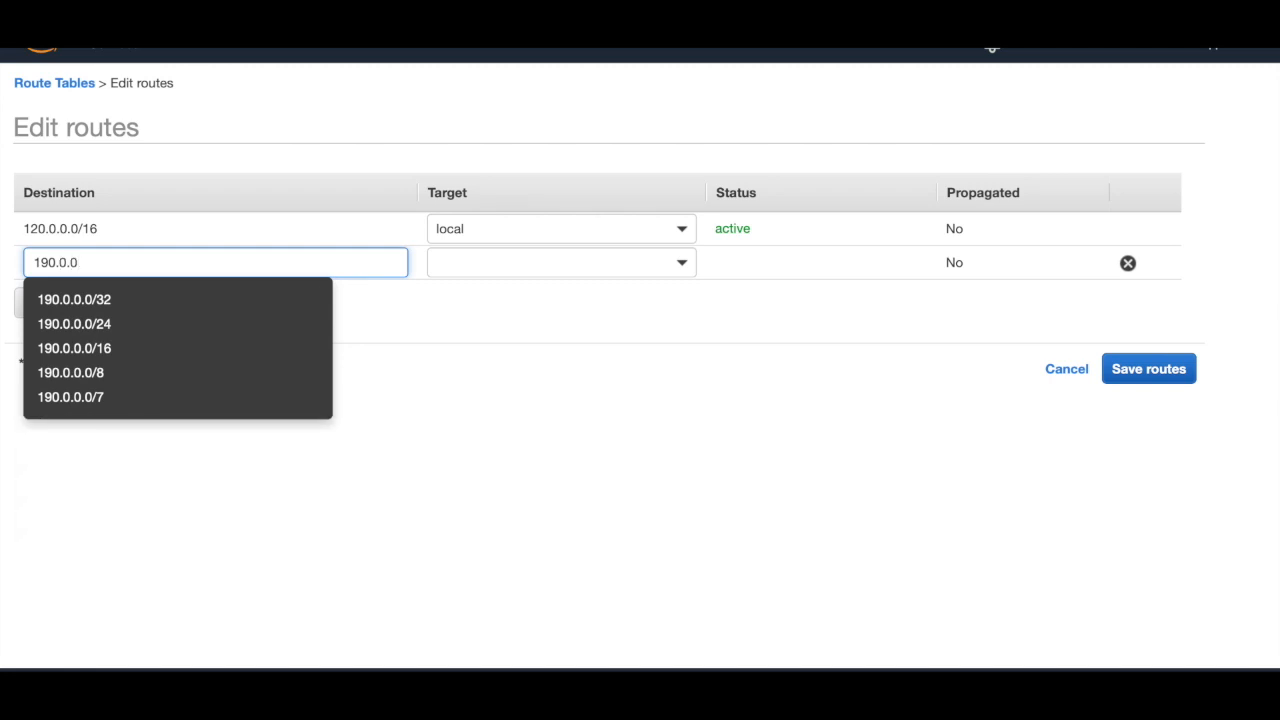
click(74, 348)
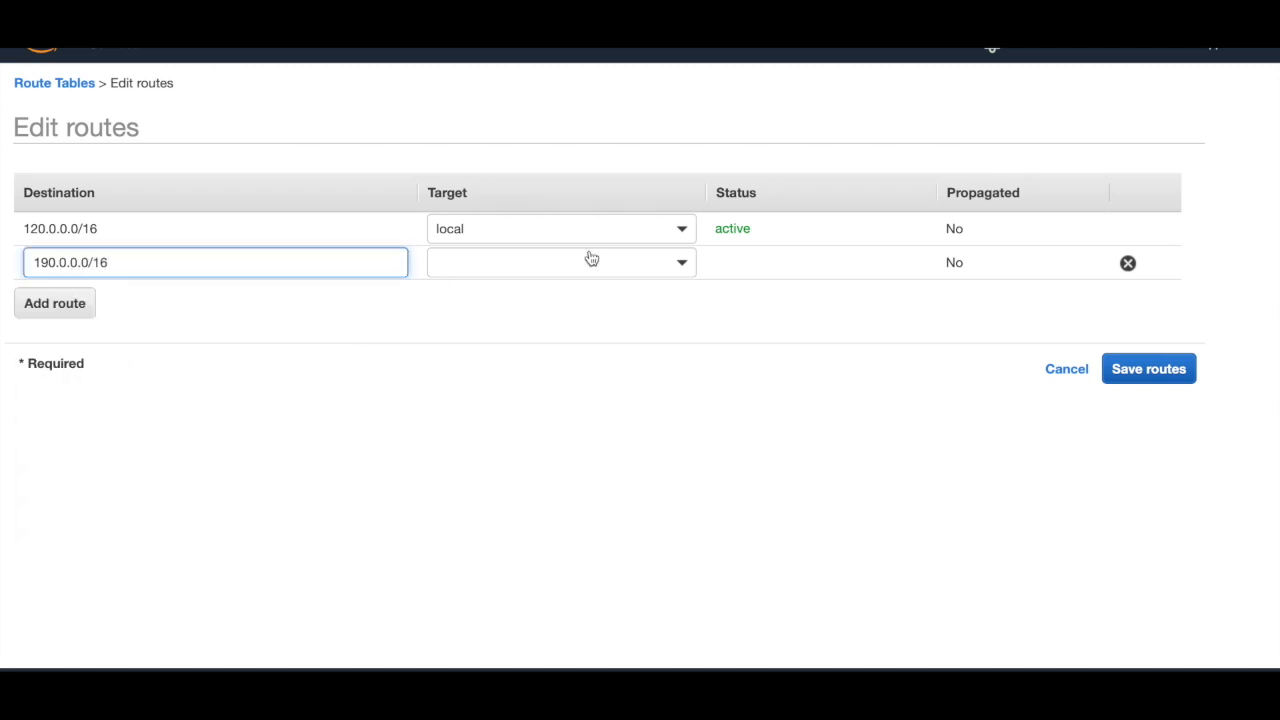
- Target the 190.0.0.0/16 route at peering connection pcx-00be2477eca593629 and save
click(560, 262)
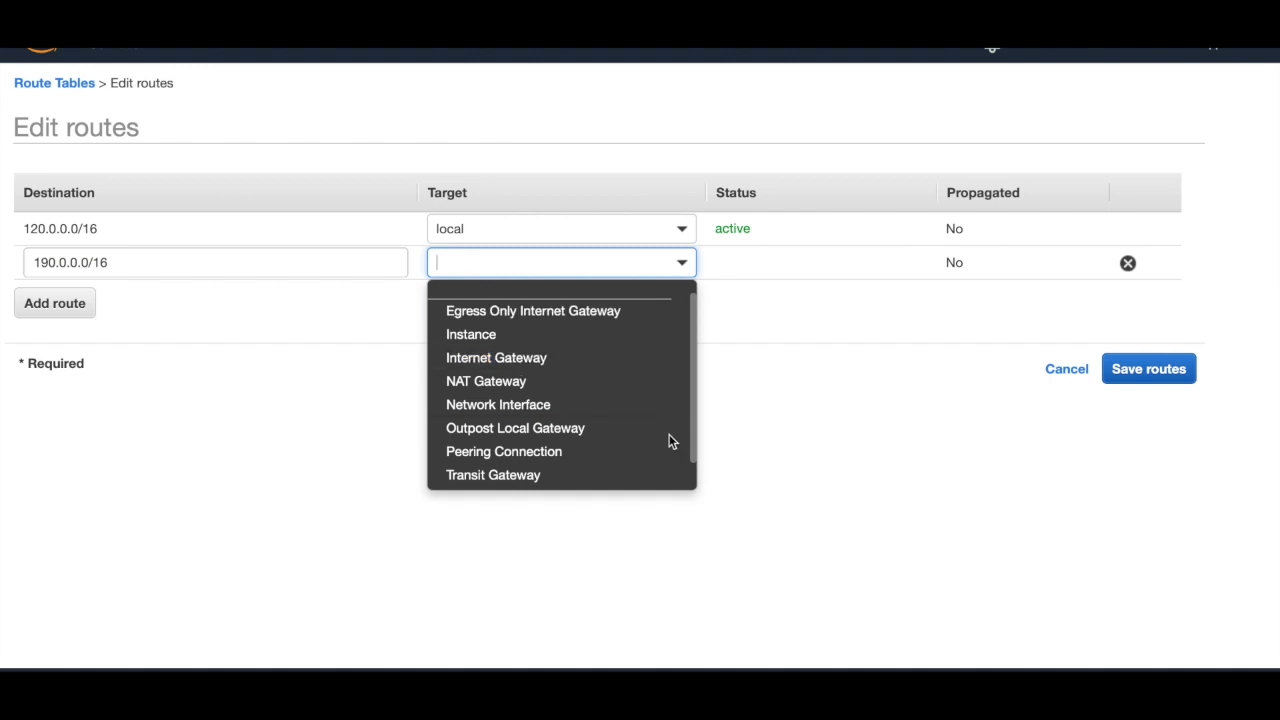
text(pcx-00be2477eca593629)
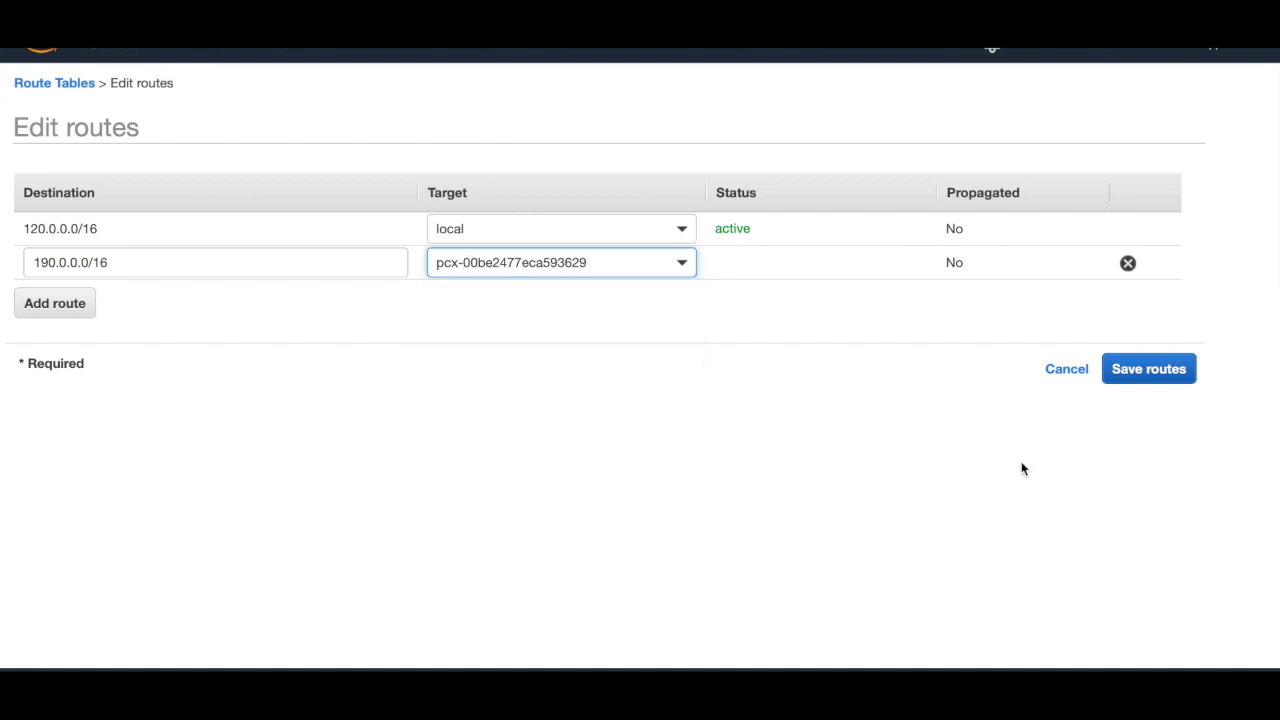
click(1148, 368)
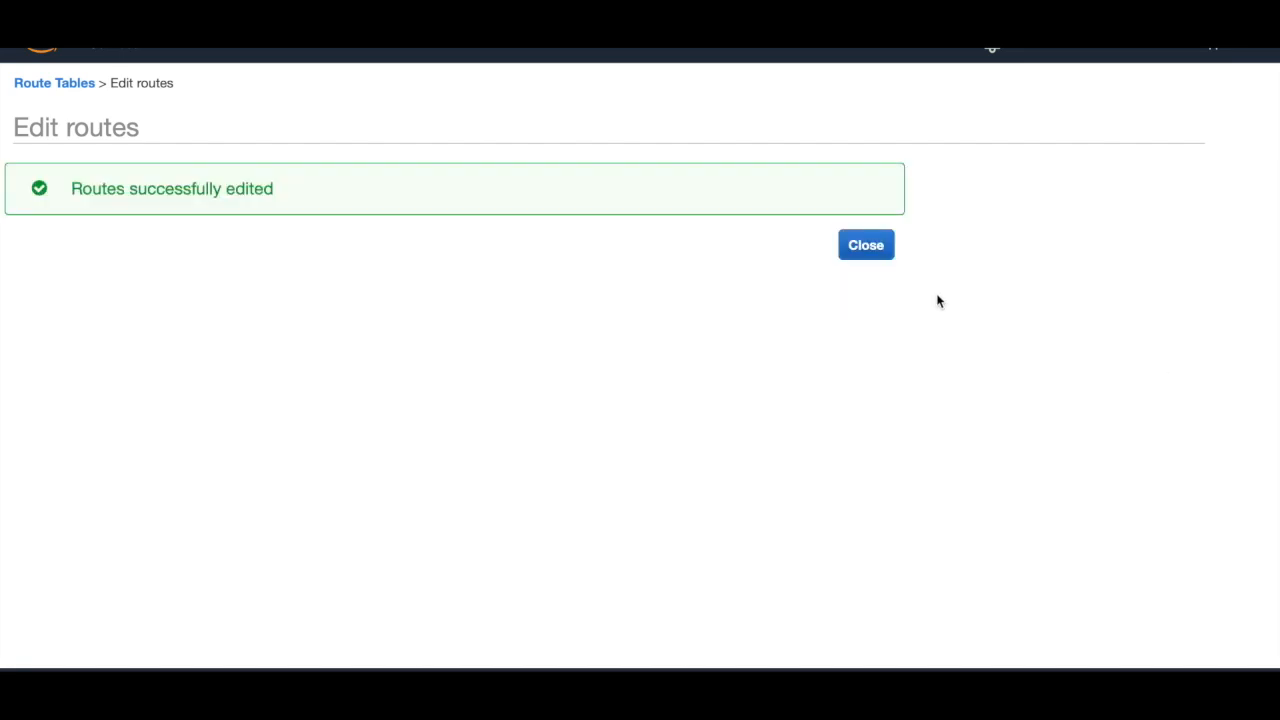
click(865, 244)
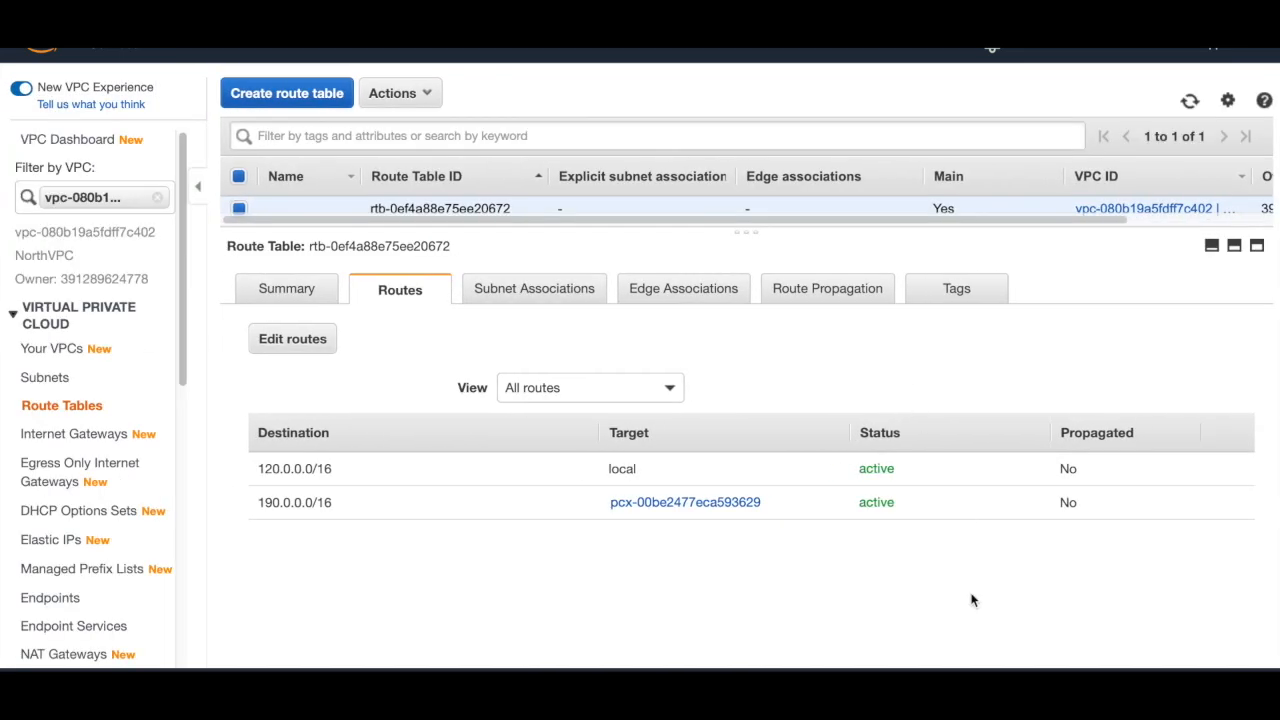
mouse_move(1093, 645)
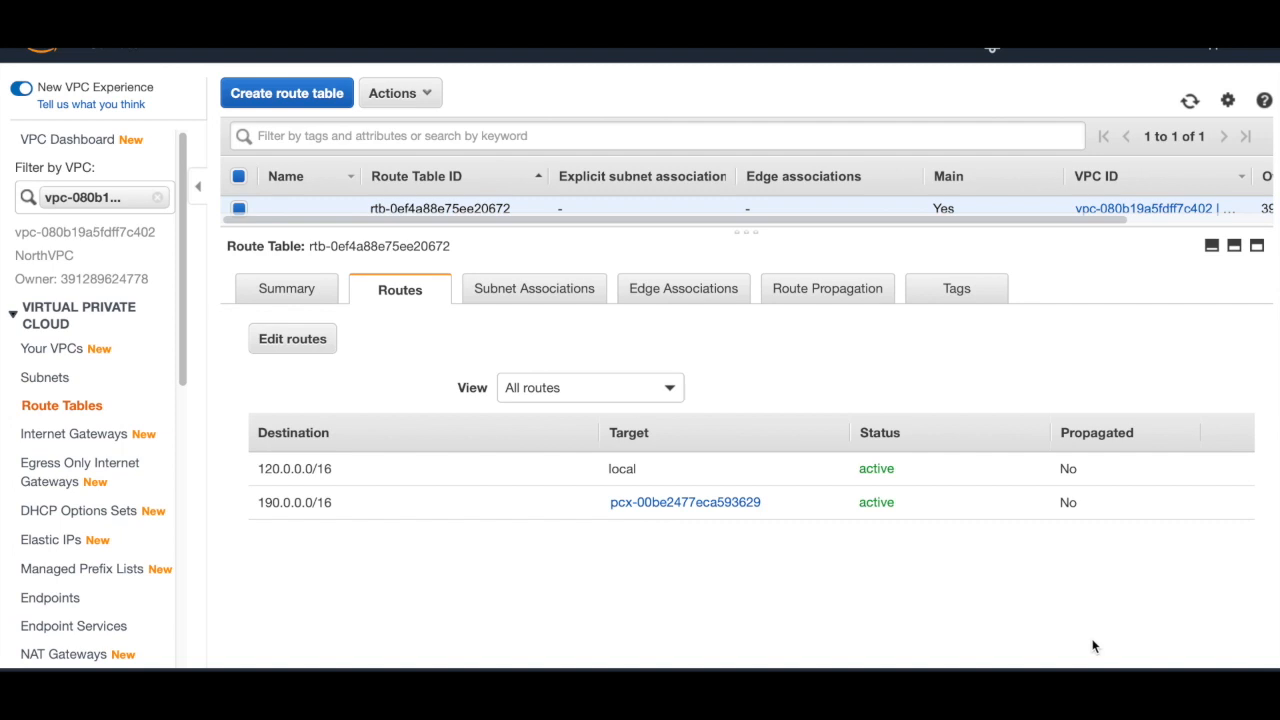